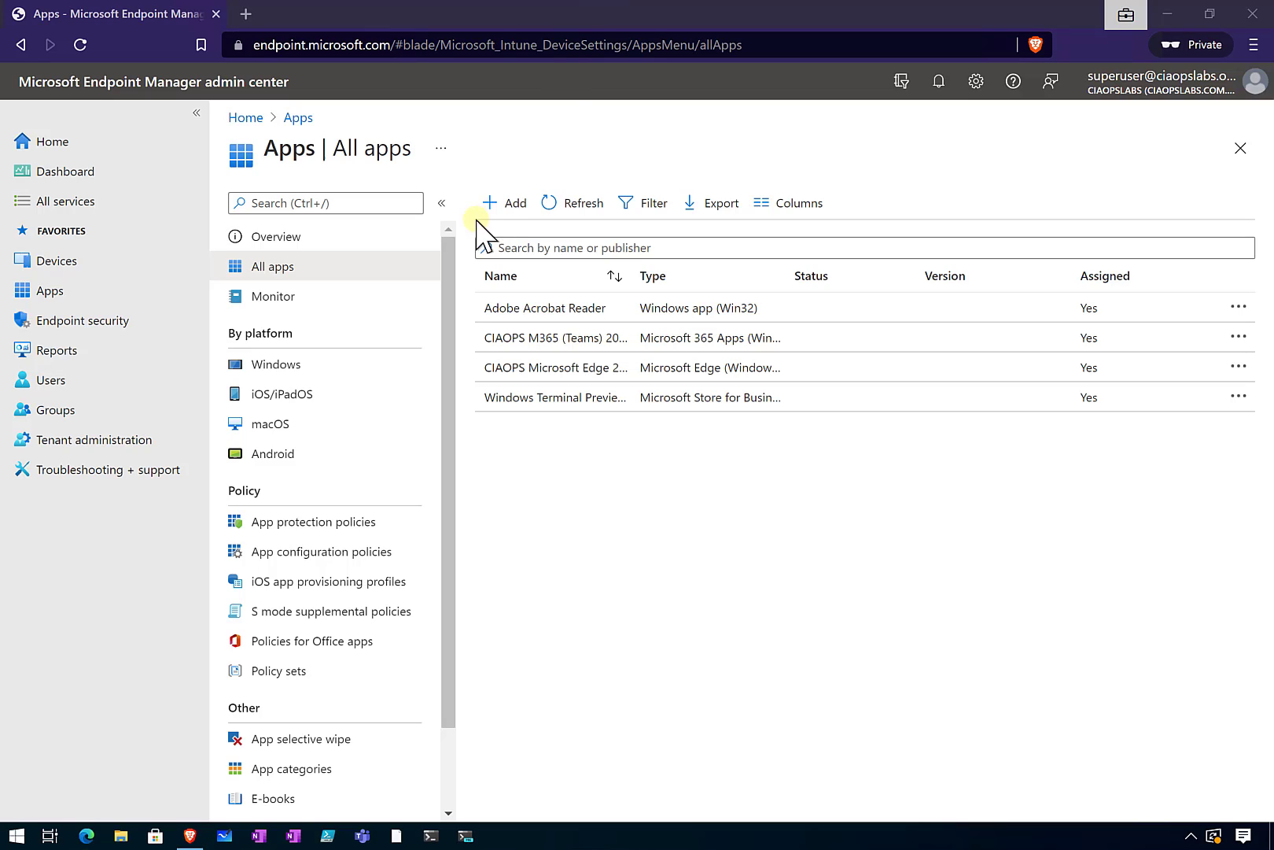
mouse_move(508, 313)
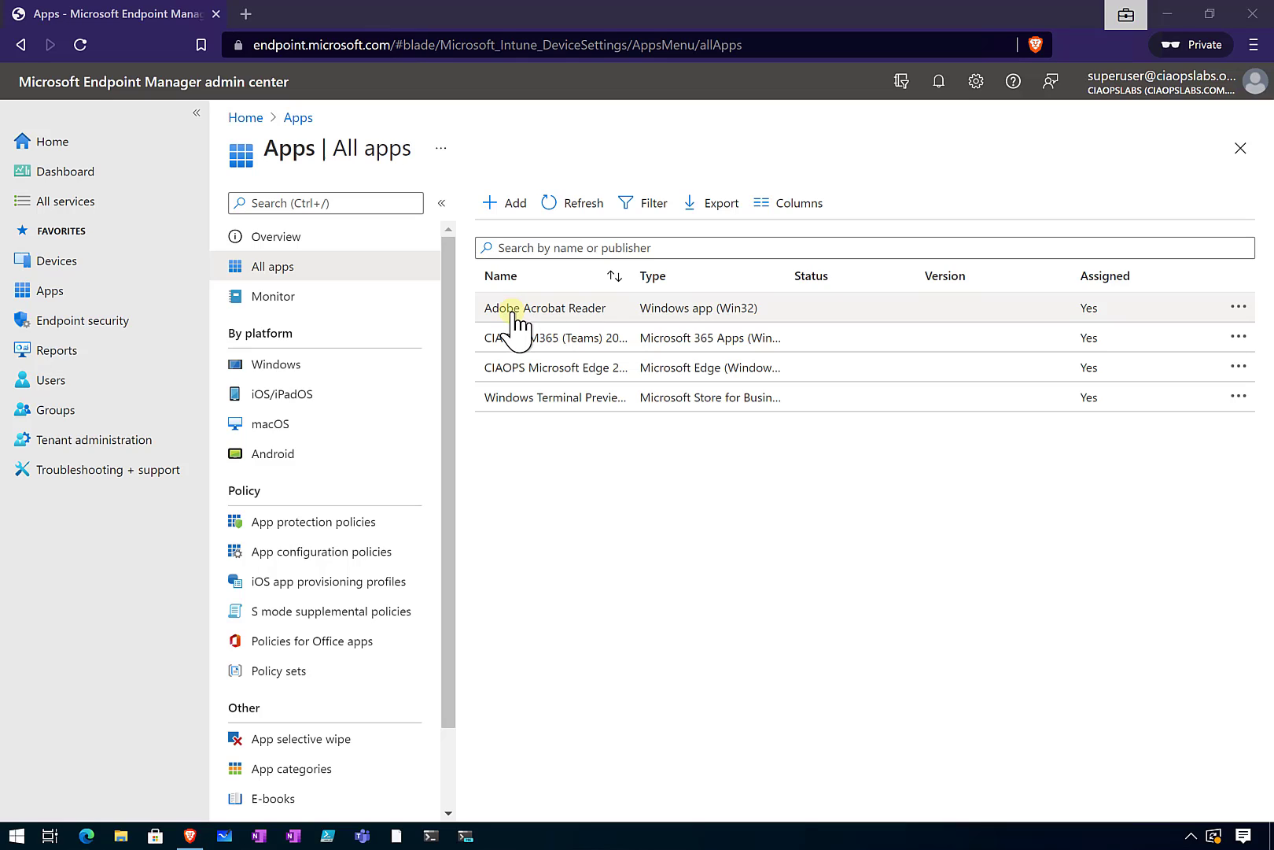
Step: Open Adobe Acrobat Reader's app page from the All apps list
left_click(546, 307)
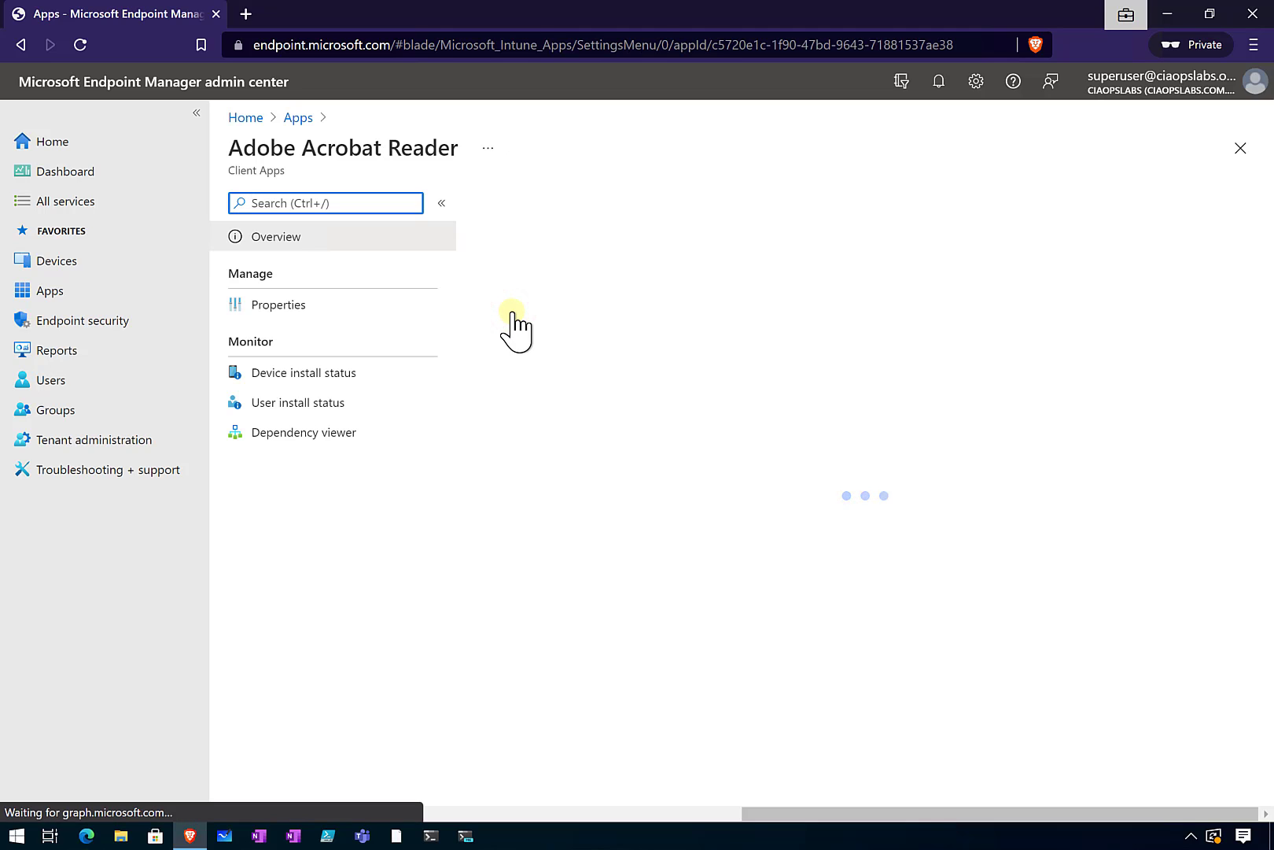
Step: Edit Adobe Acrobat Reader's Program properties to view its install and uninstall commands
left_click(278, 304)
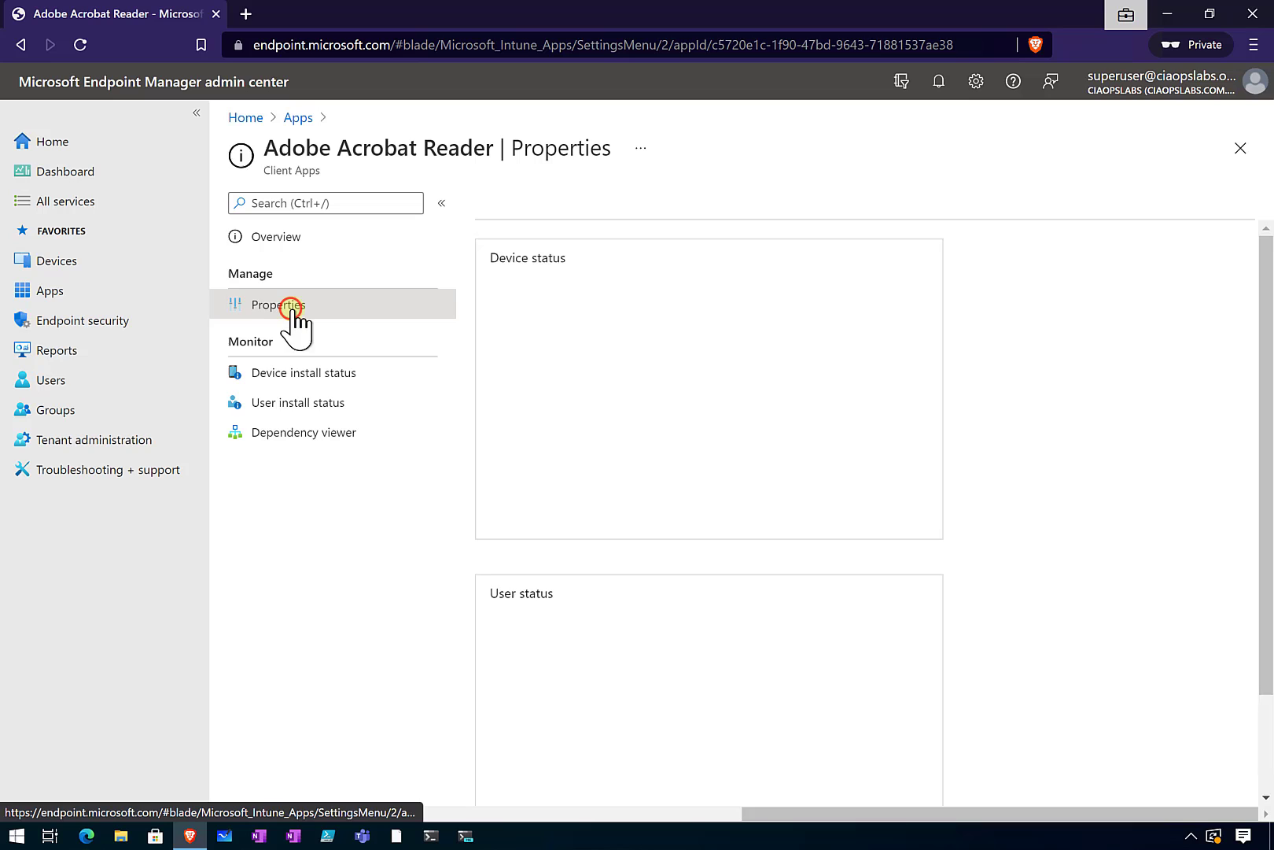
left_click(278, 304)
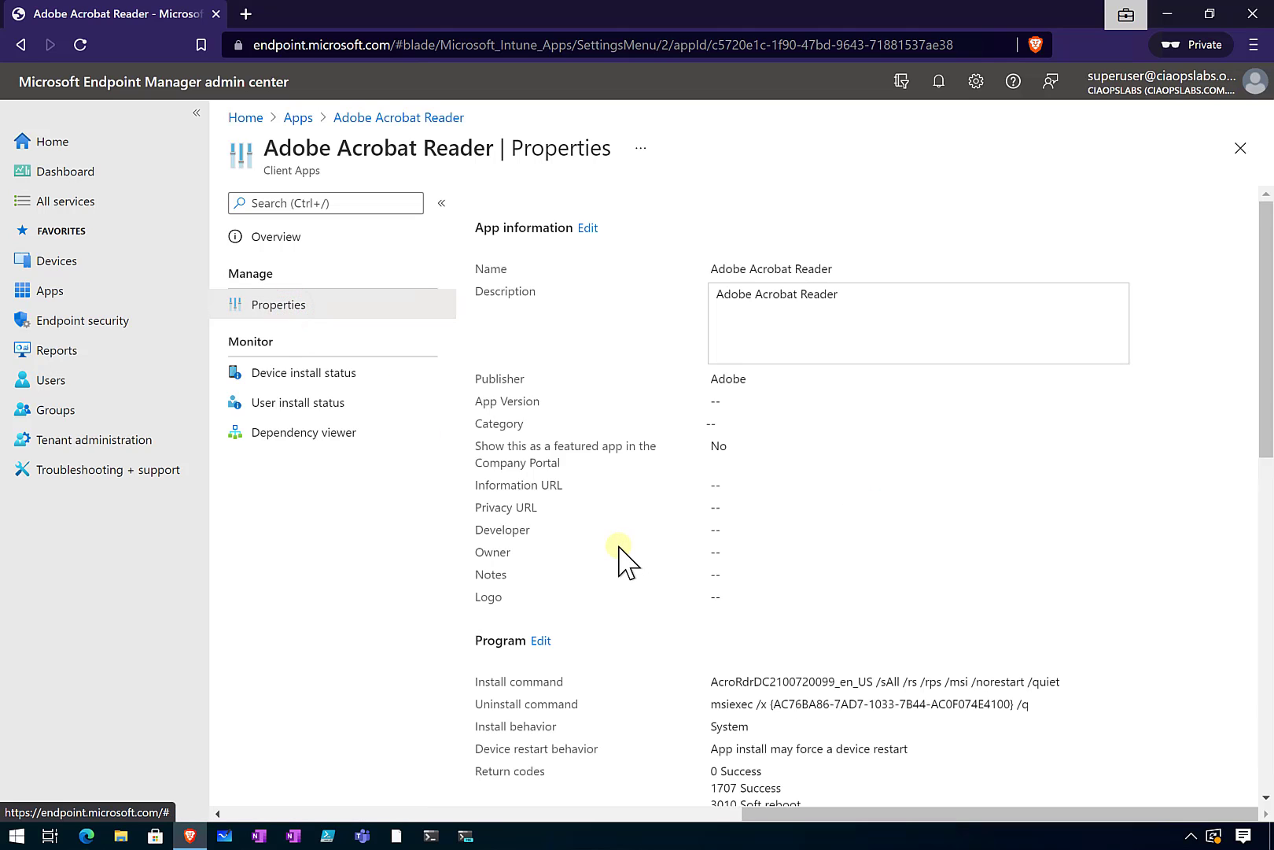
scroll("down", 3)
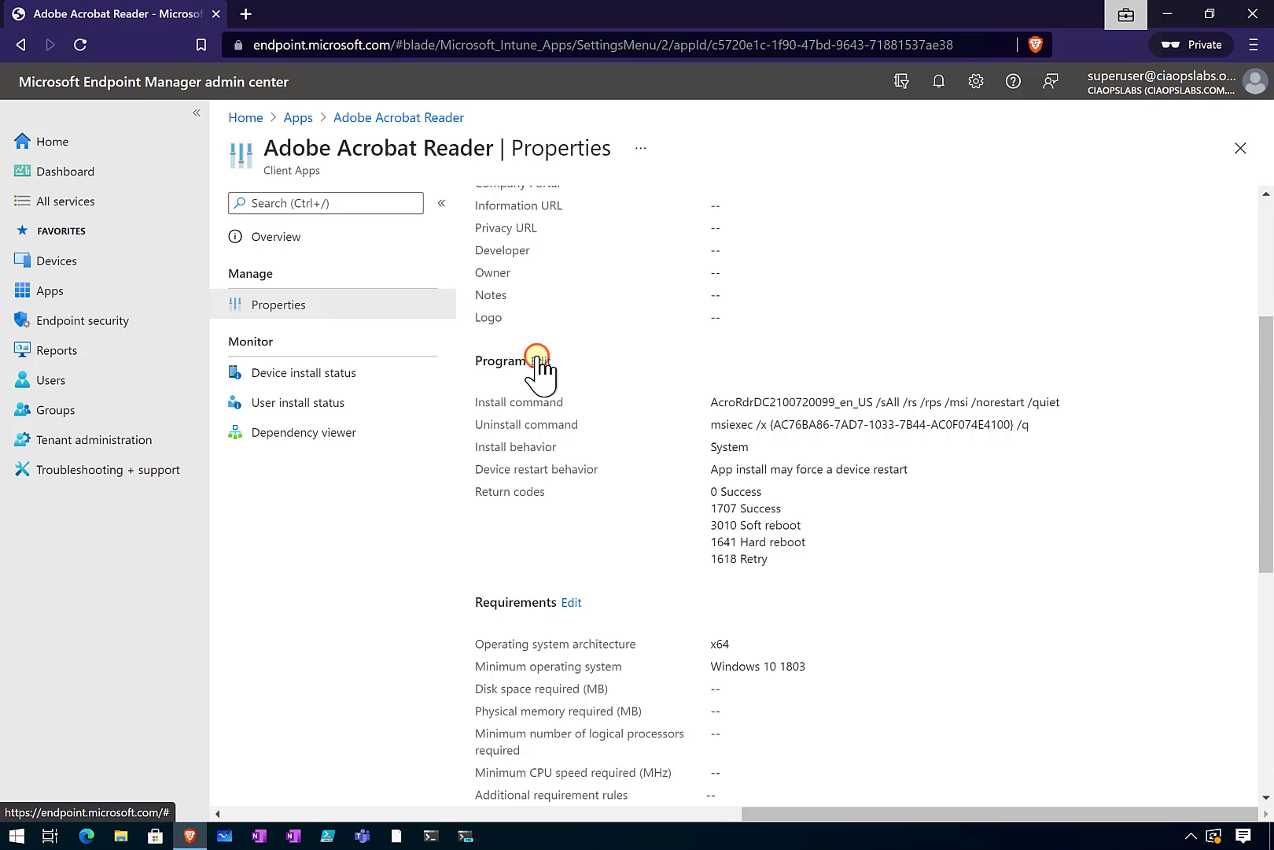
left_click(537, 358)
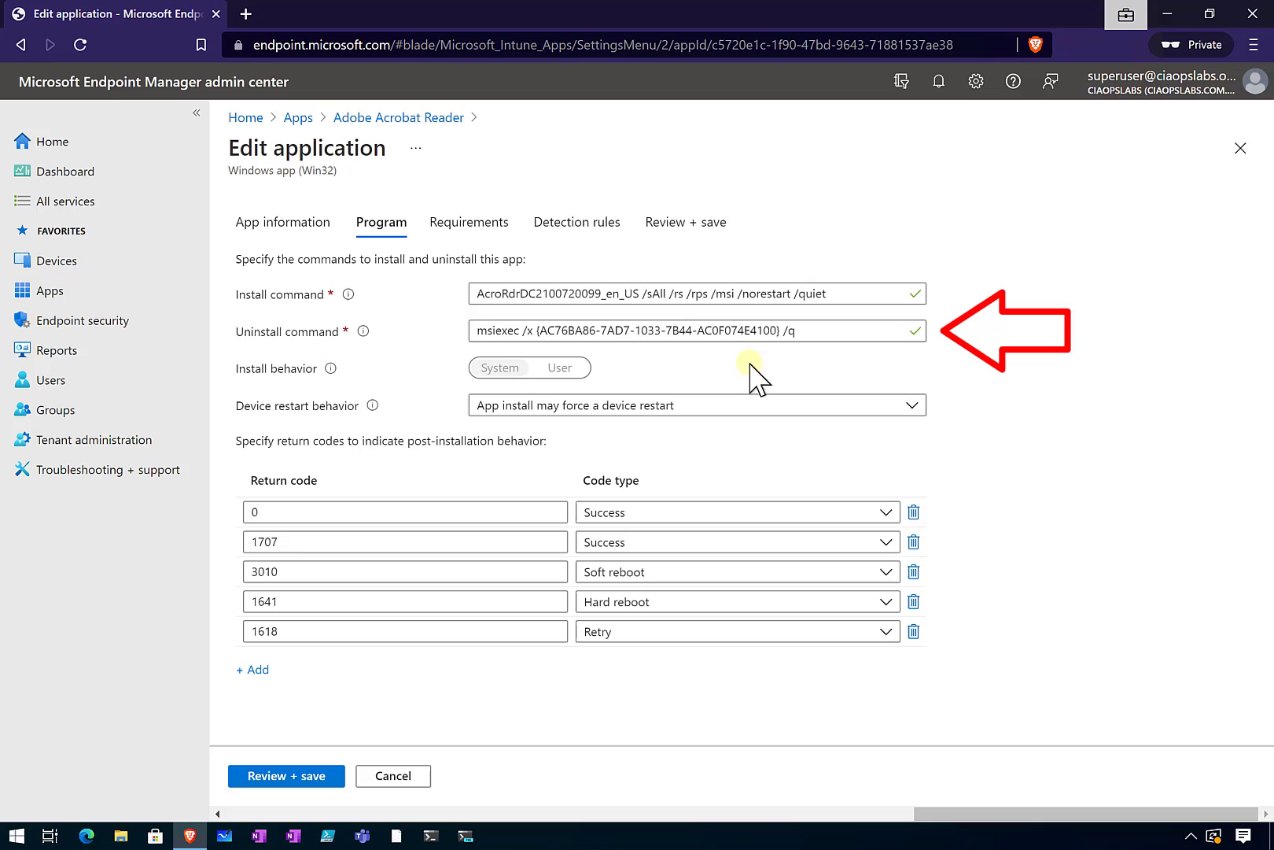
mouse_move(779, 383)
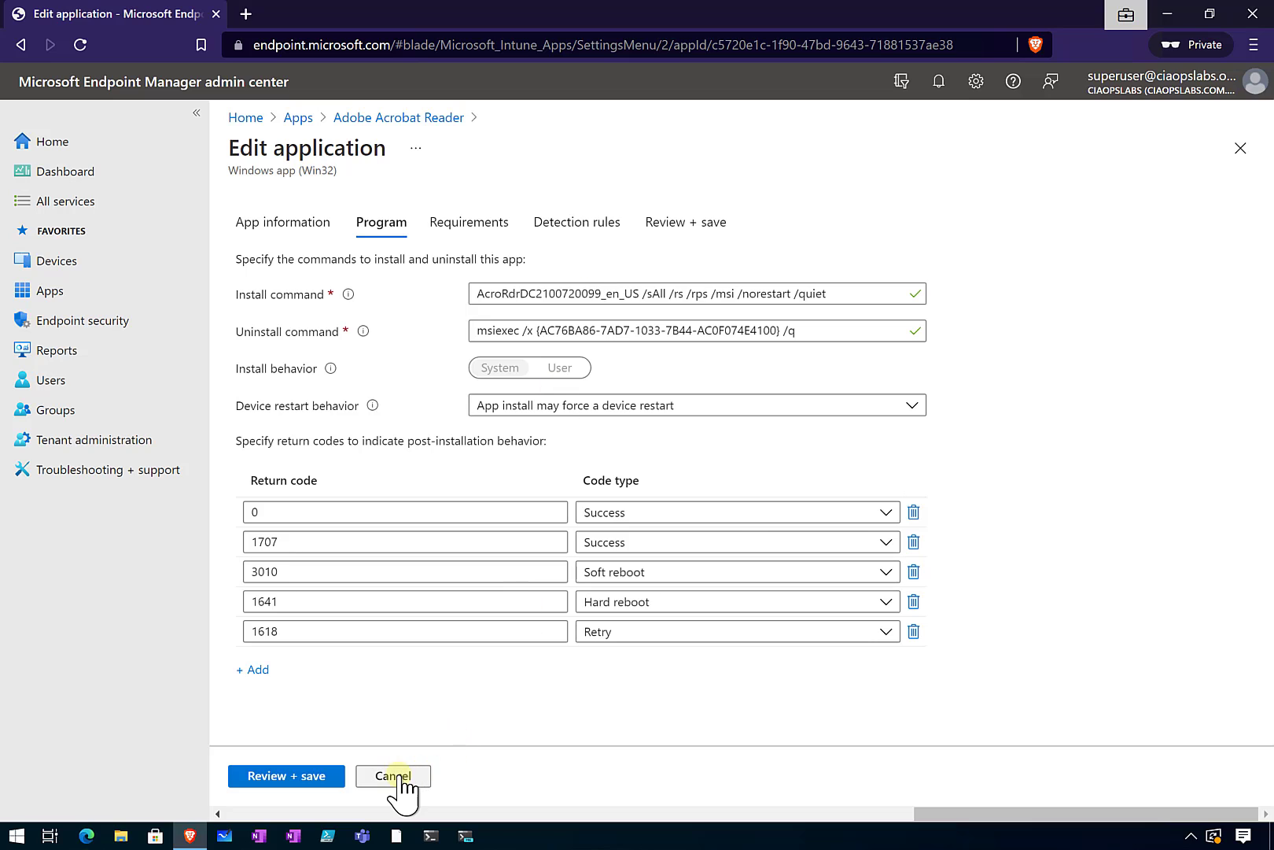
Step: Cancel the Program edit and start editing the app's assignments
left_click(393, 775)
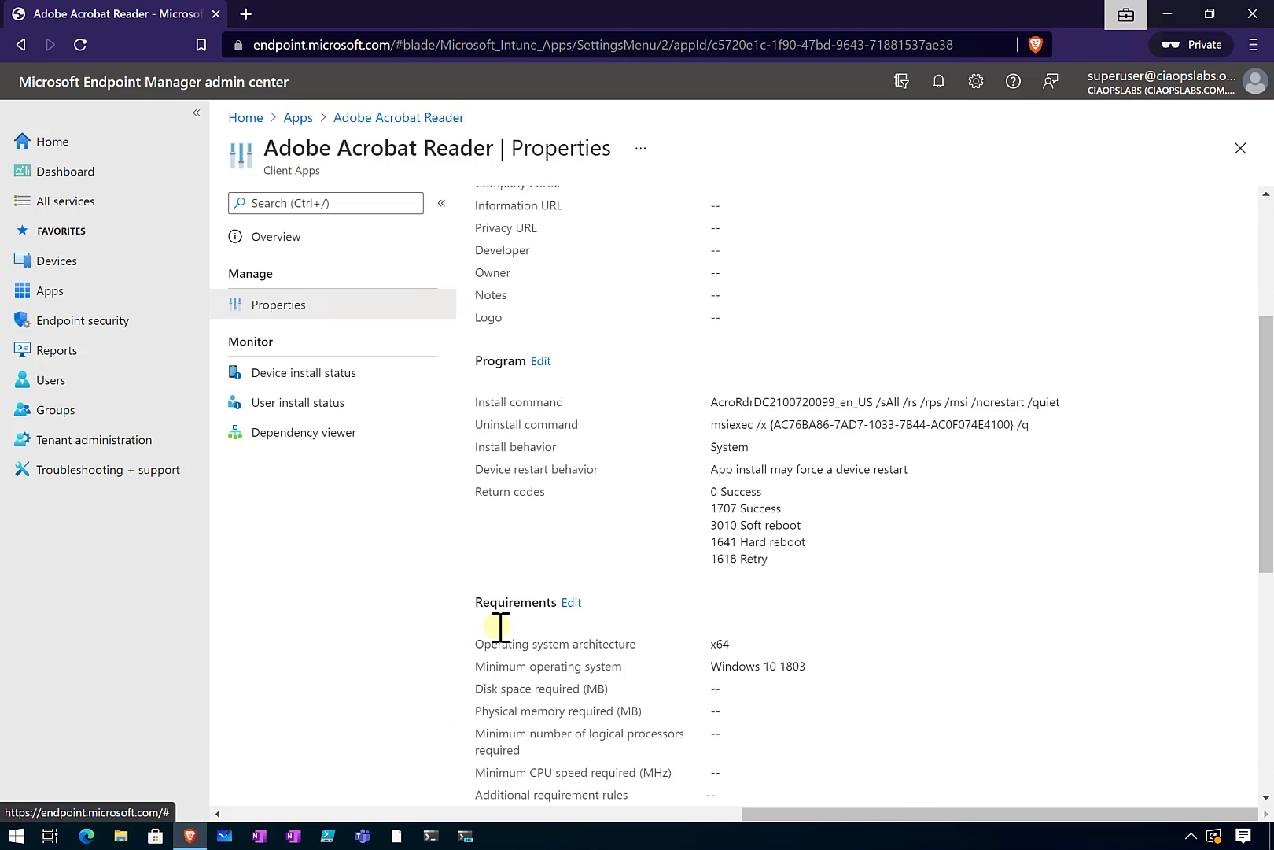
scroll("down", 3)
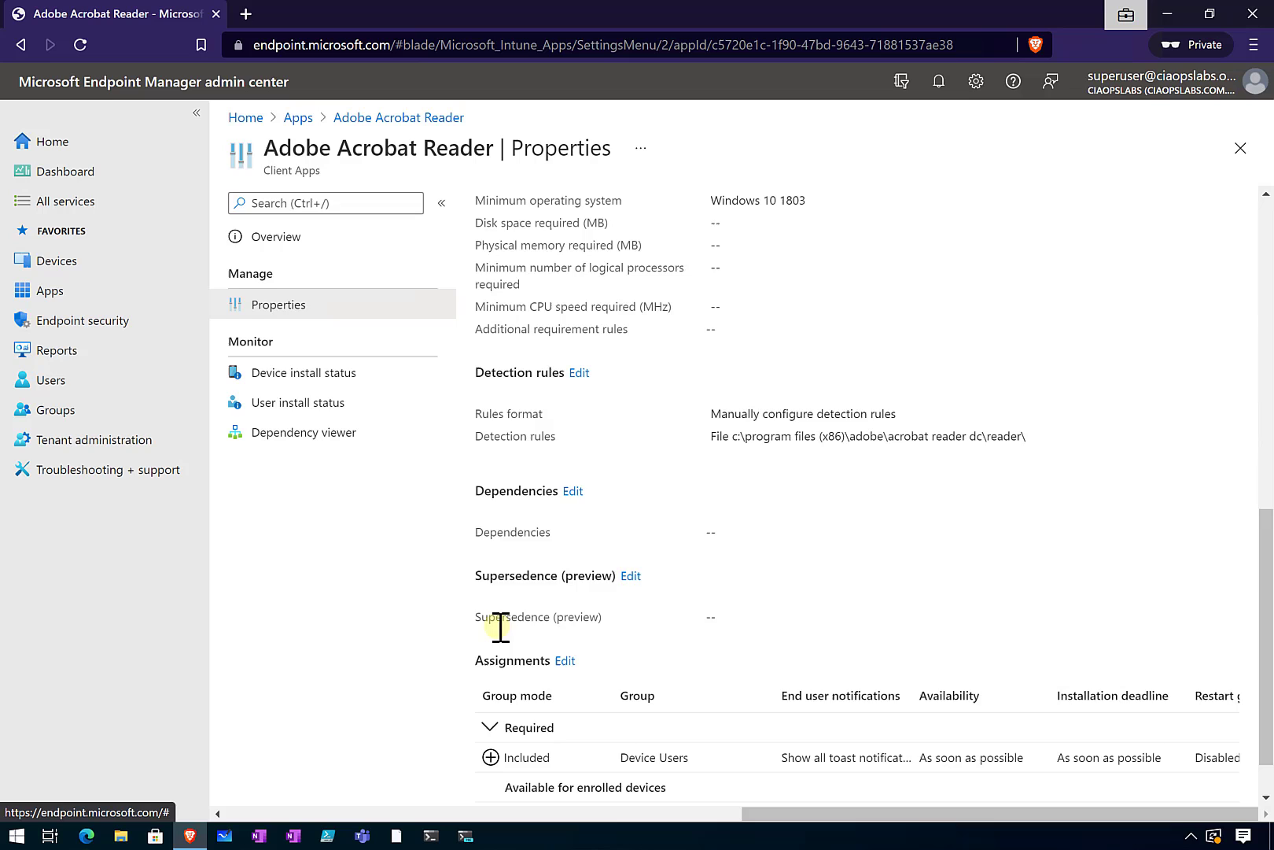
scroll("down", 3)
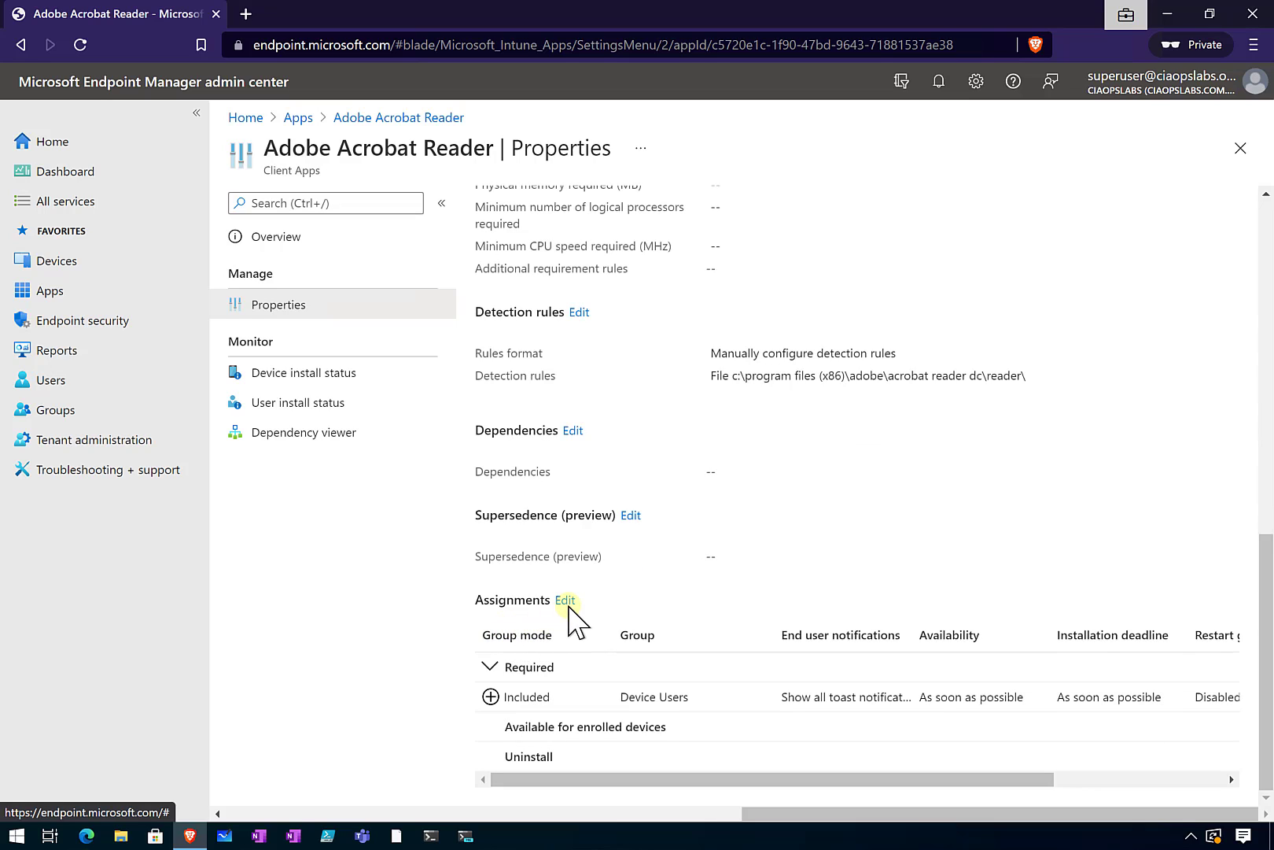
left_click(566, 600)
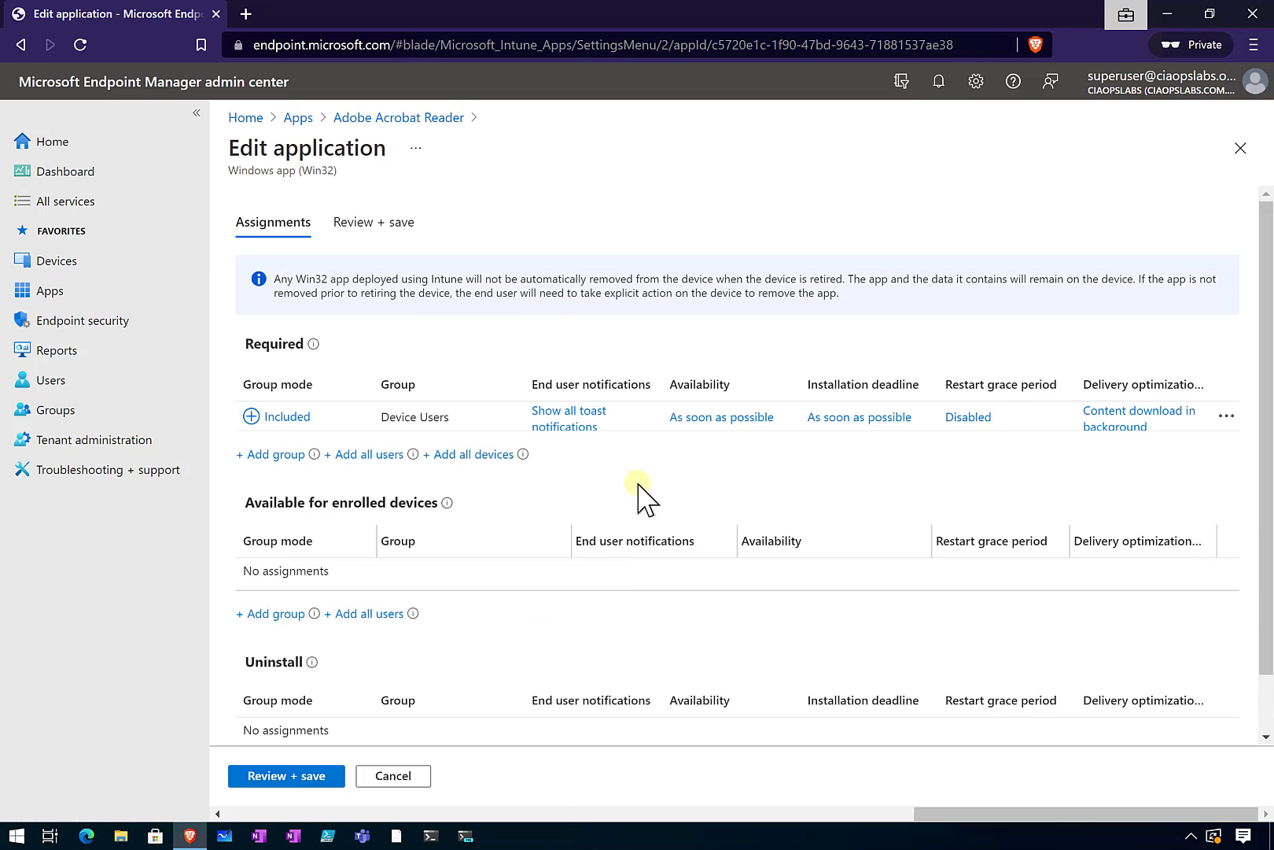
Step: Delete the Required assignment for the Device Users group
scroll("down", 3)
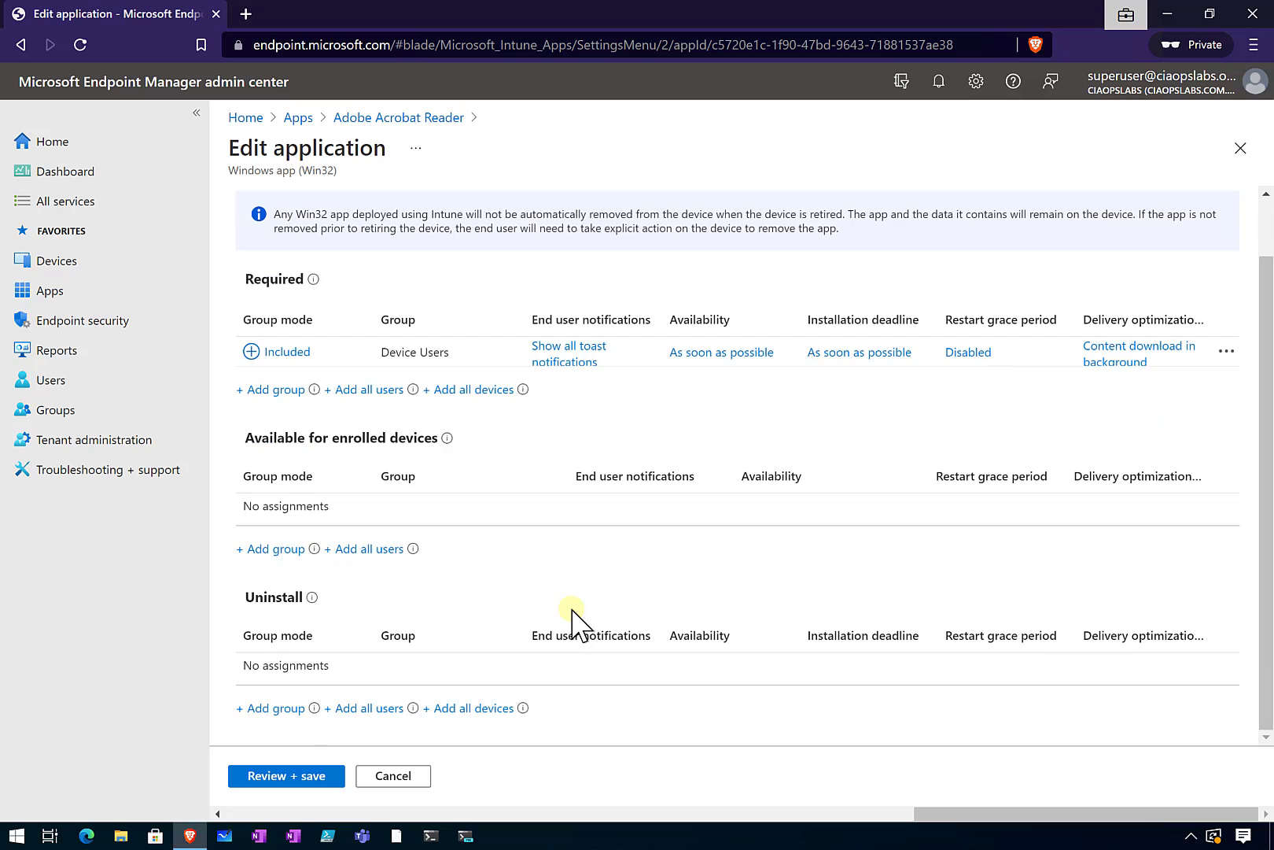
mouse_move(311, 279)
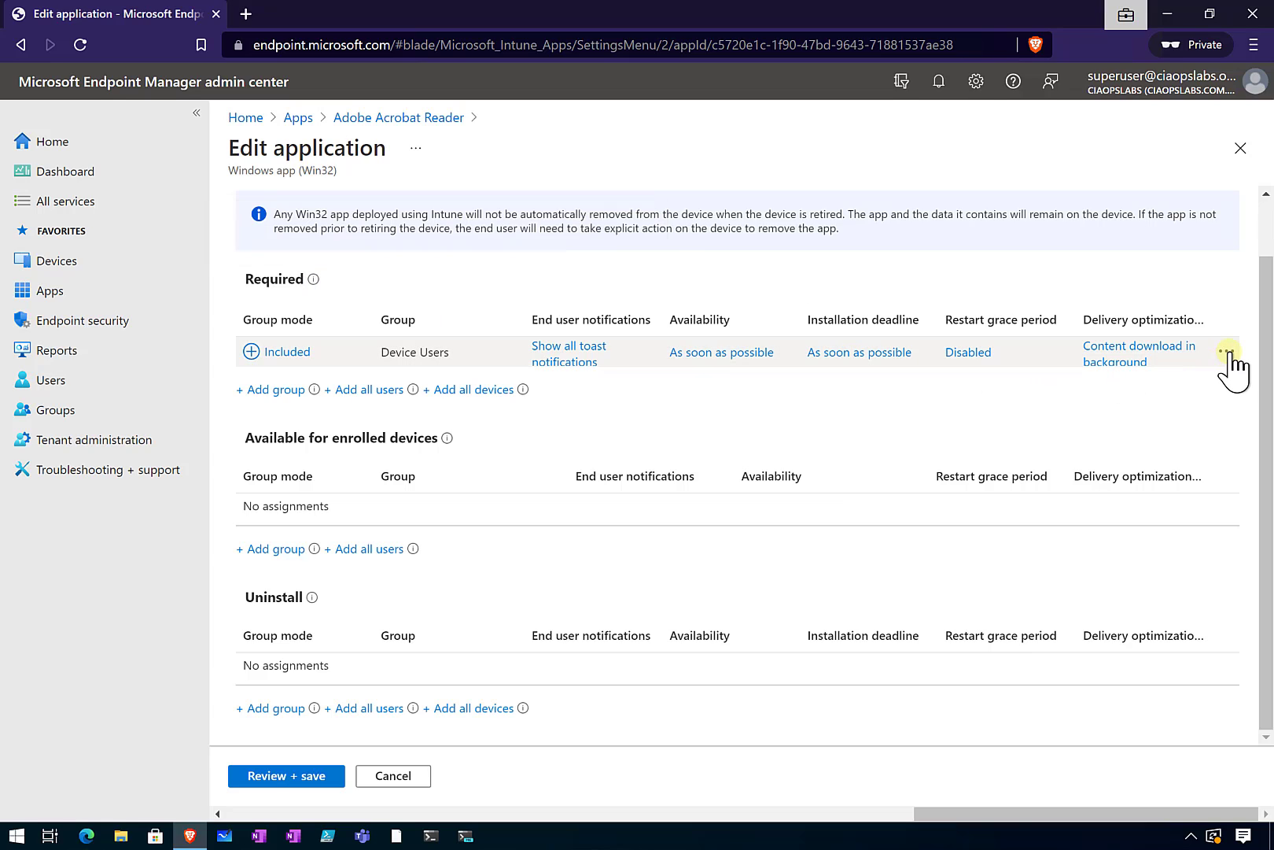
left_click(1227, 361)
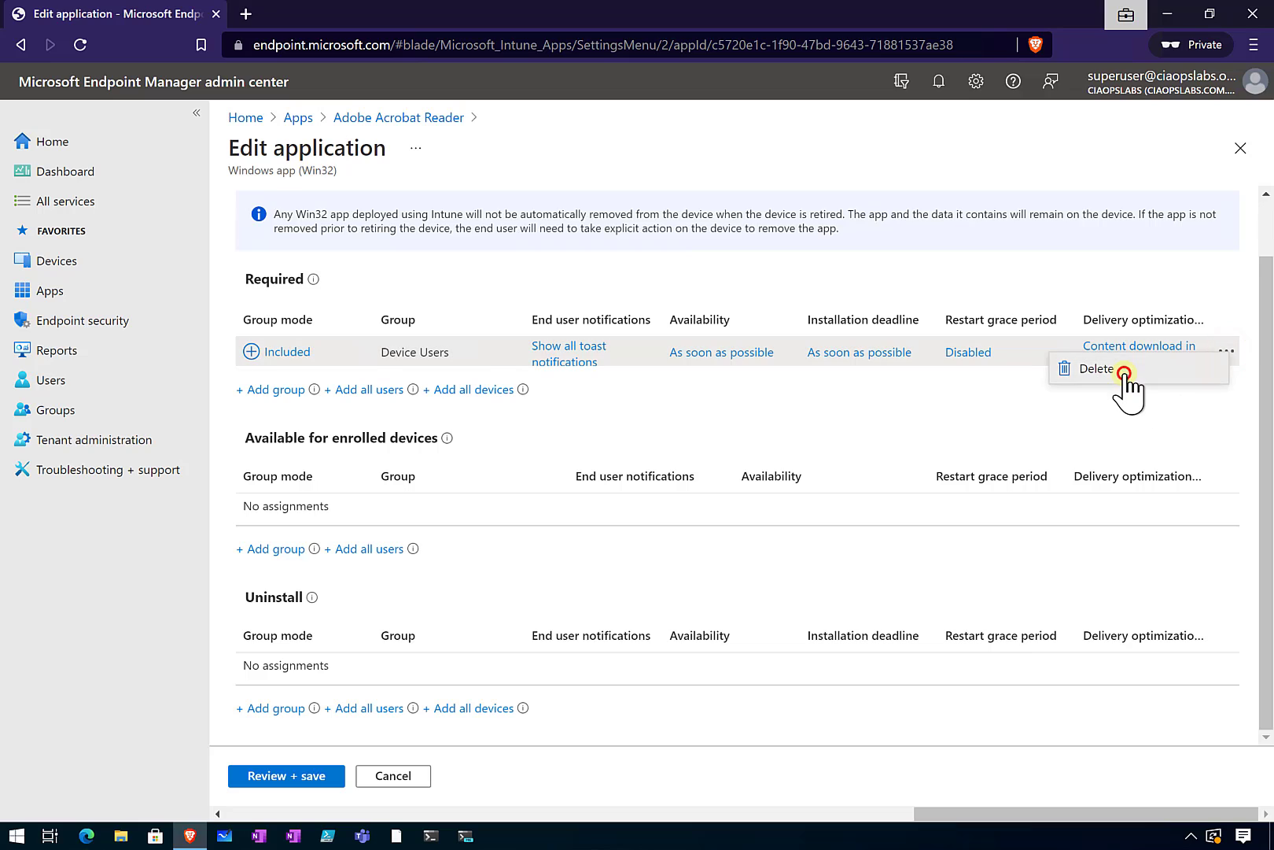
left_click(1096, 369)
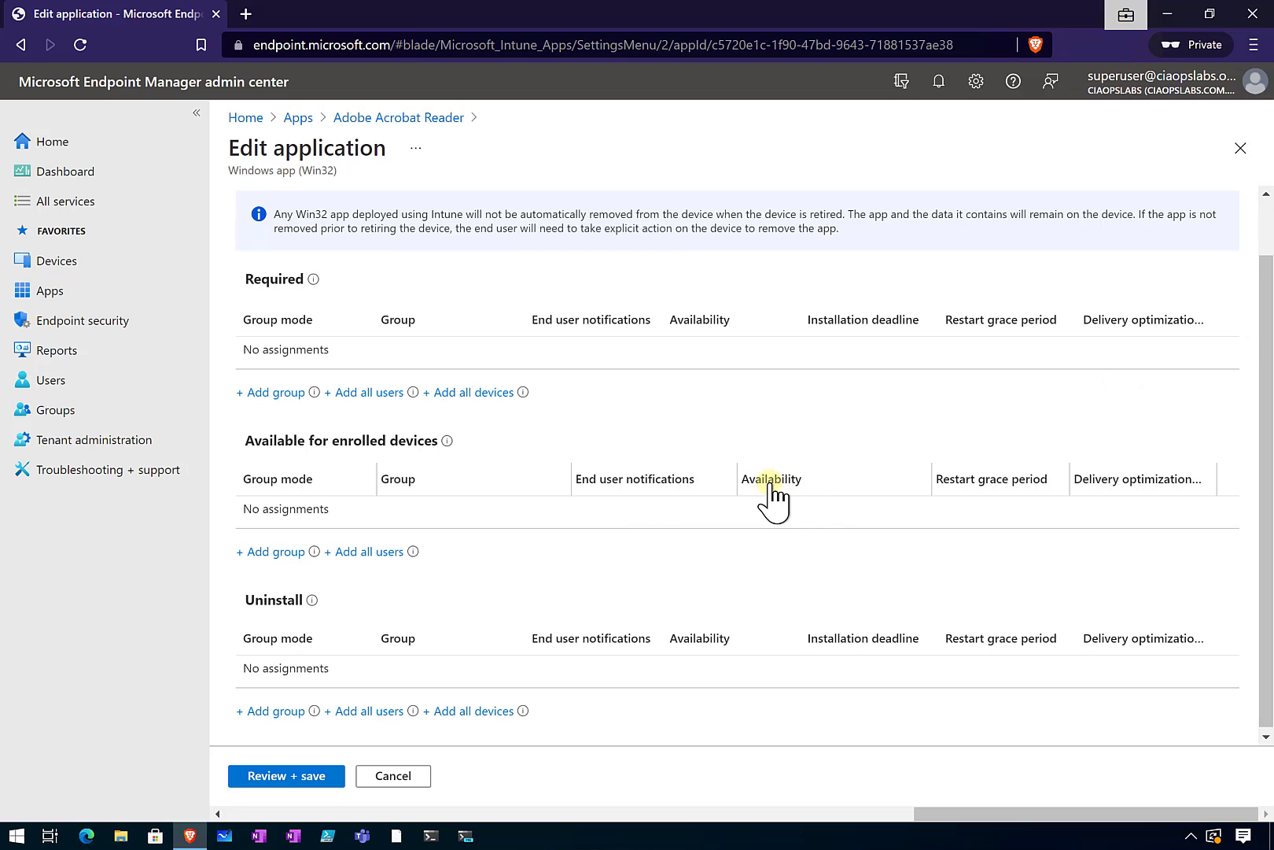
mouse_move(455, 613)
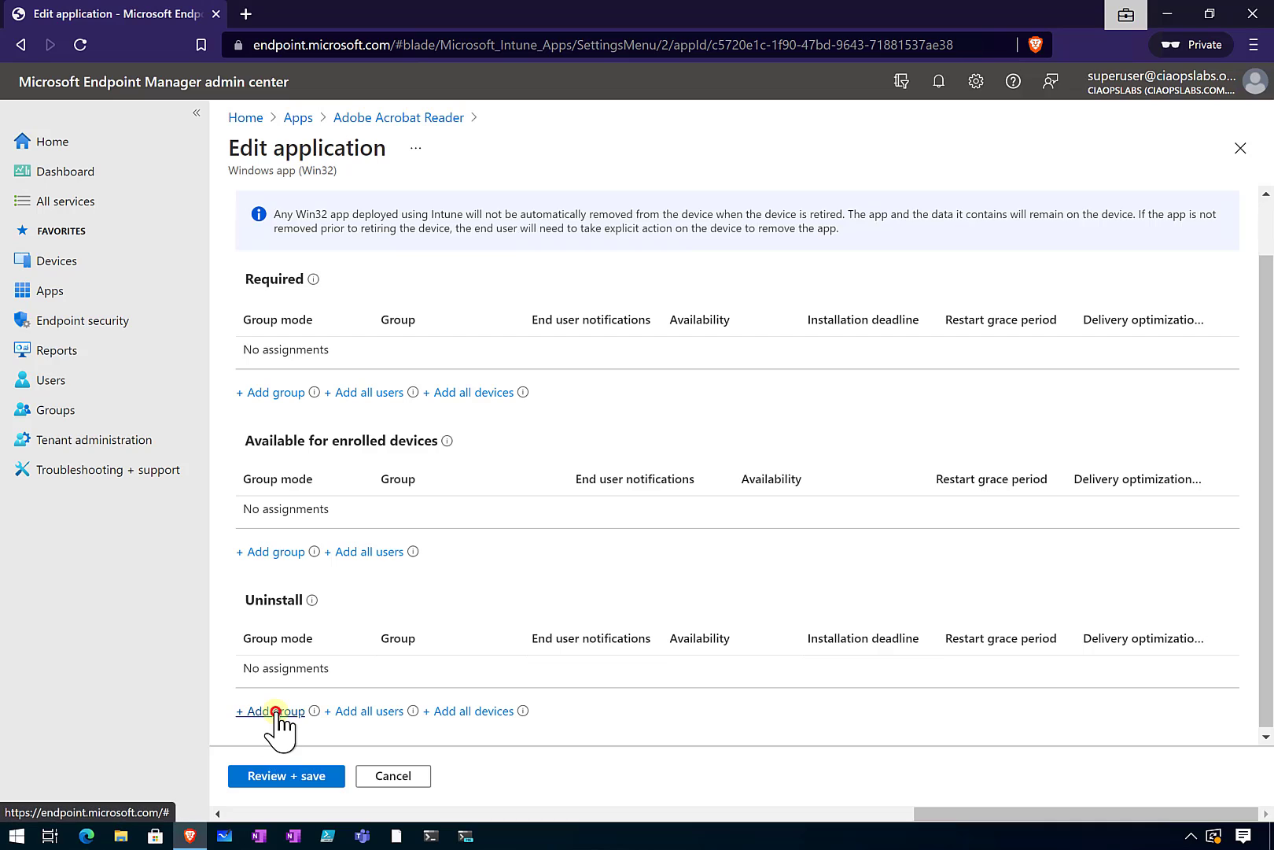
Step: Add the Device Users group to the Uninstall assignment
left_click(270, 711)
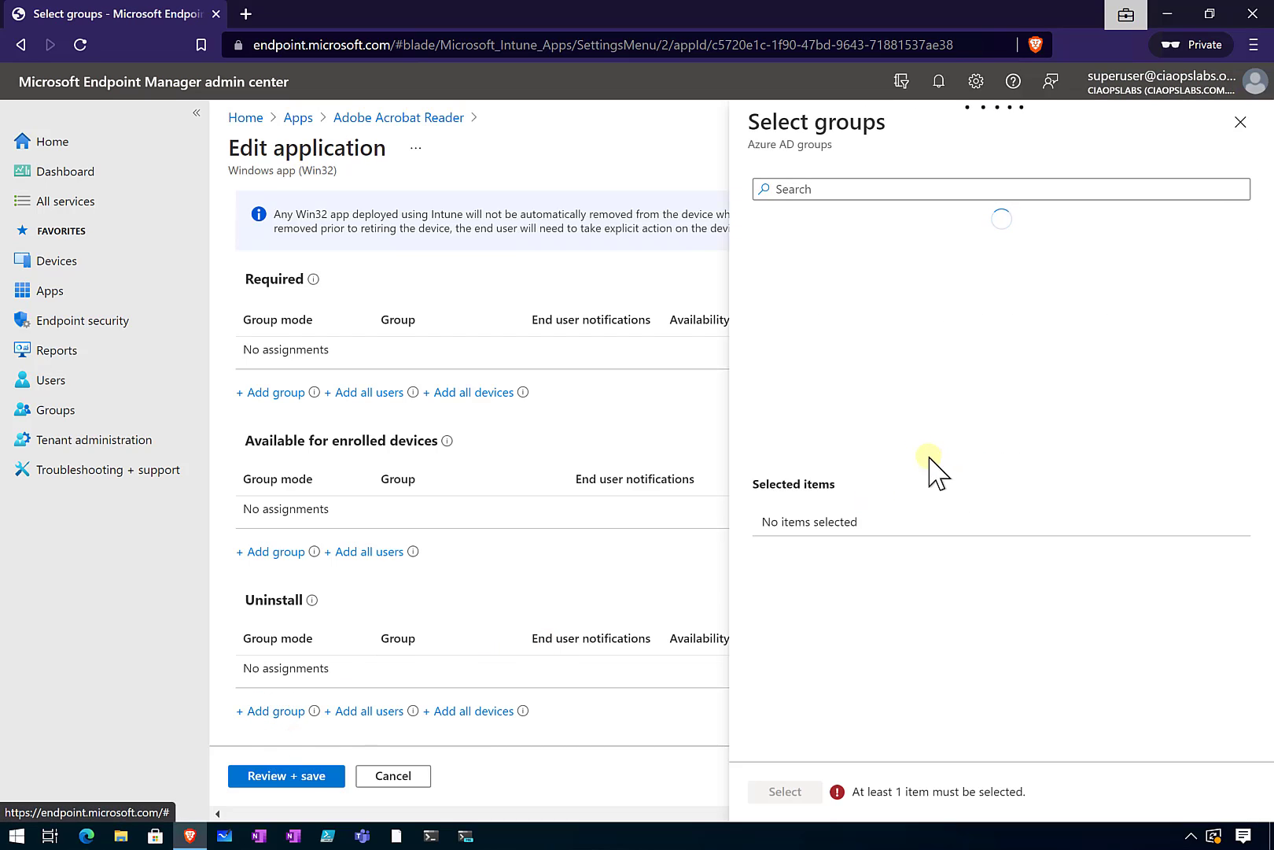
left_click(1000, 188)
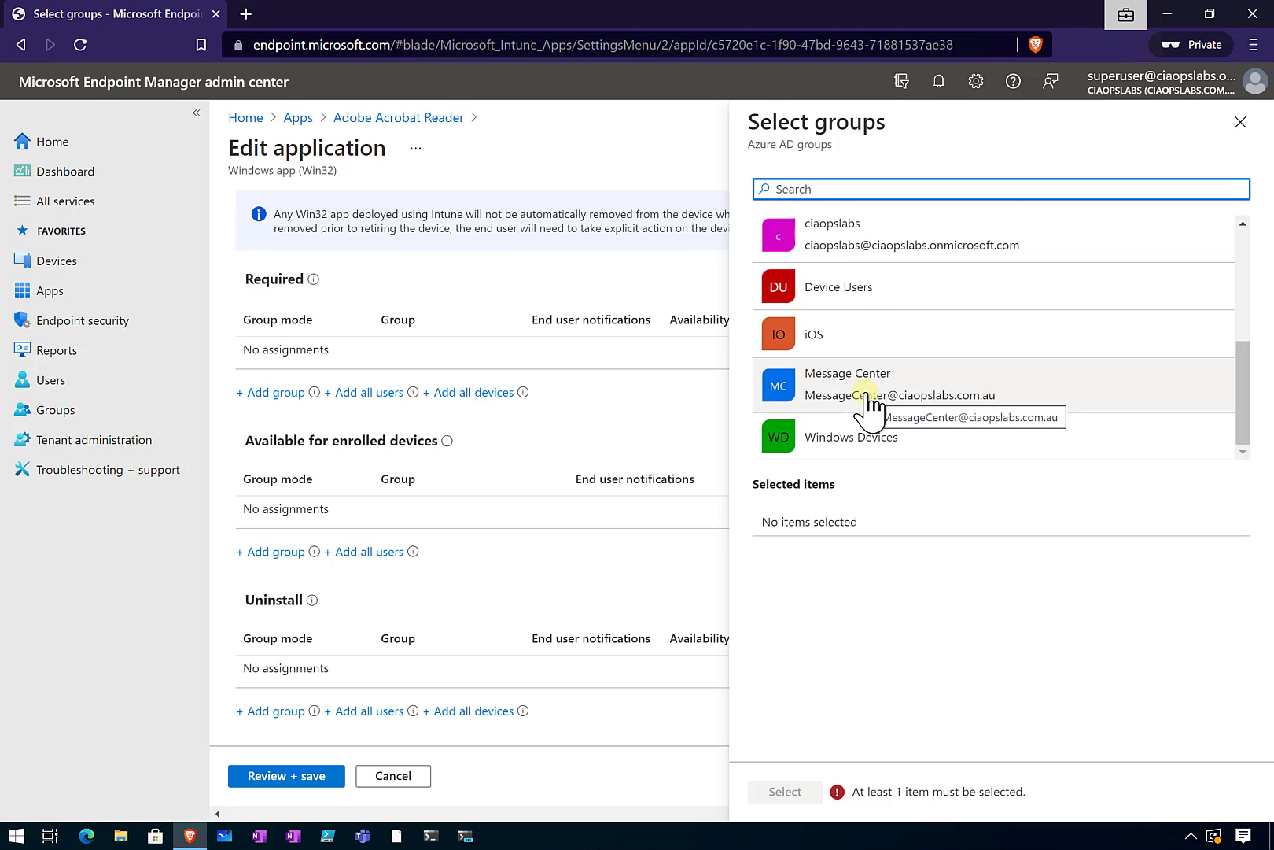
left_click(839, 287)
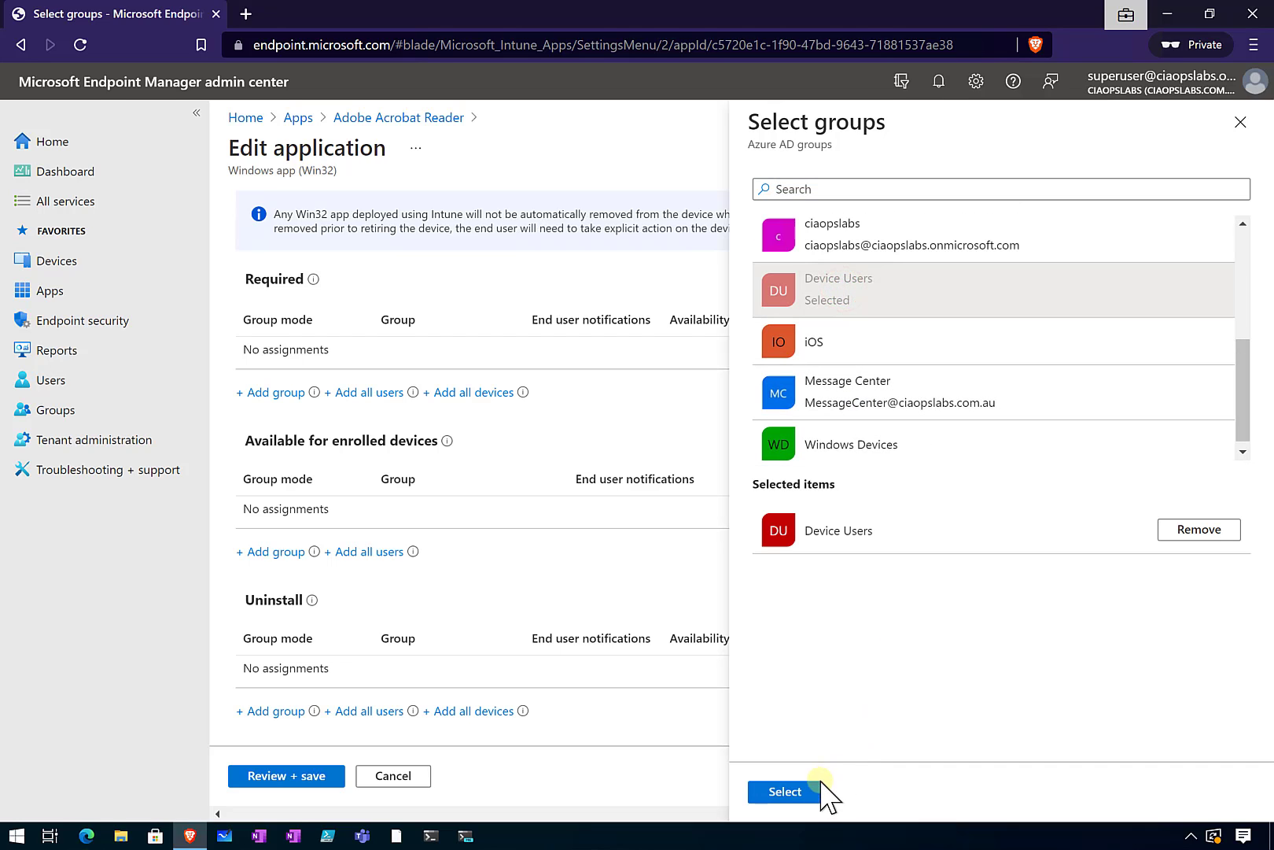
left_click(785, 792)
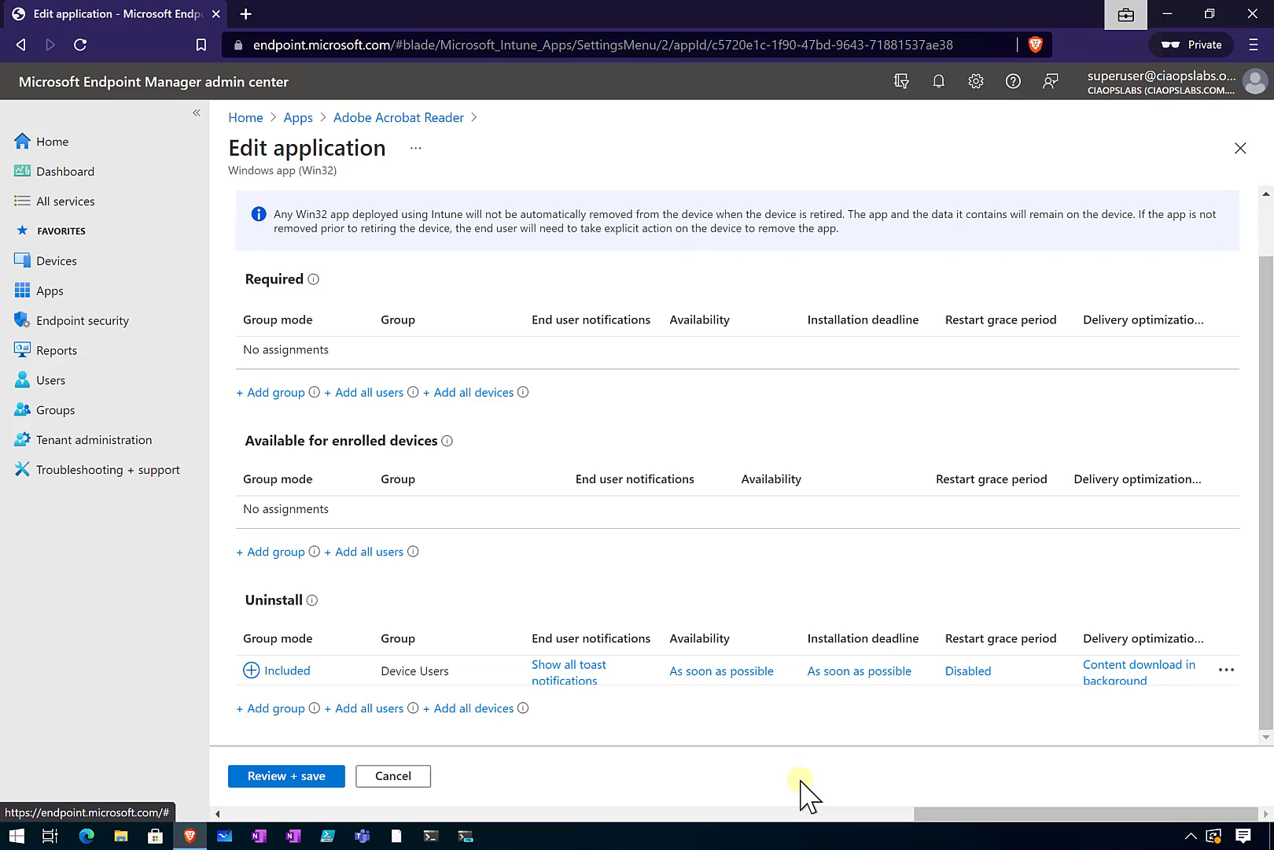
mouse_move(625, 783)
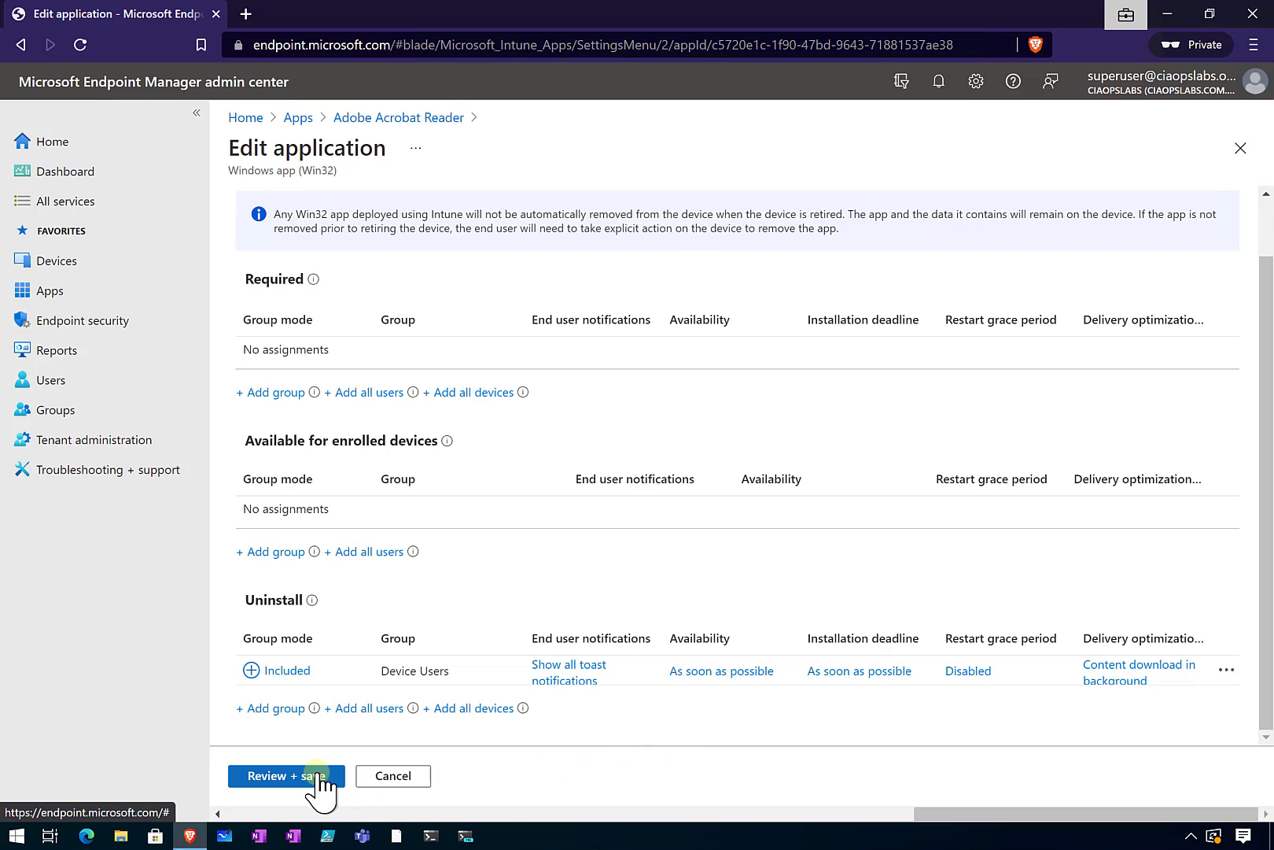
Step: Review and save the Device Users Uninstall assignment for Adobe Acrobat Reader
left_click(286, 775)
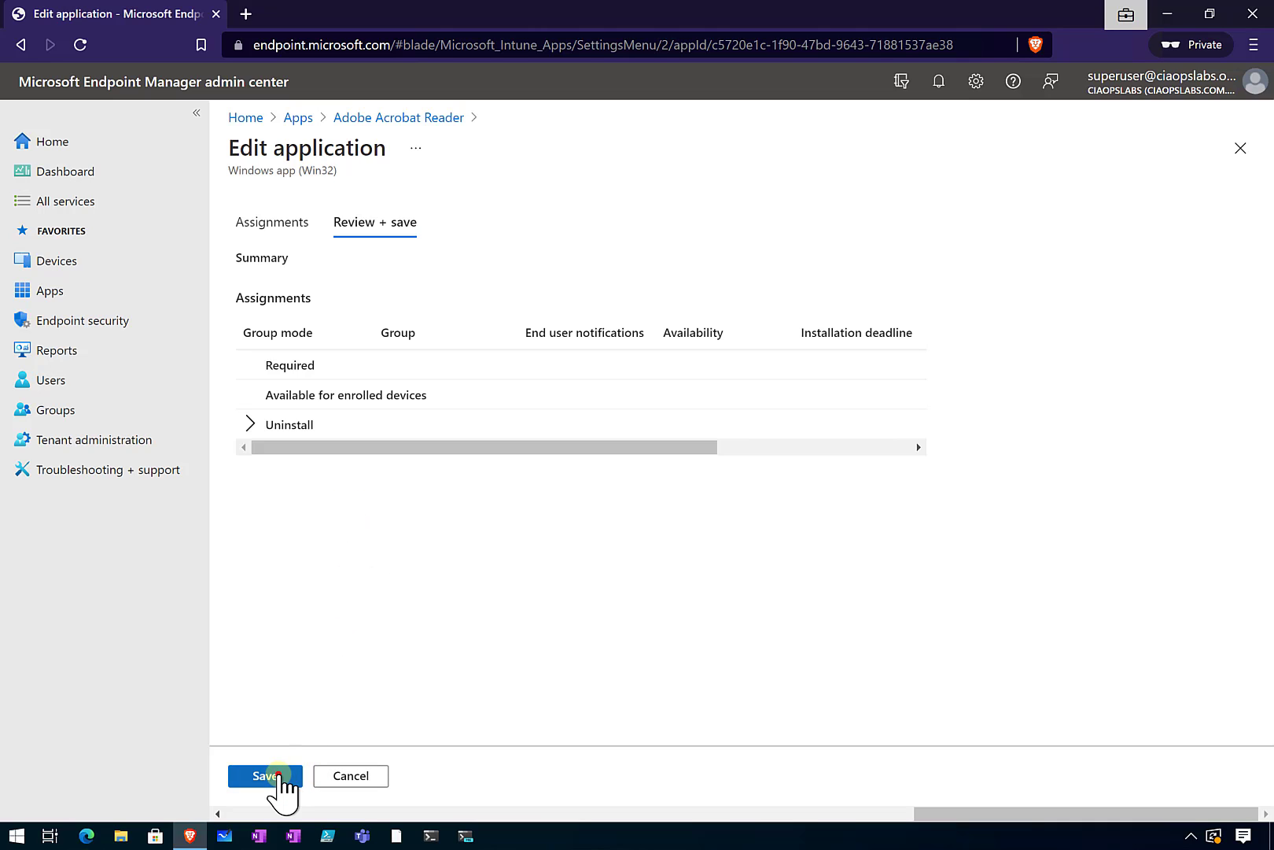
left_click(265, 776)
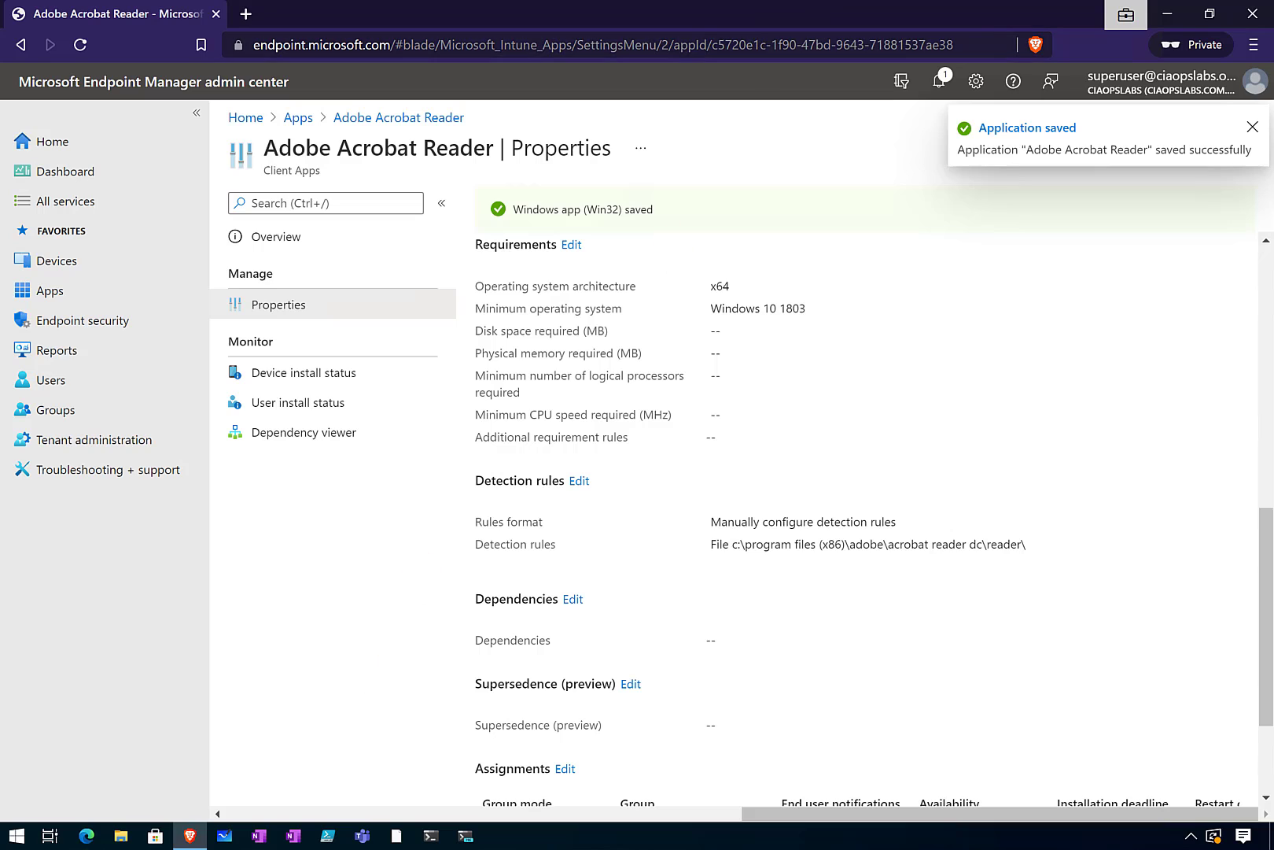
left_click(1253, 126)
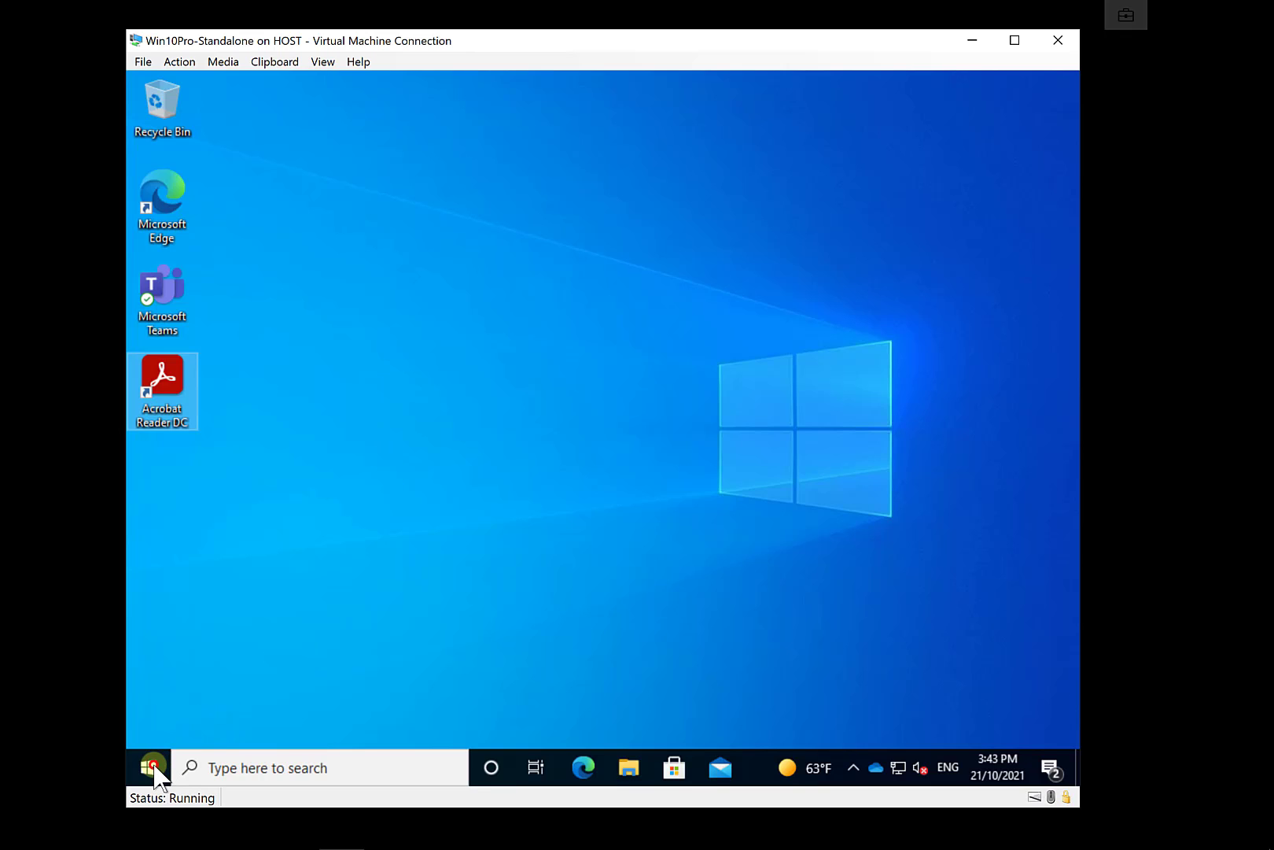
Step: Show the work account's management info under Access work or school in Settings
left_click(148, 767)
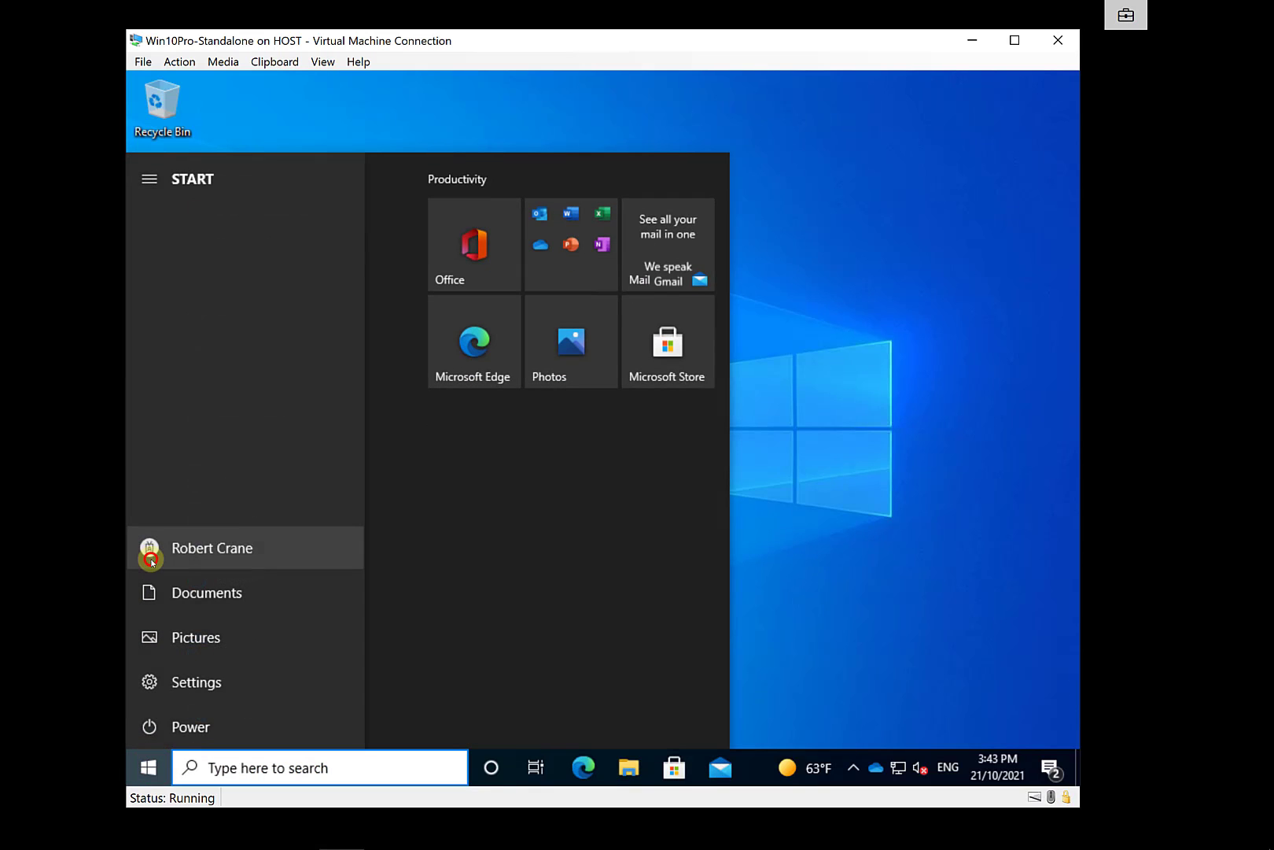
left_click(212, 547)
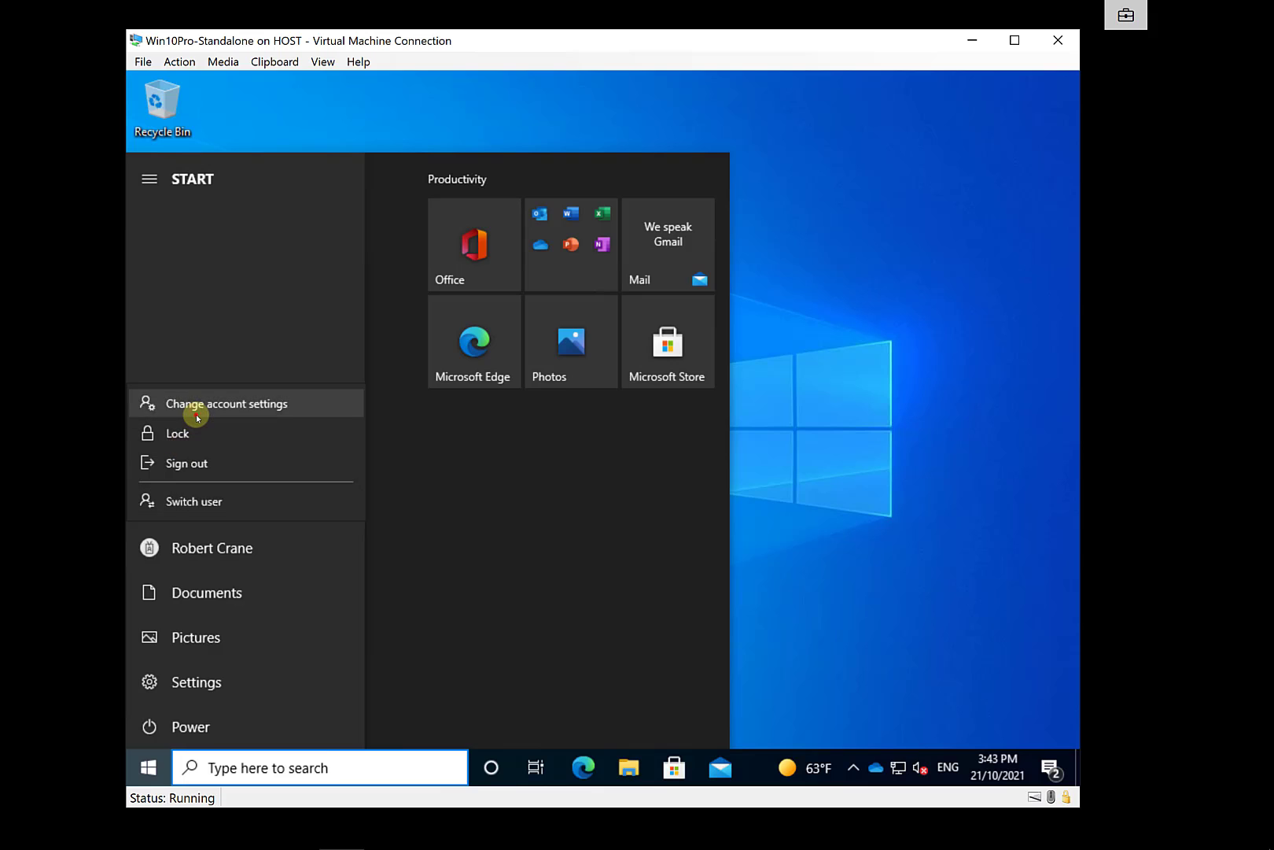
left_click(197, 404)
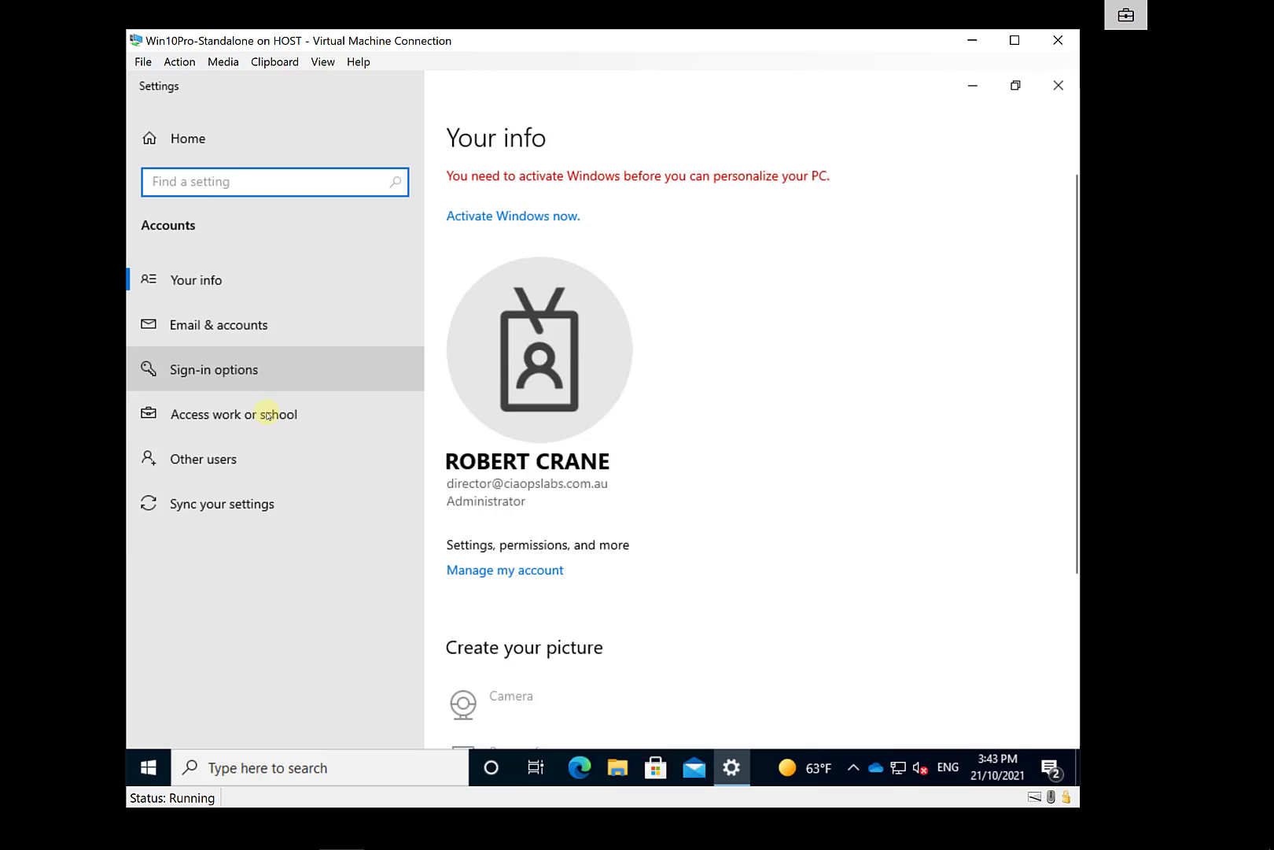
left_click(234, 414)
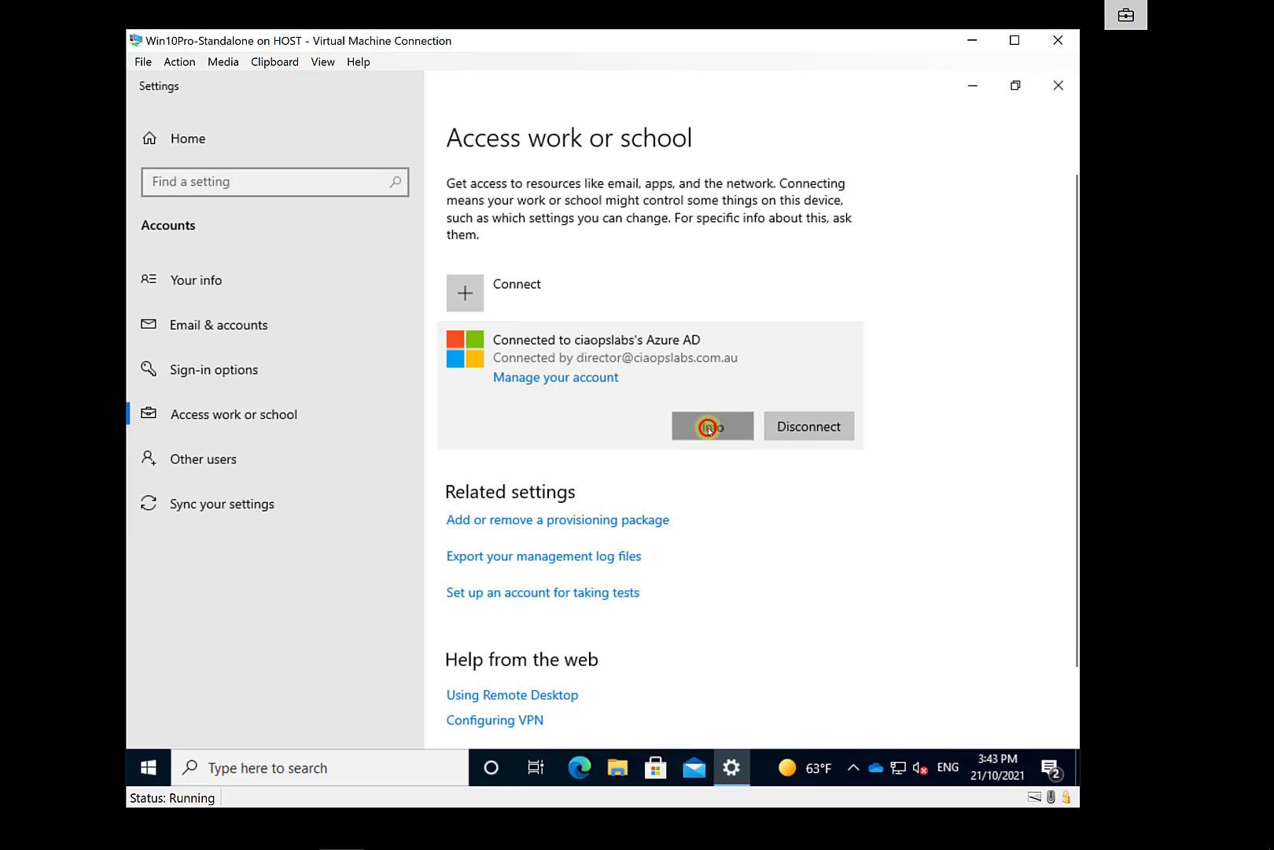
left_click(712, 427)
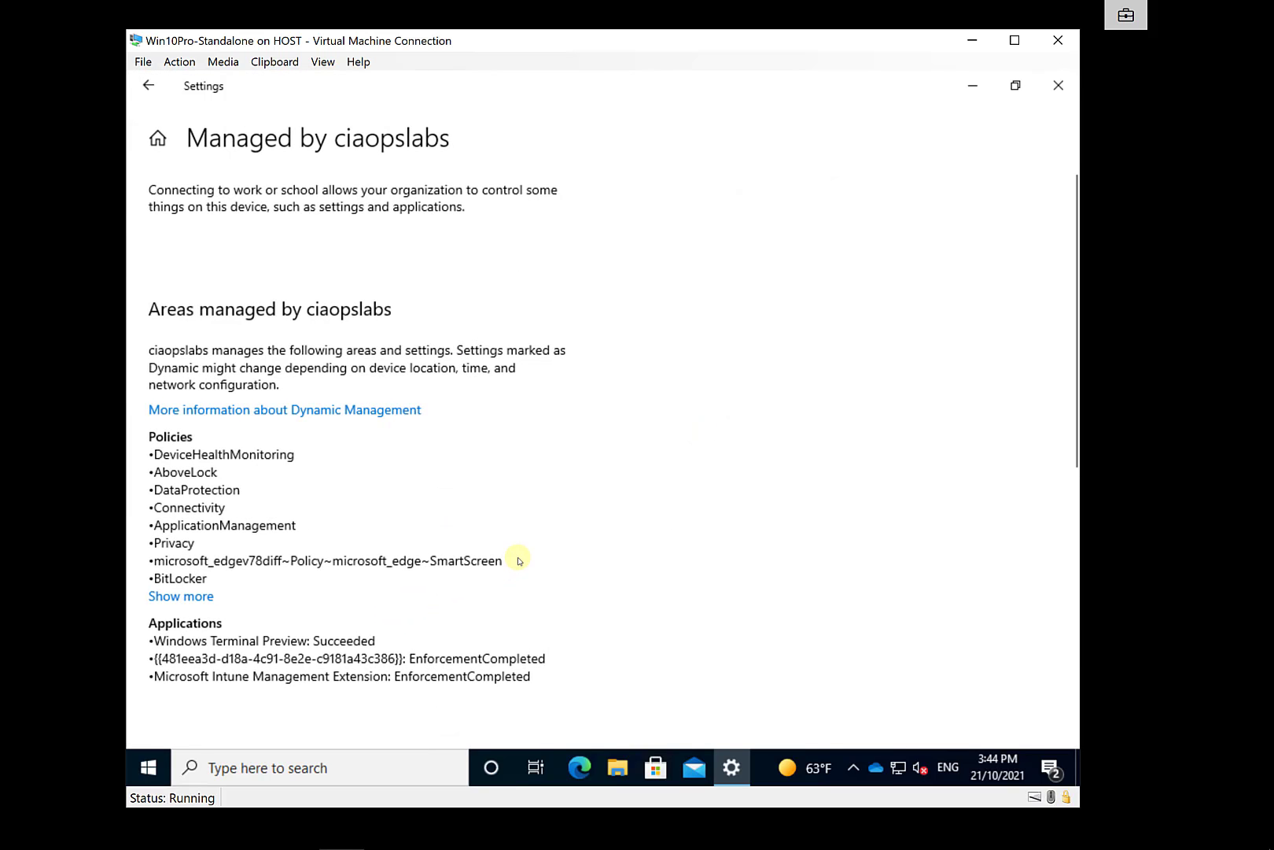
Step: Start a device sync from the Managed by ciaopslabs page and close Settings
scroll("down", 3)
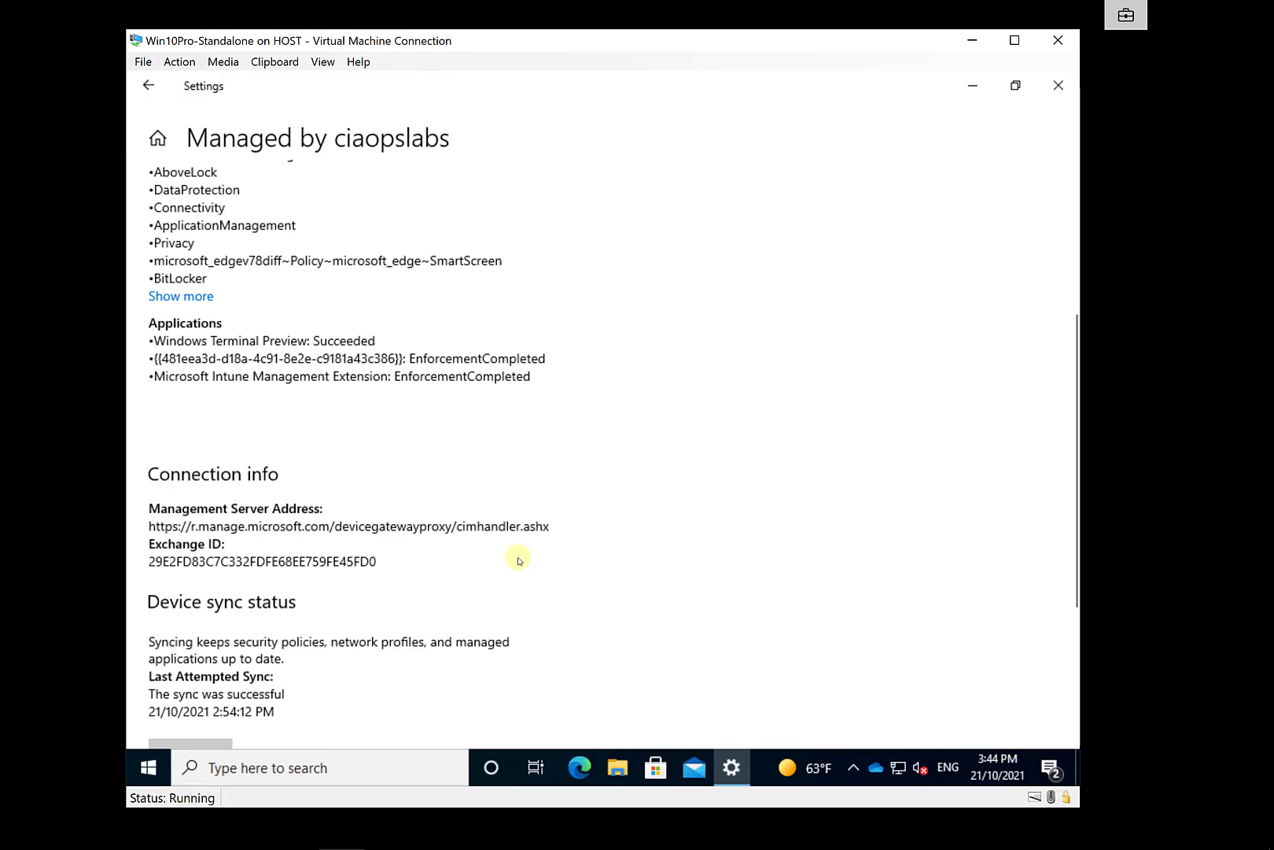
scroll("down", 3)
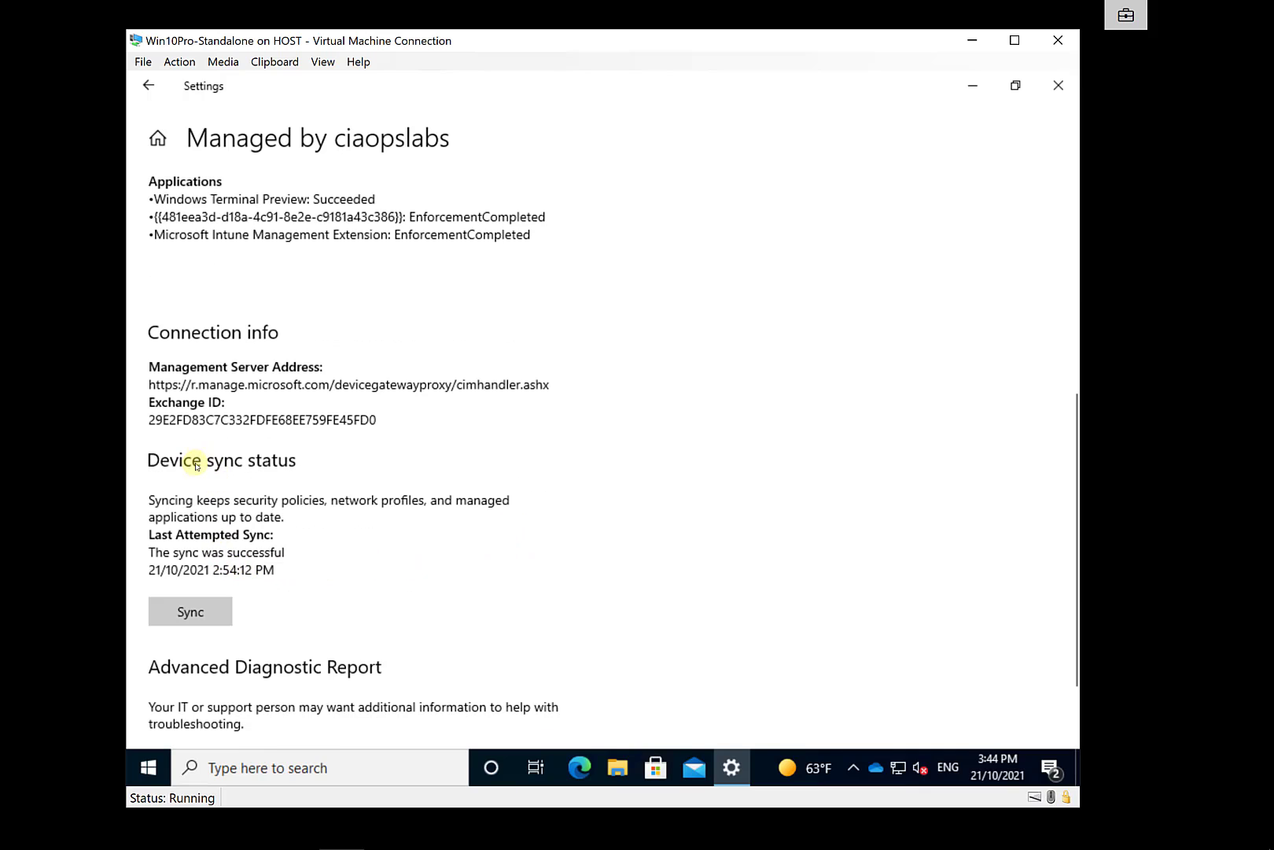
left_click(188, 611)
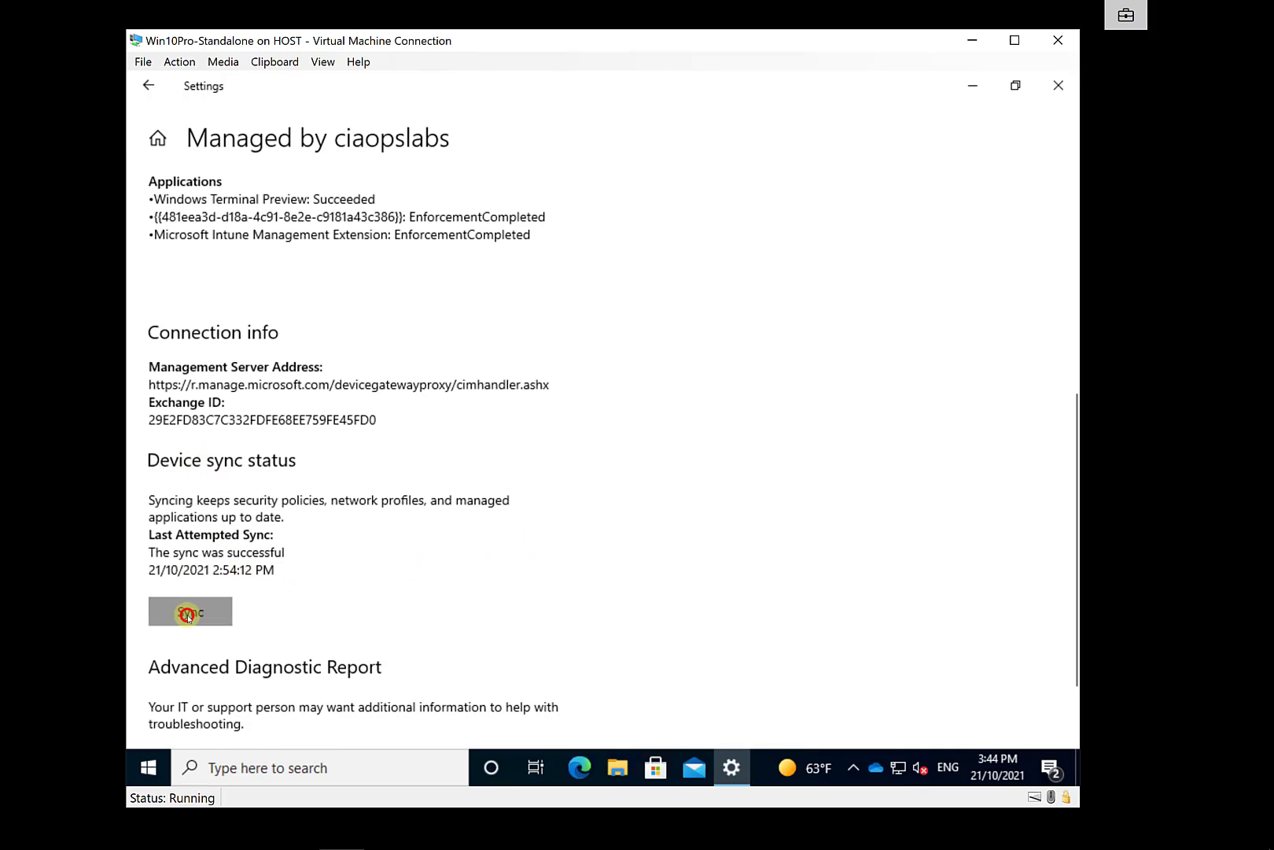
left_click(189, 611)
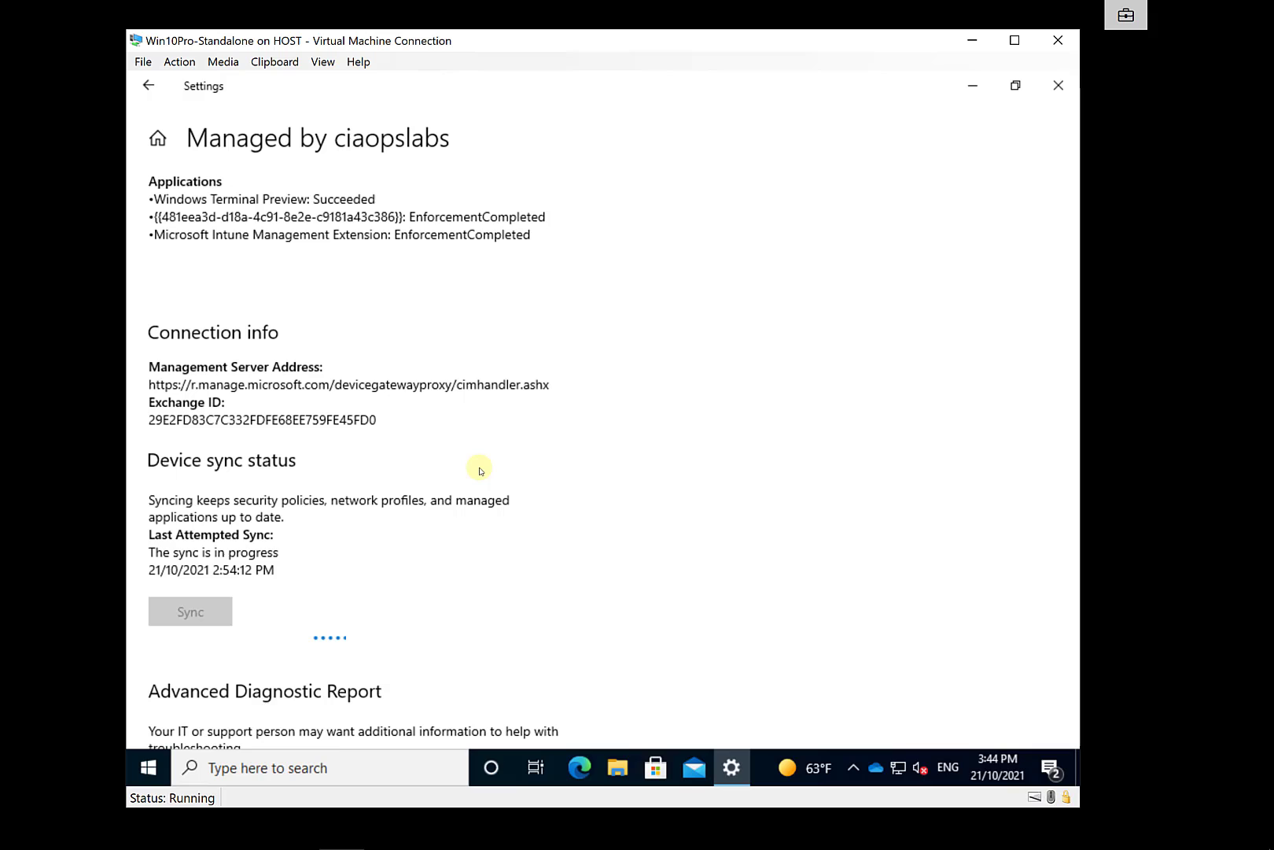
mouse_move(1058, 85)
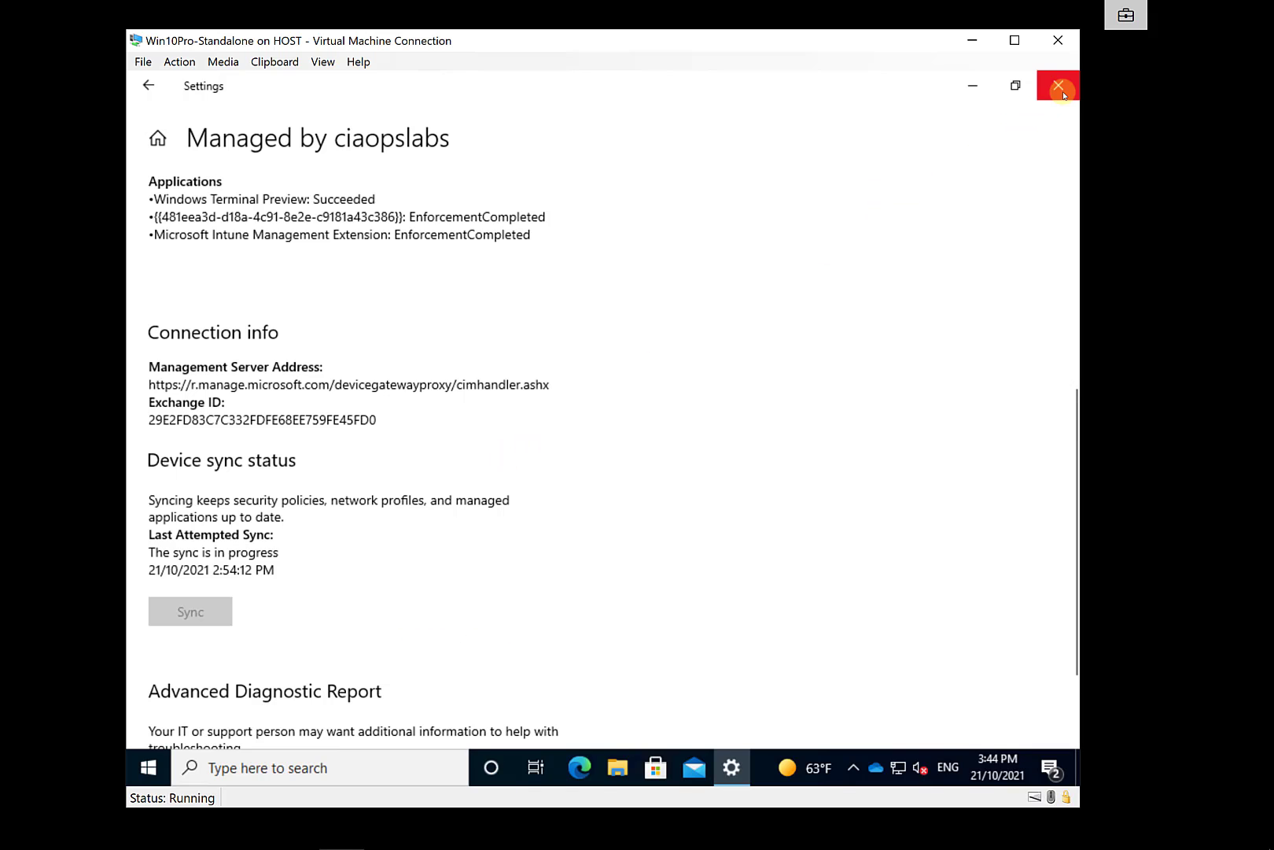
left_click(1058, 84)
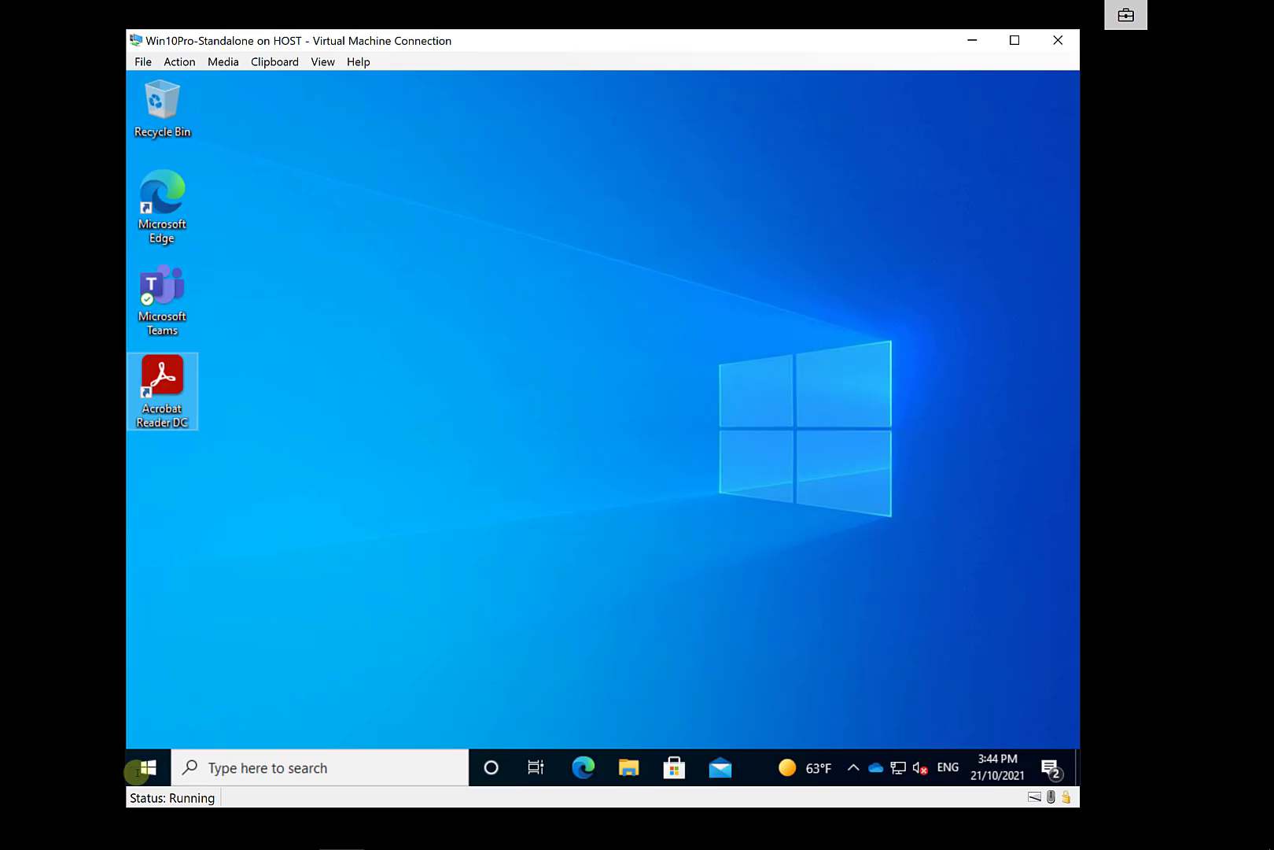
left_click(148, 766)
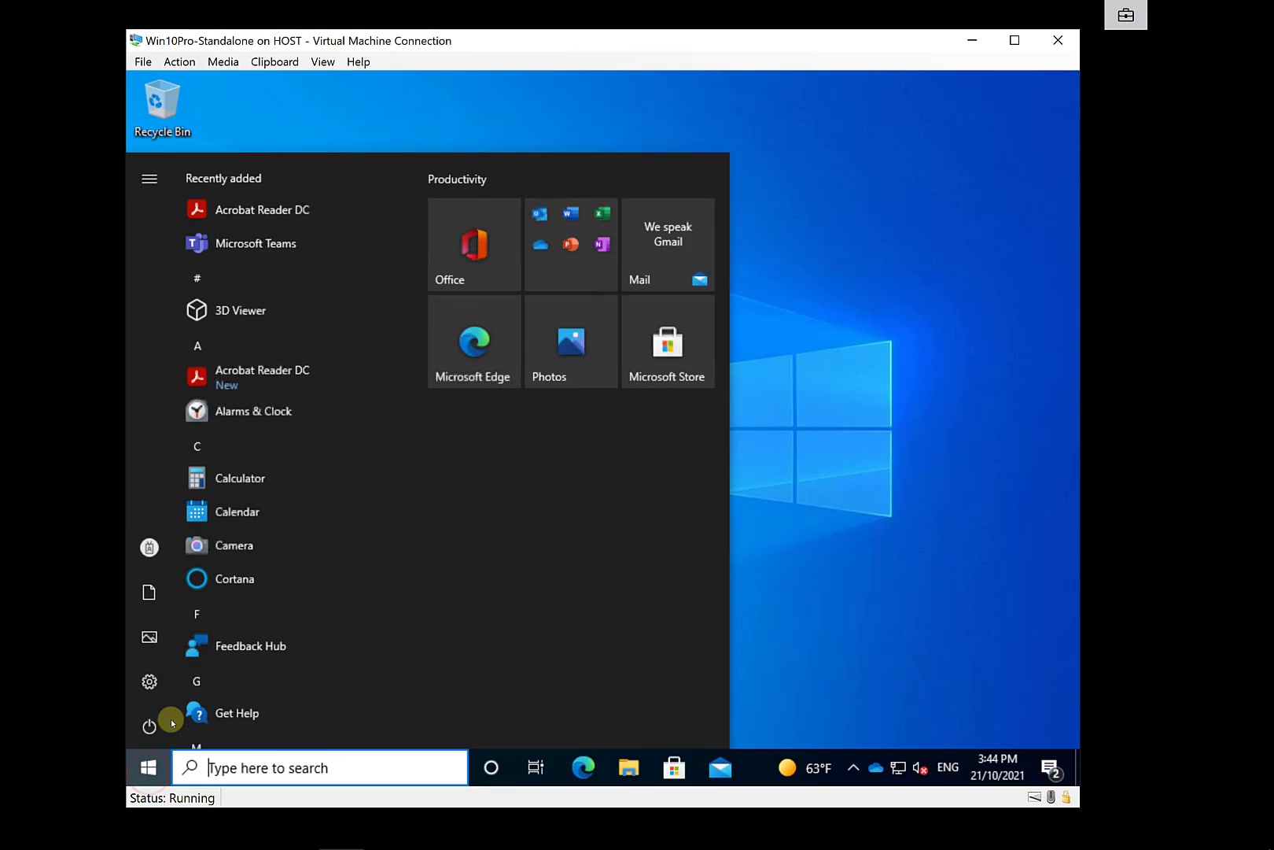
type("acrobat")
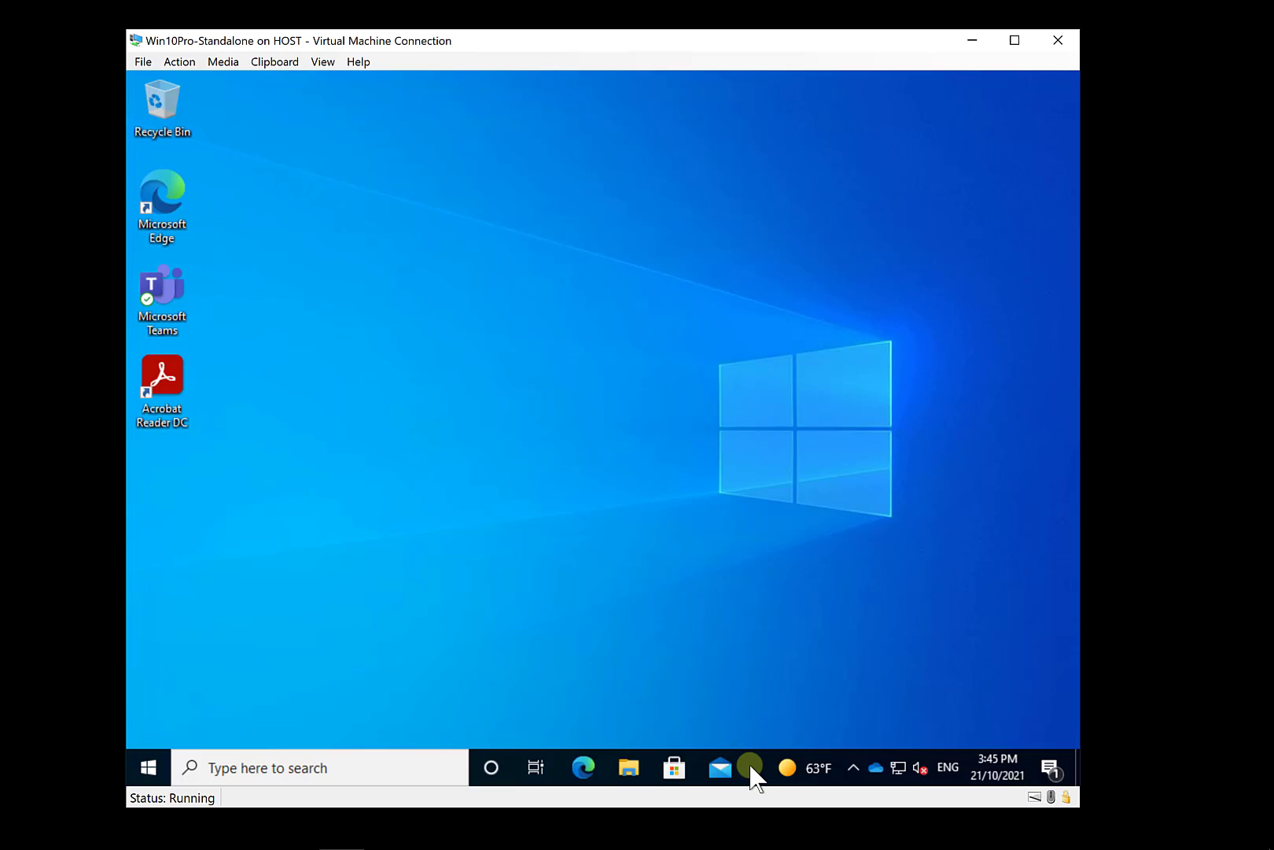
Step: Launch Task Manager with admin approval and sort processes by CPU
right_click(756, 778)
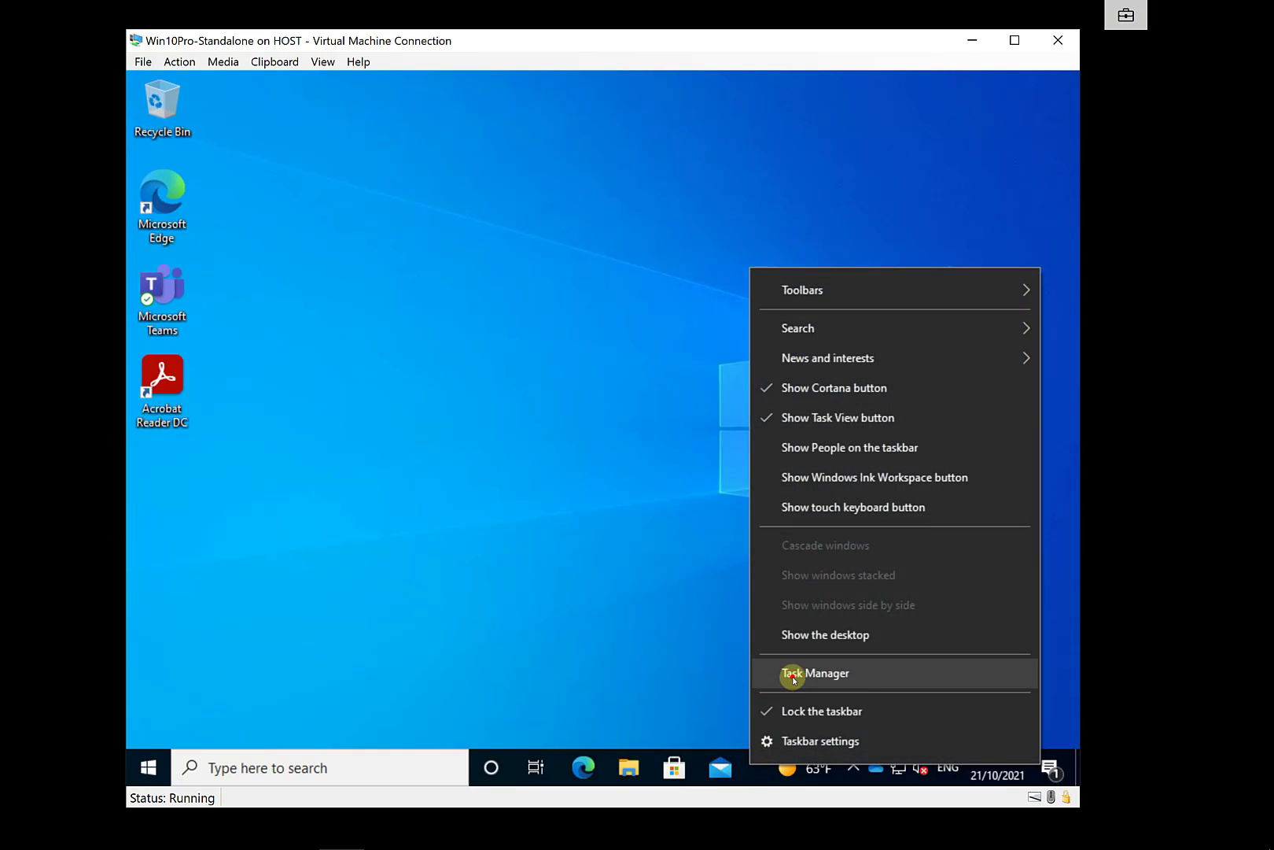
left_click(814, 672)
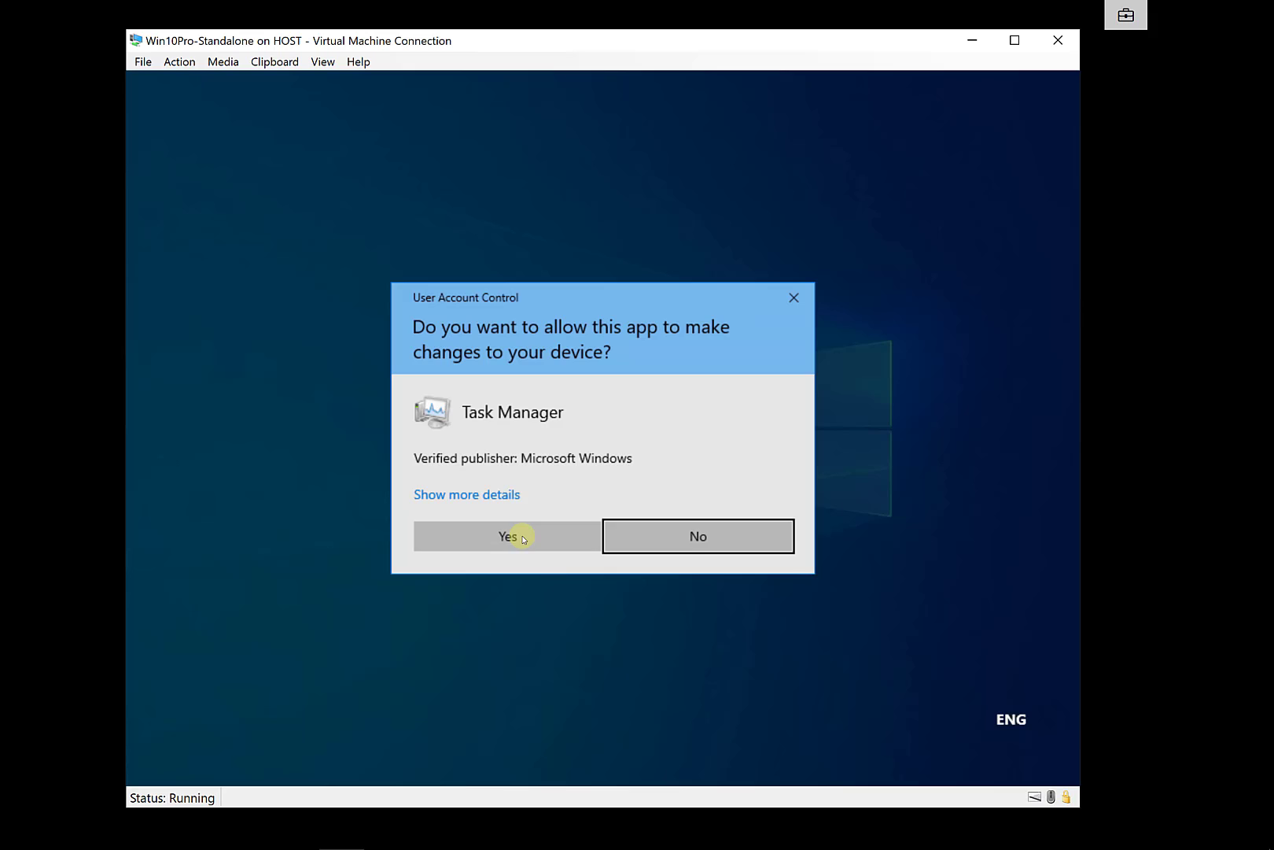
left_click(507, 535)
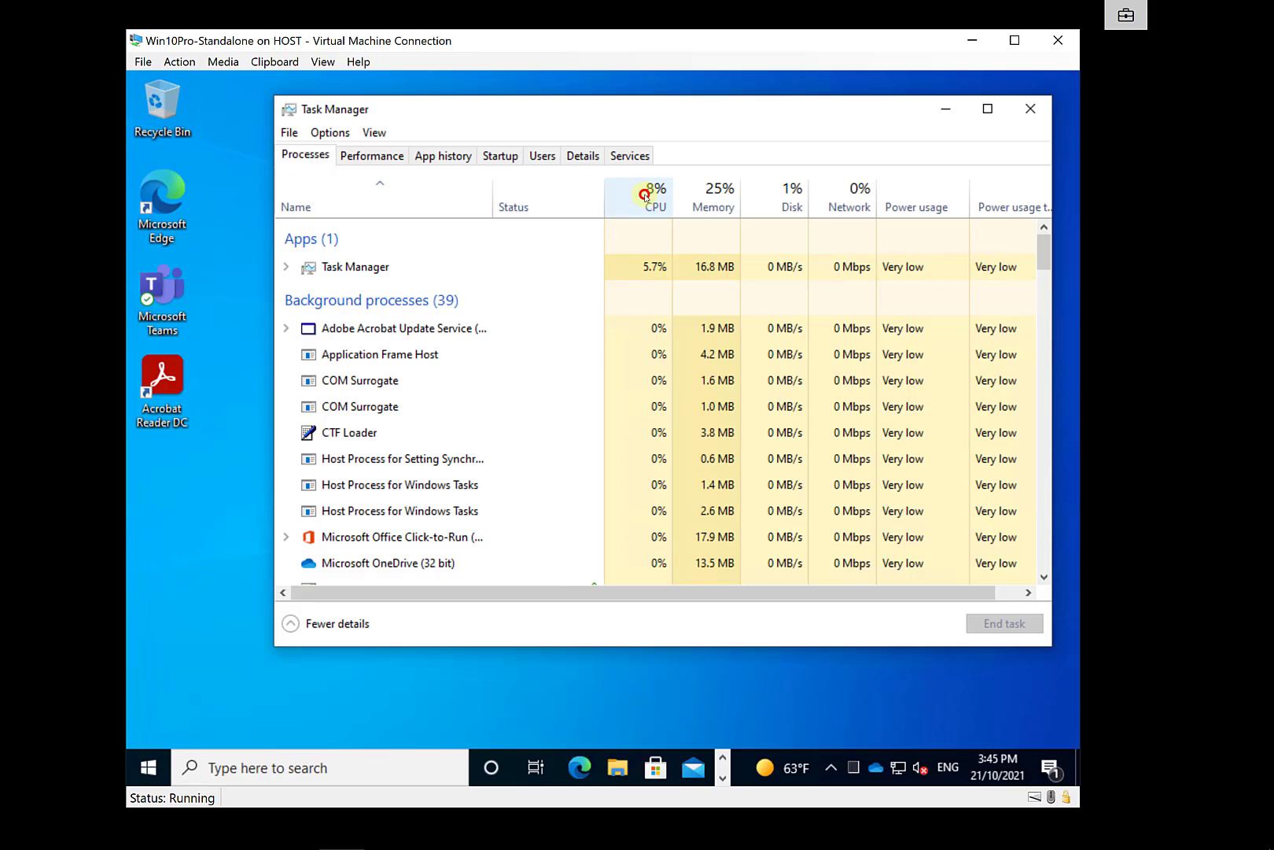
left_click(646, 194)
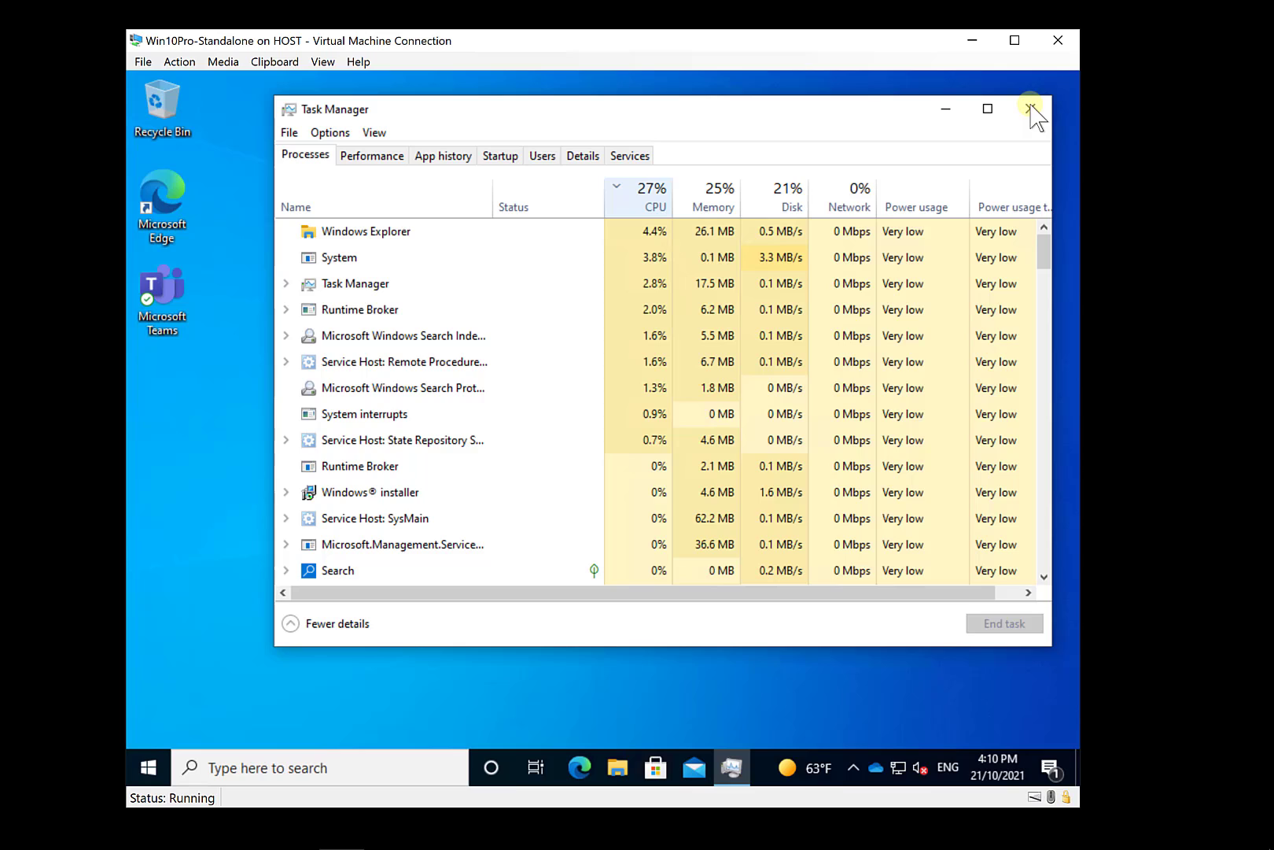
Step: Close Task Manager, search Start for 'acro', and check the uninstall-success notification
left_click(1029, 109)
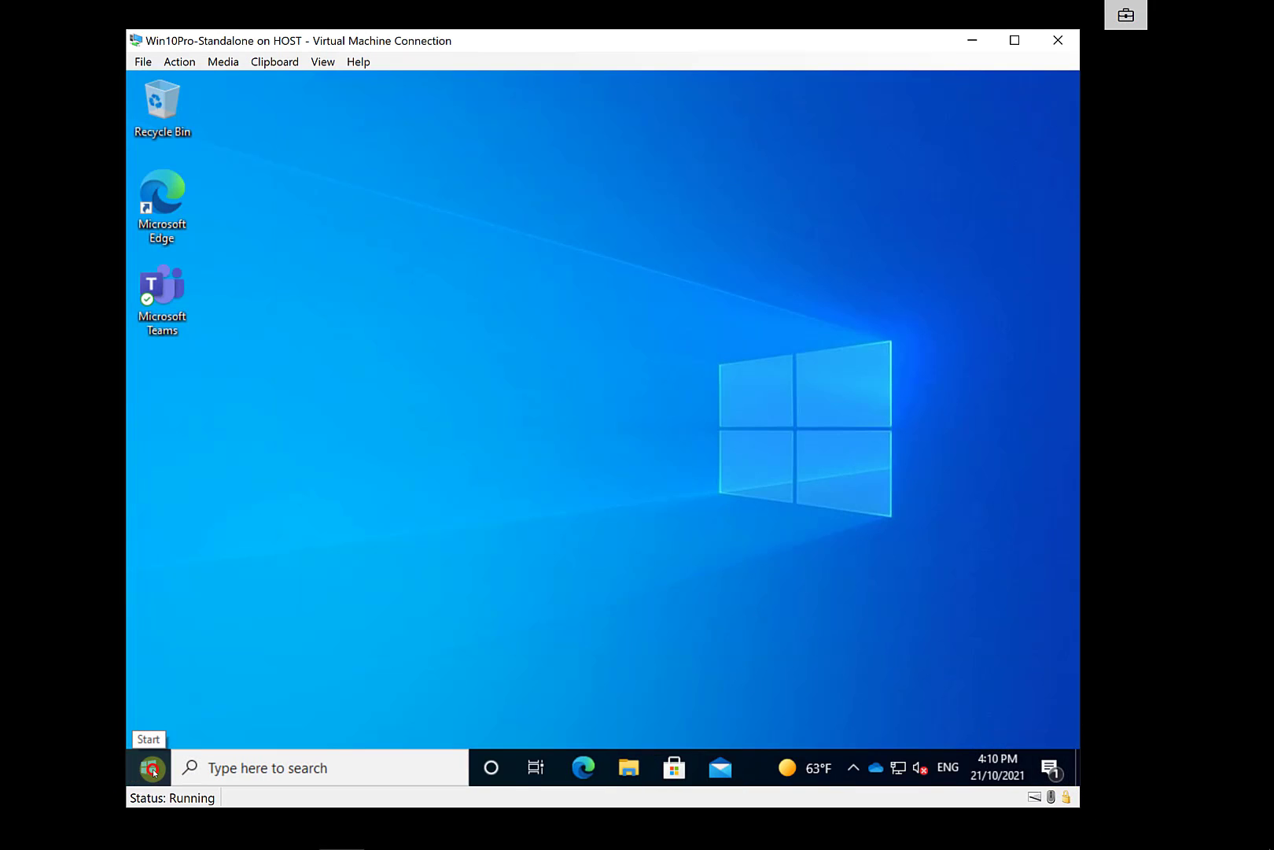
left_click(149, 767)
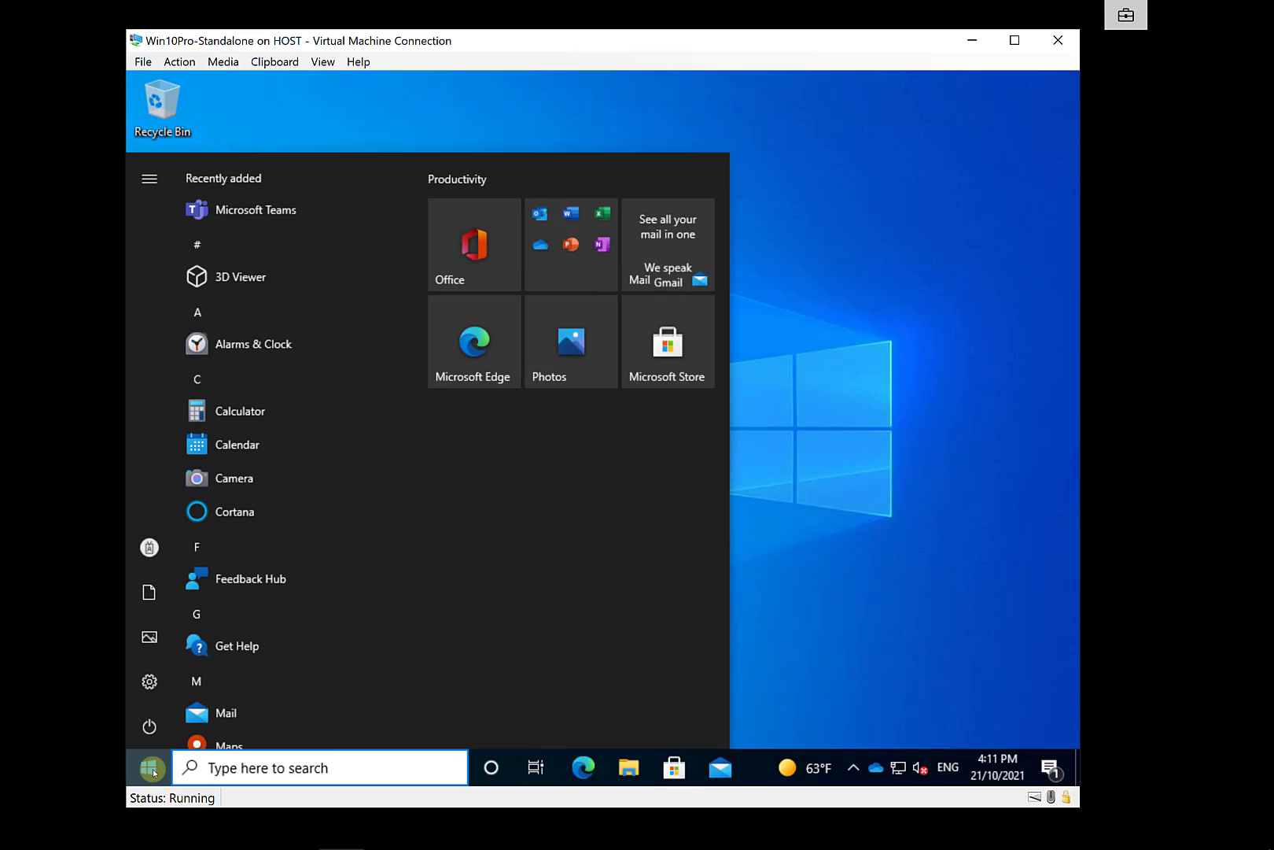
type("aco")
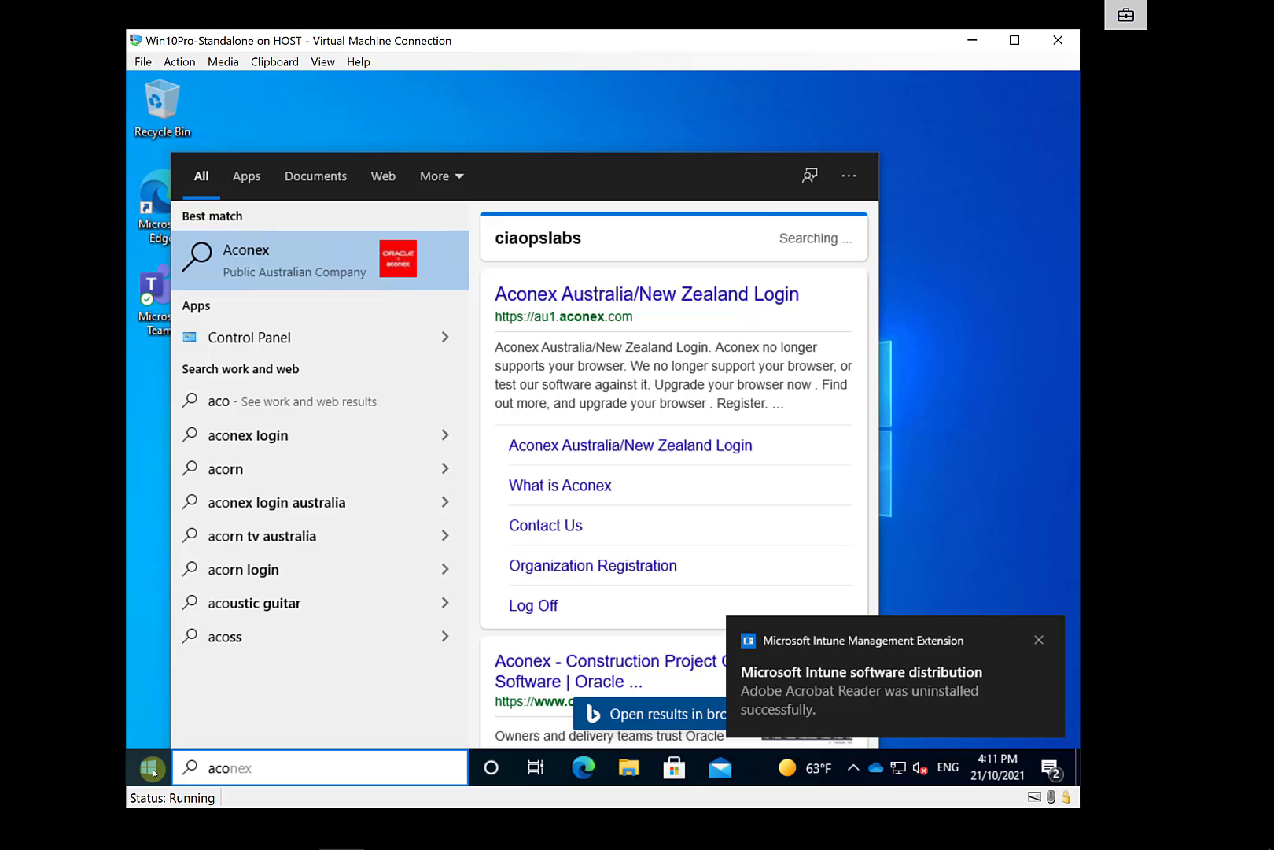
type("acro")
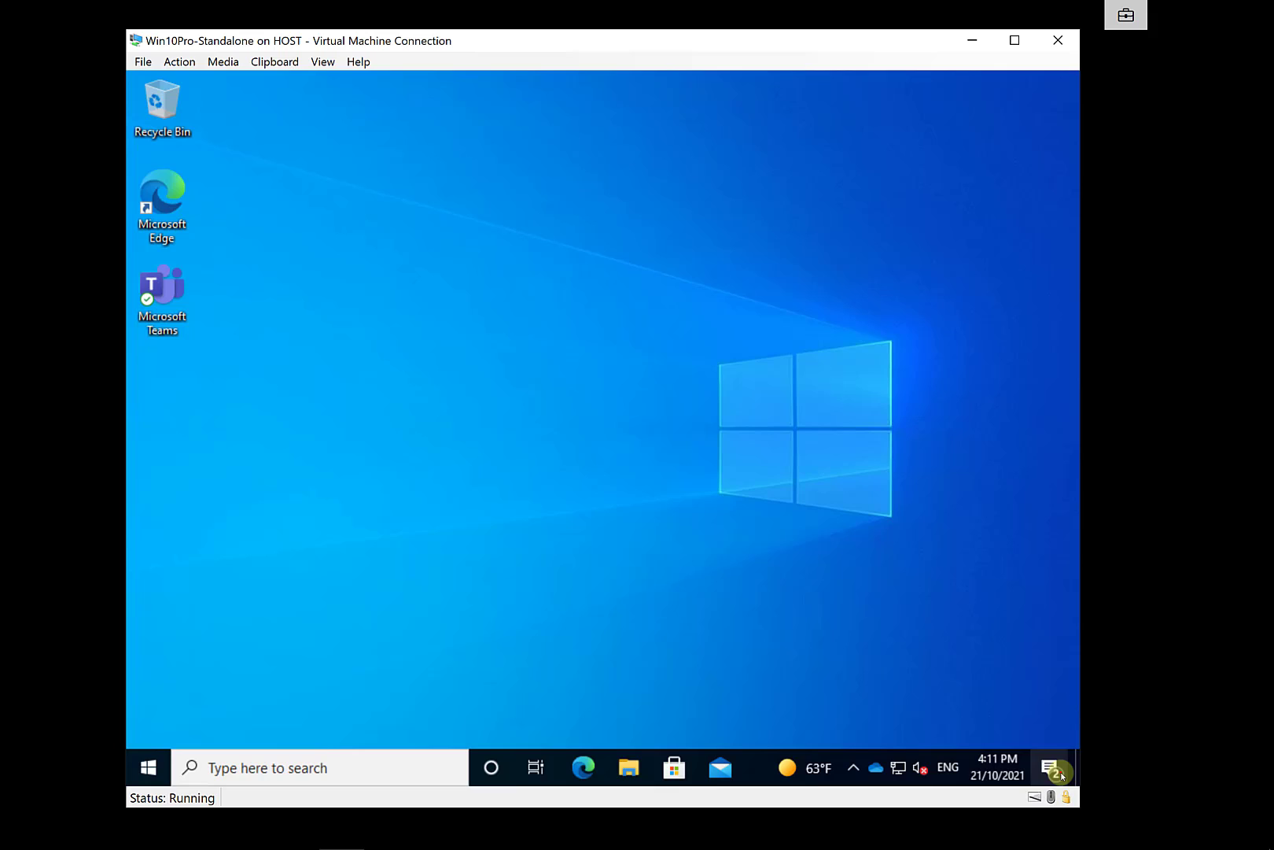
left_click(1050, 767)
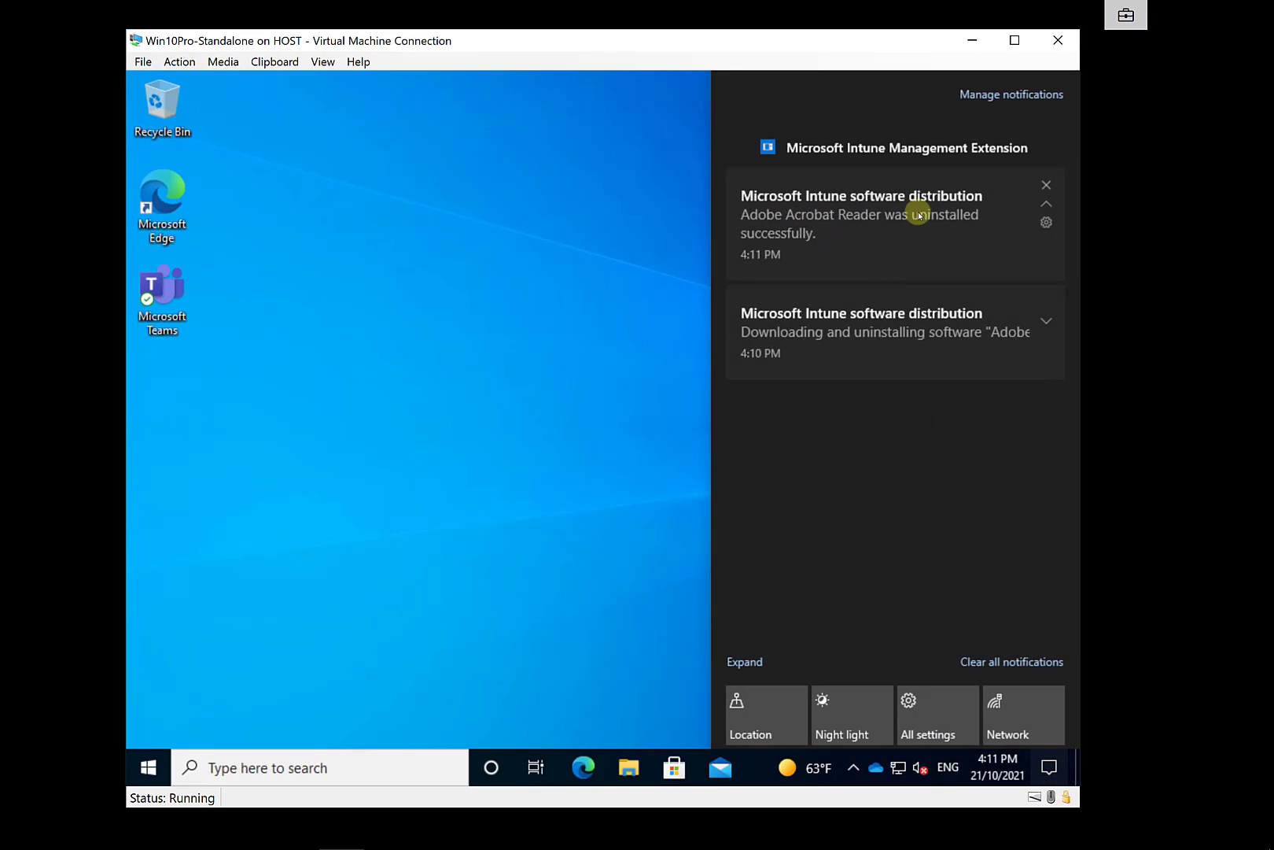
mouse_move(905, 229)
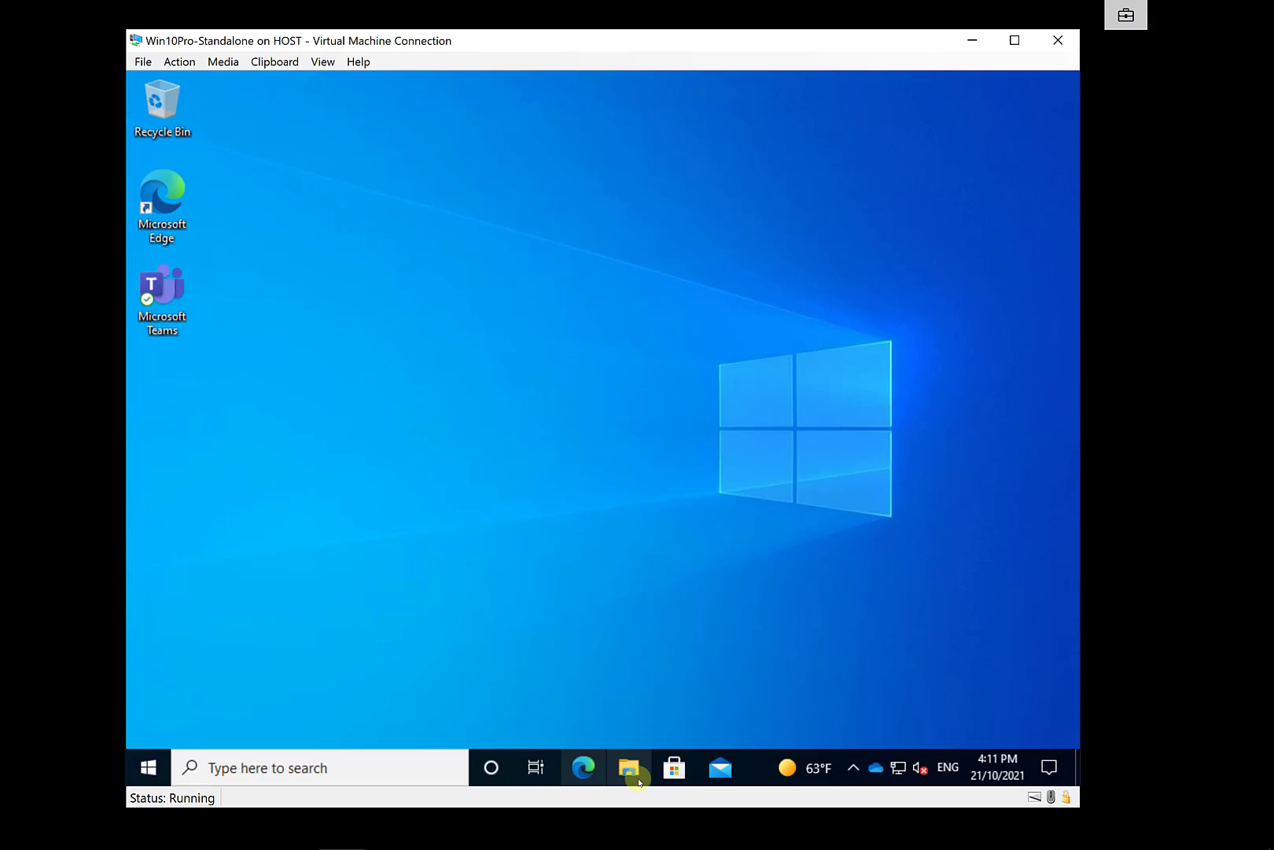
left_click(628, 767)
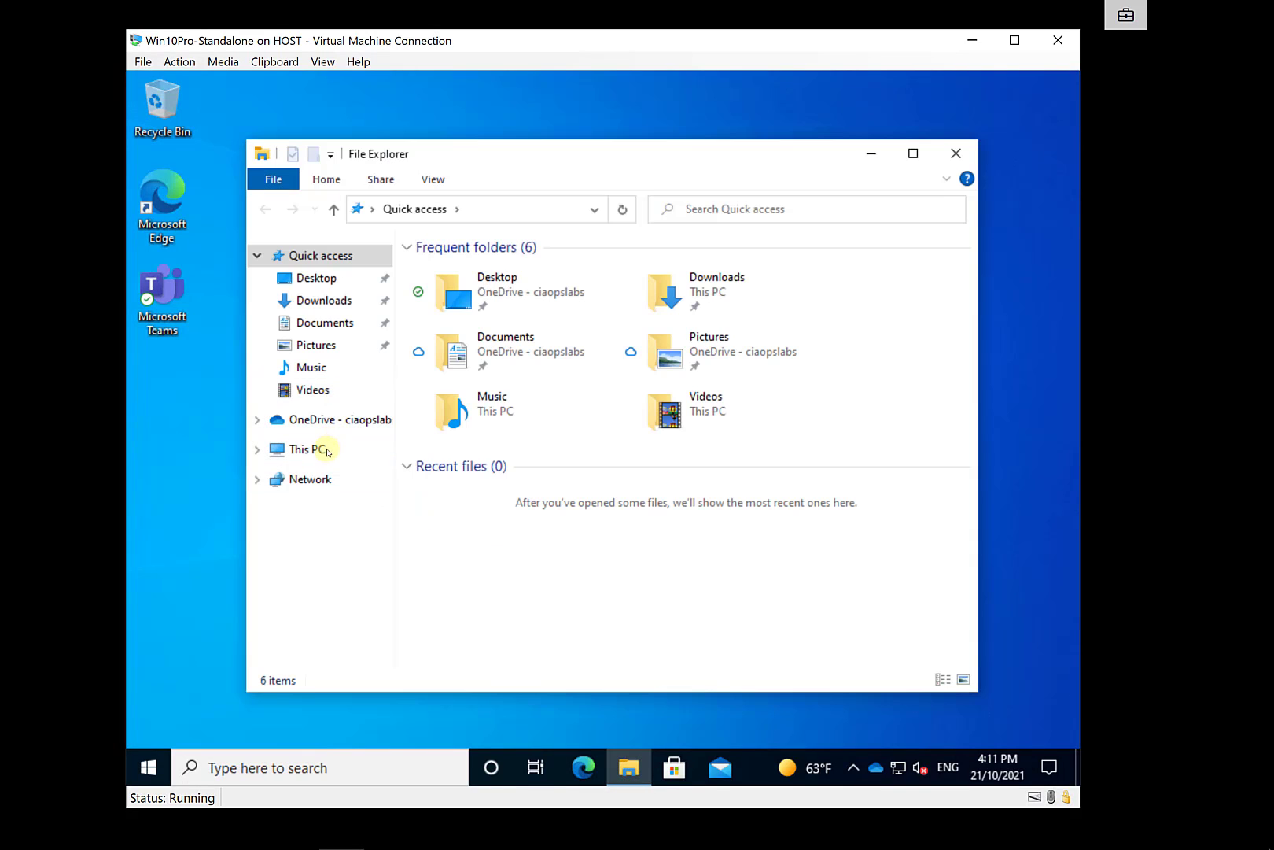
left_click(305, 450)
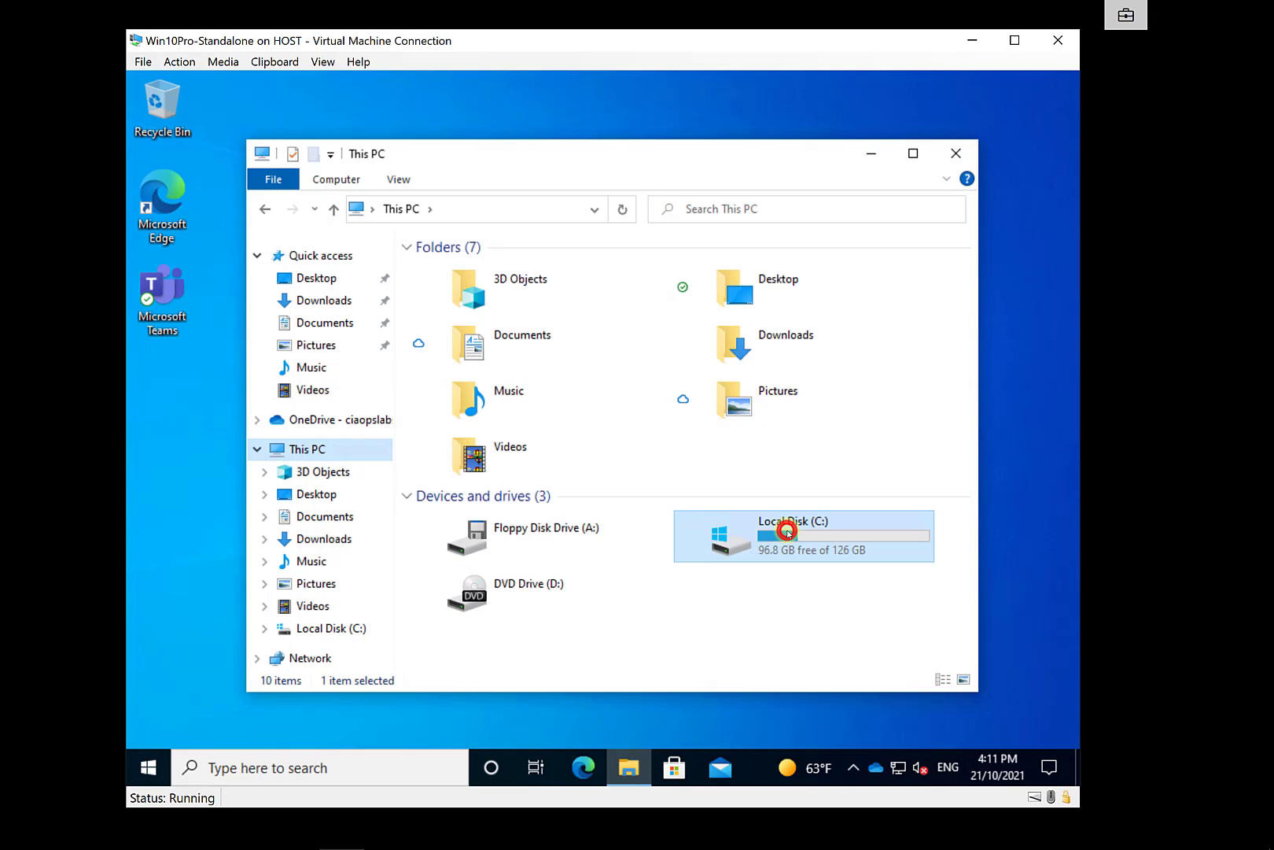
double_click(787, 530)
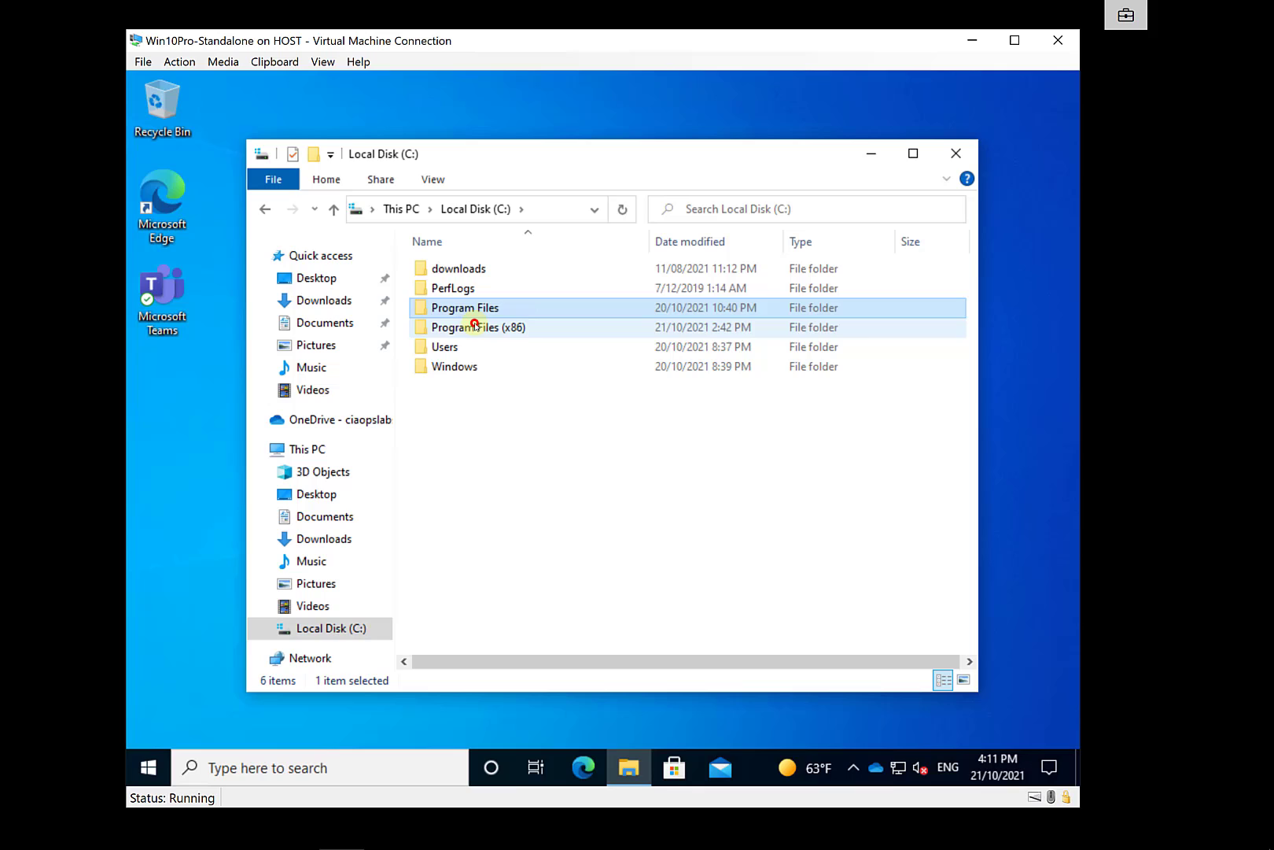
double_click(478, 327)
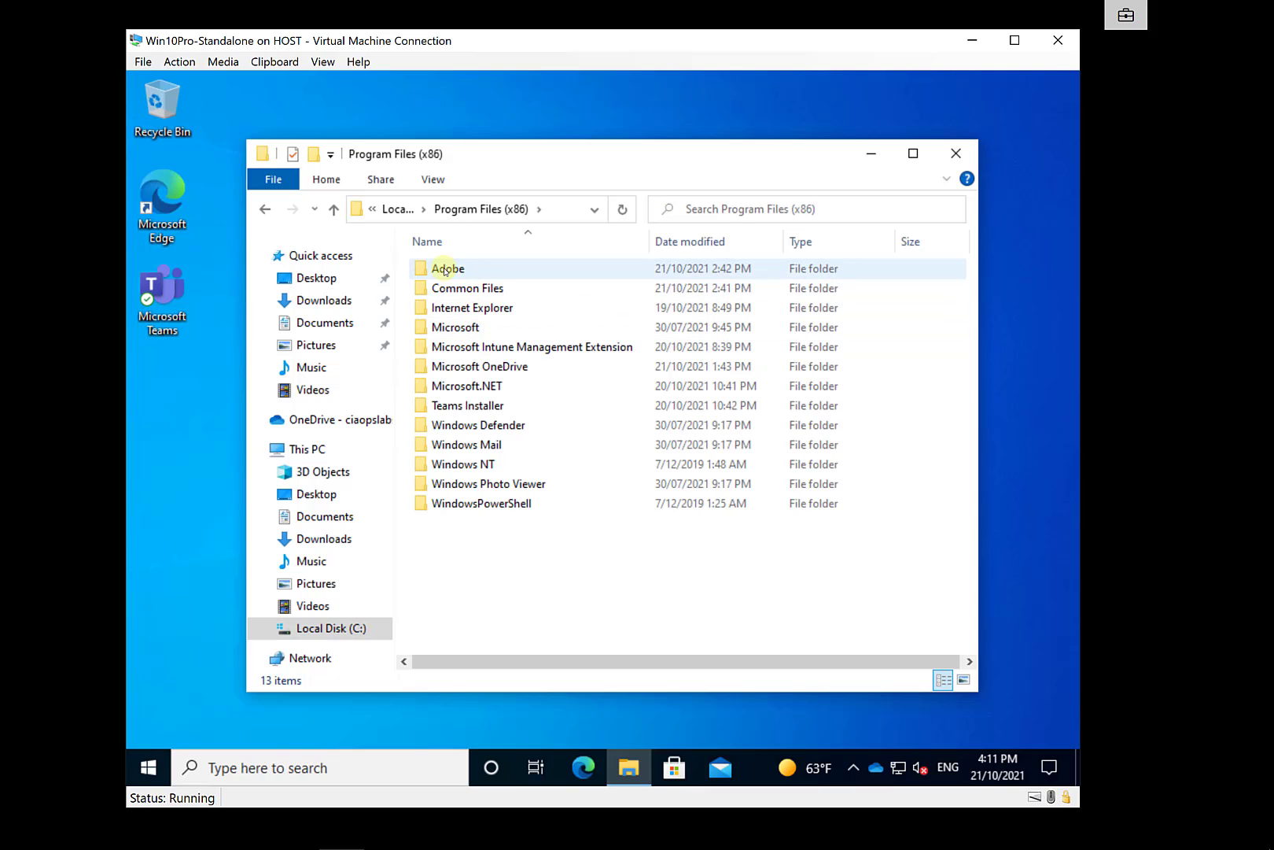
double_click(444, 268)
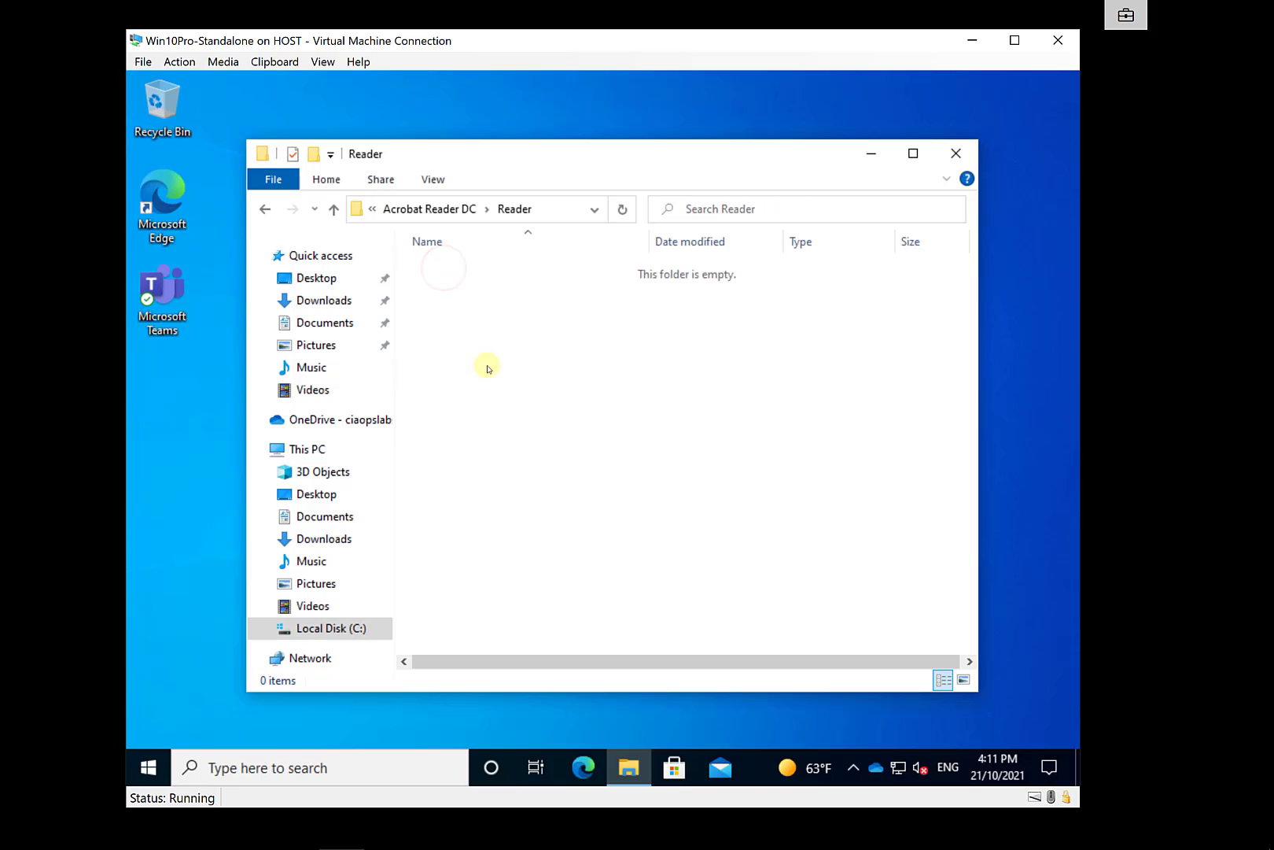
mouse_move(565, 598)
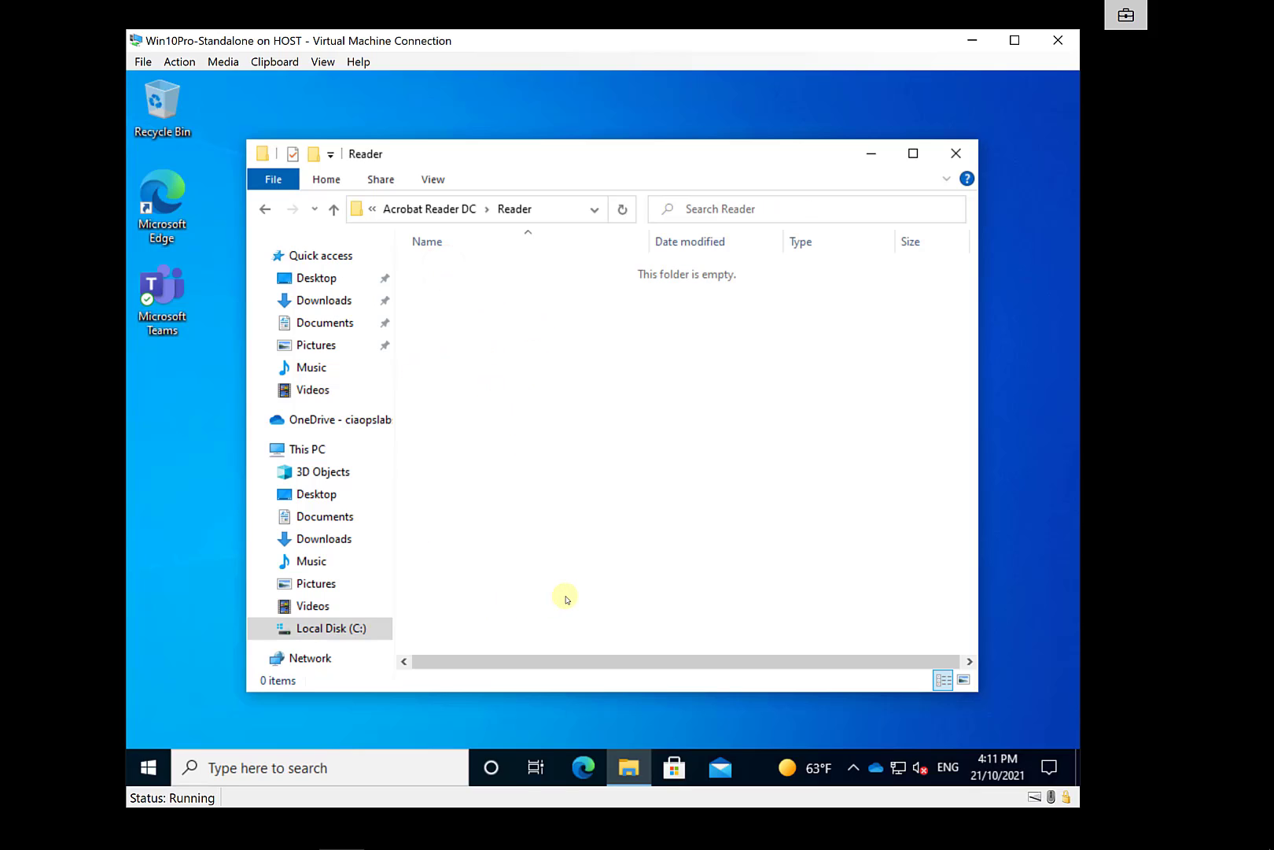
mouse_move(583, 598)
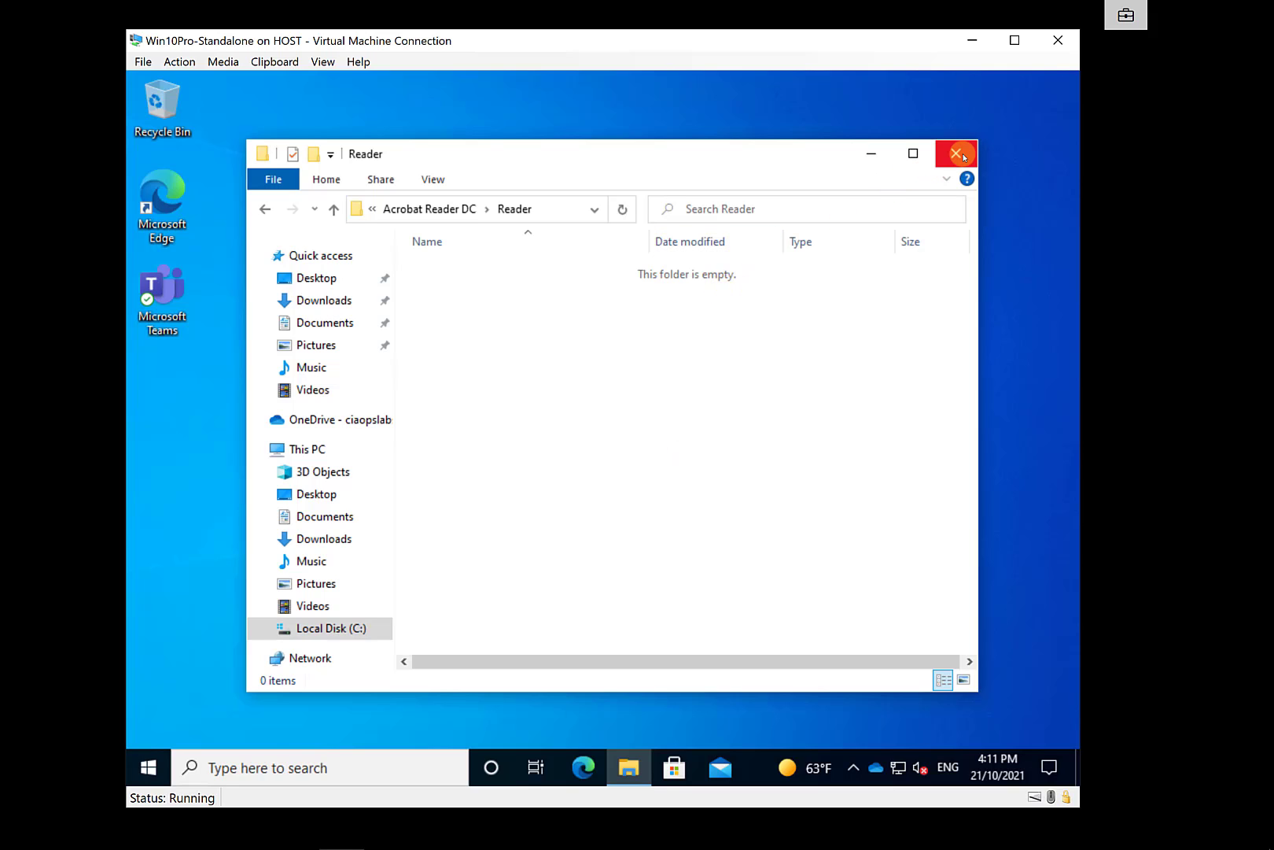
left_click(956, 153)
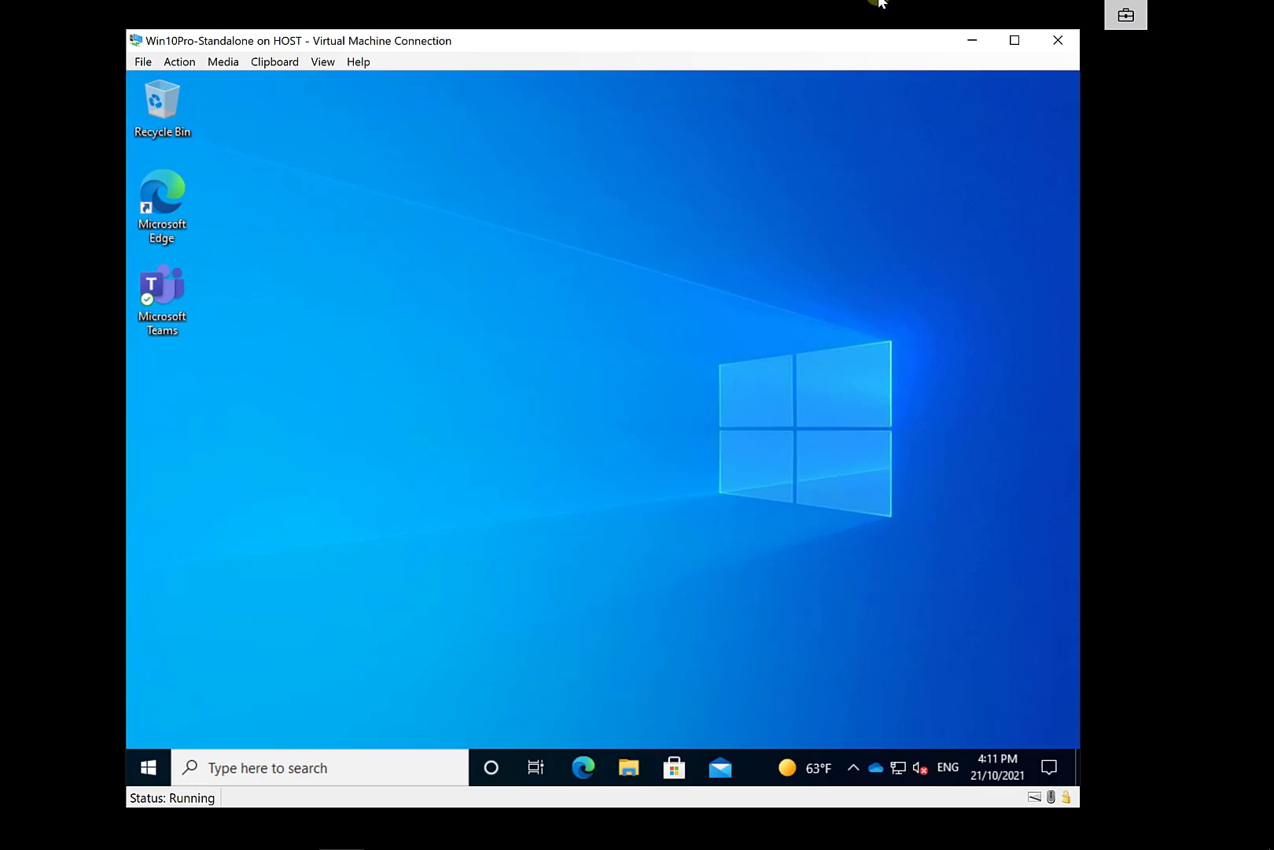
mouse_move(659, 2)
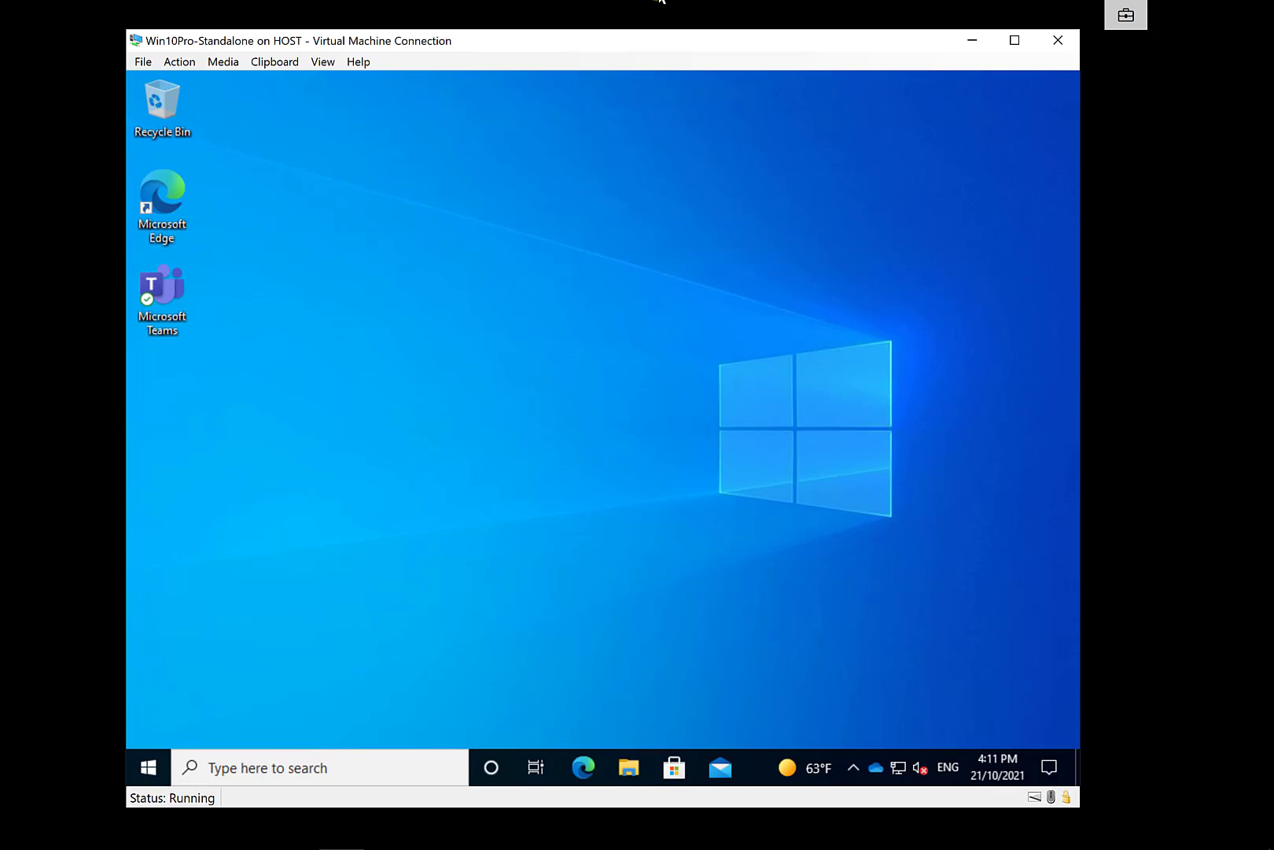
mouse_move(509, 6)
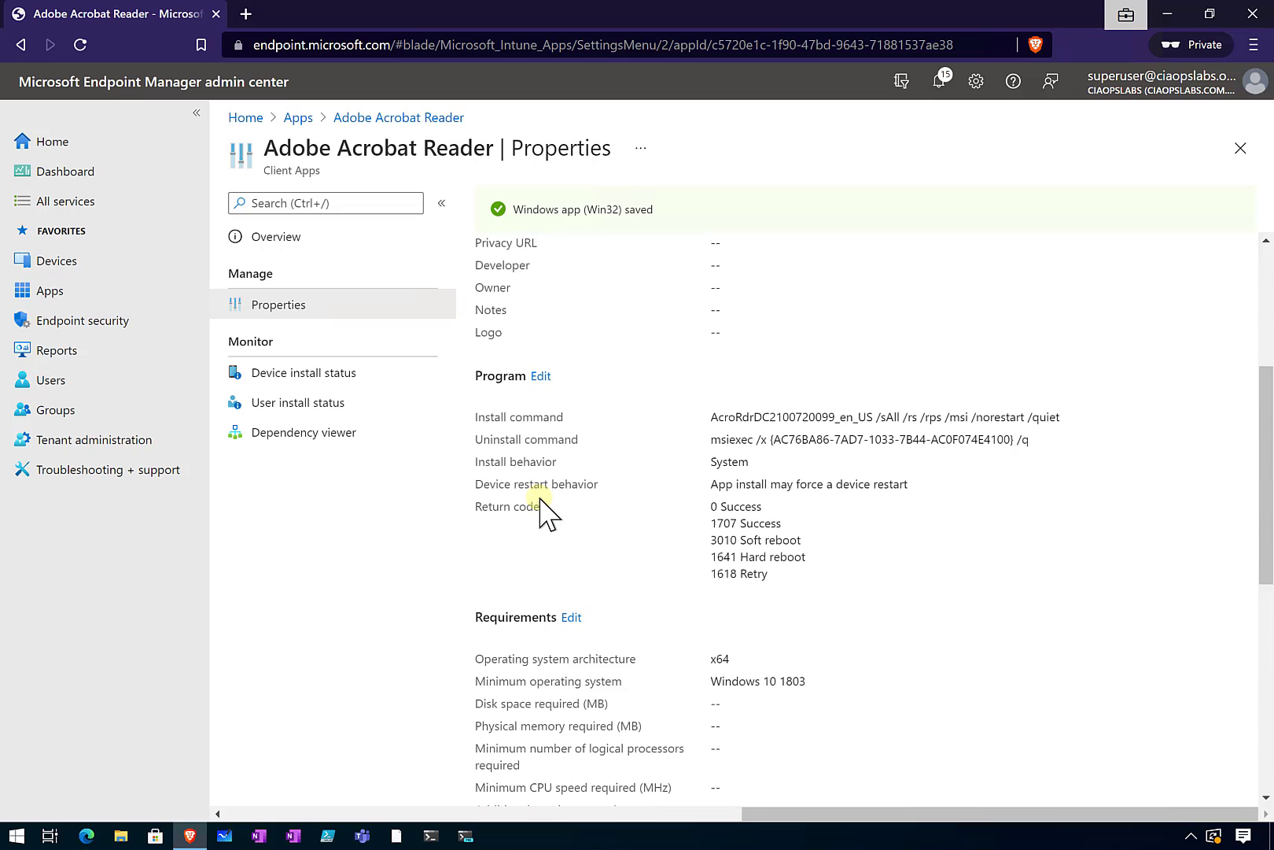
mouse_move(654, 499)
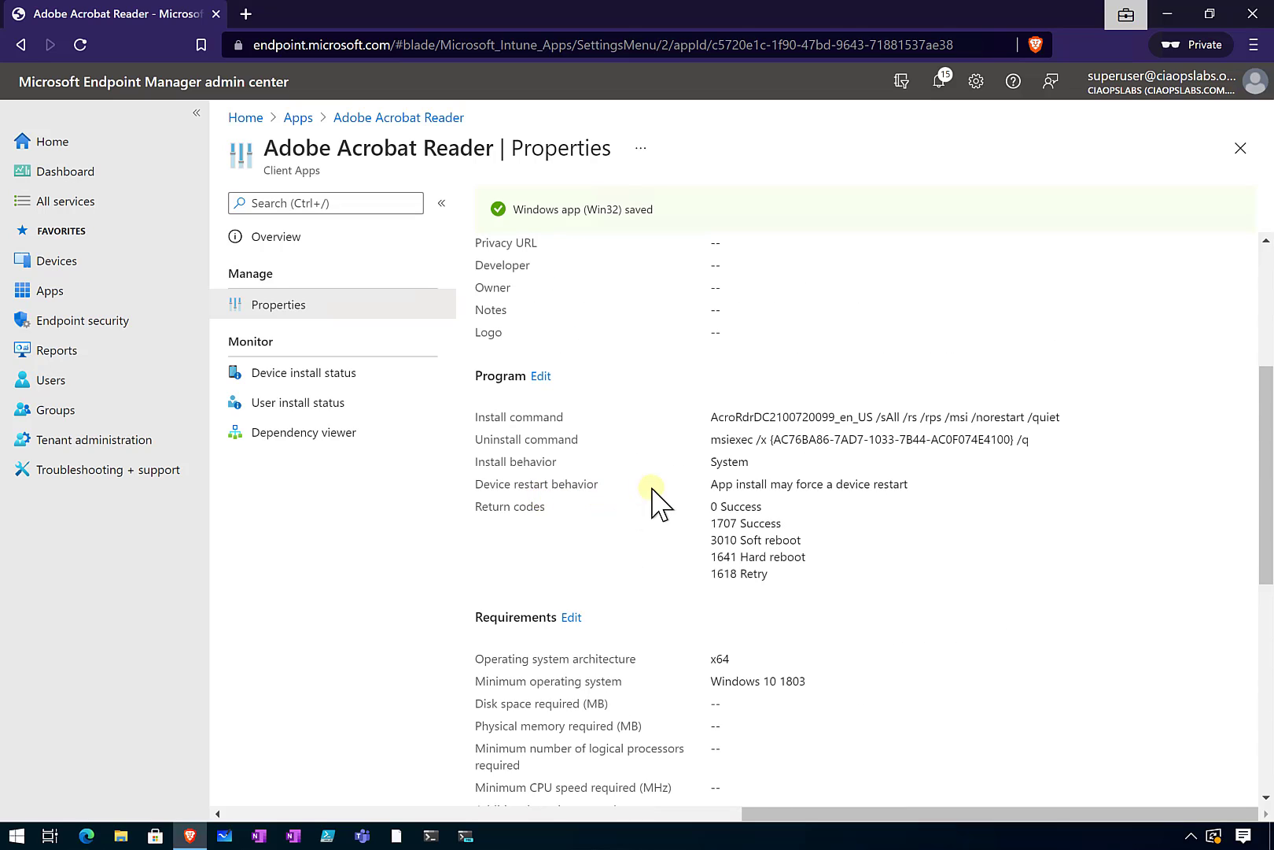
Step: Review the install/uninstall commands and scroll to the Device Users Uninstall assignment
left_click_drag(784, 439, 1010, 439)
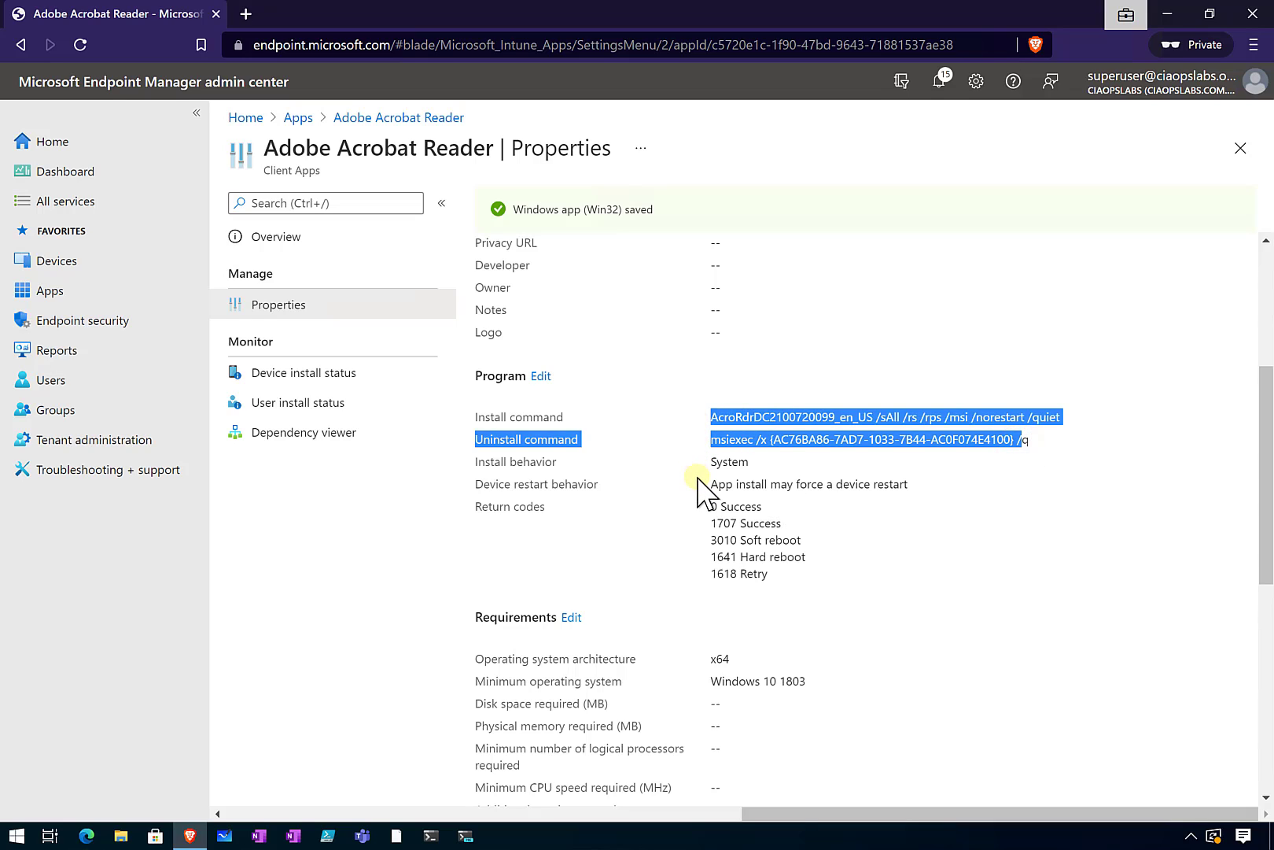
left_click(782, 453)
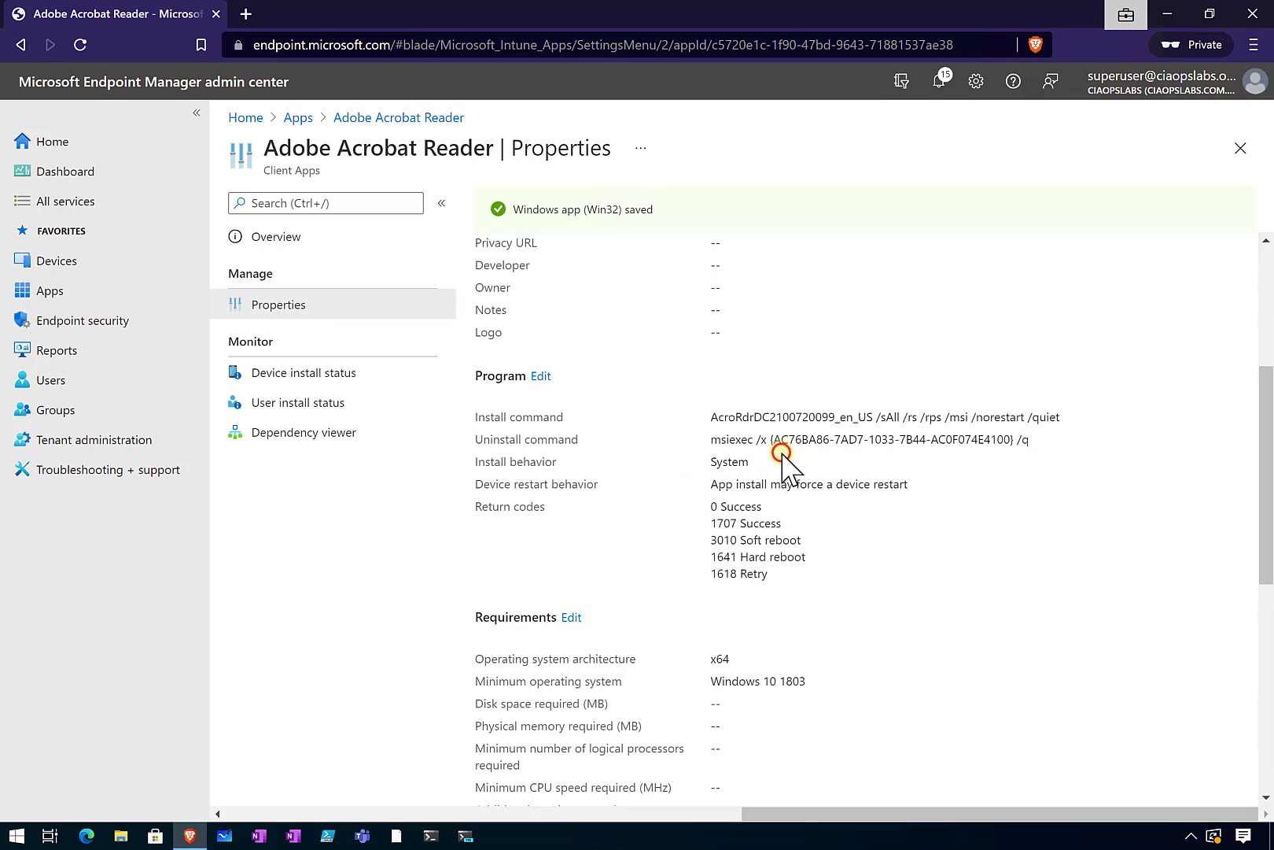
scroll("down", 3)
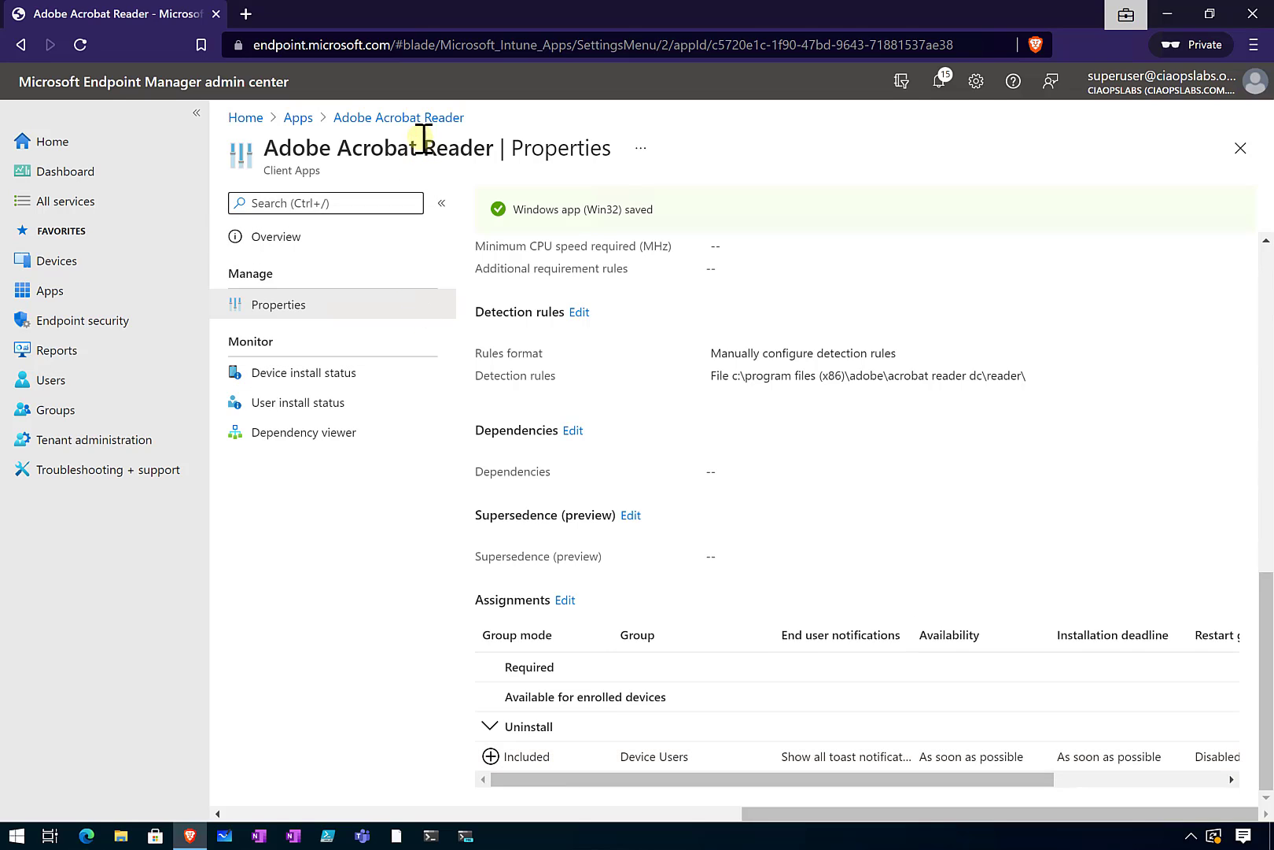
Step: Go from the Adobe Acrobat Reader page back to the All apps list via breadcrumbs
left_click(276, 236)
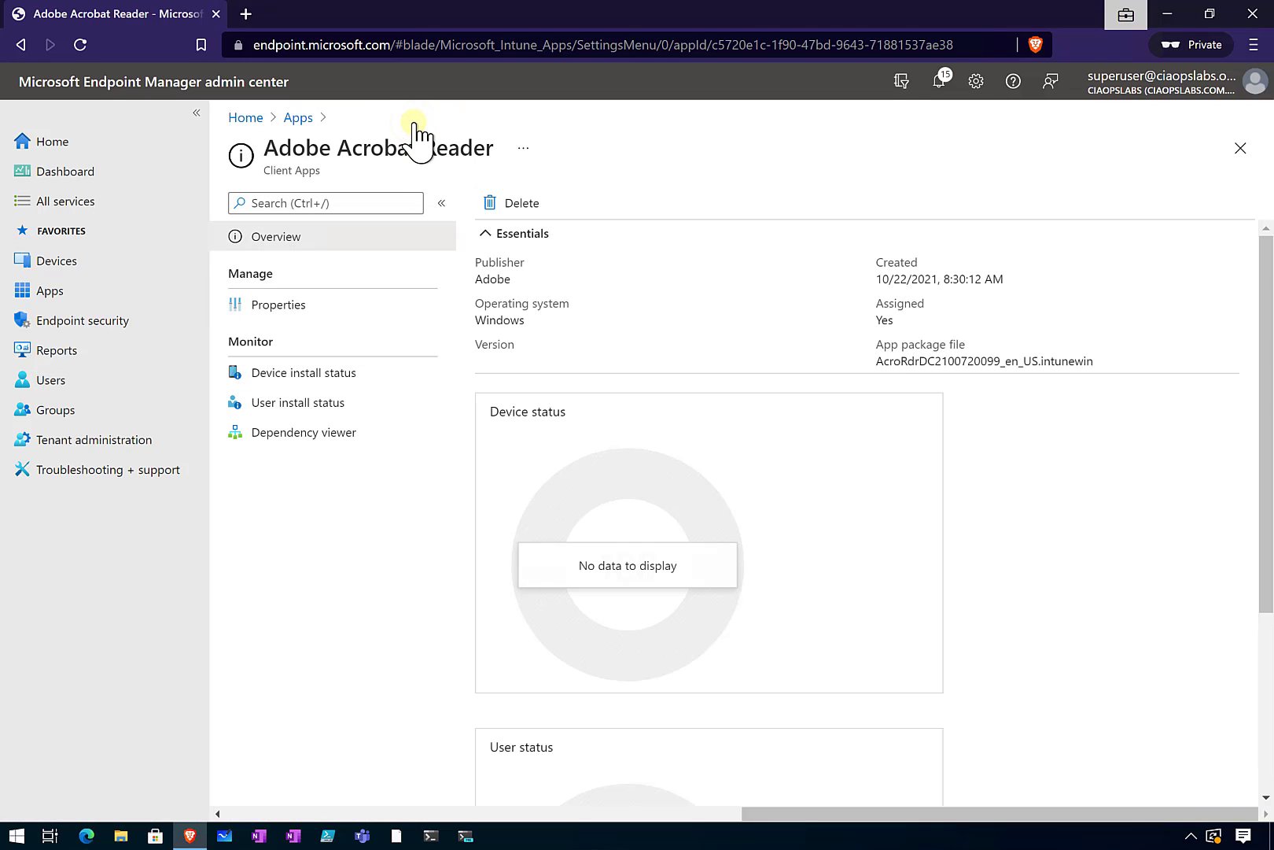
left_click(297, 117)
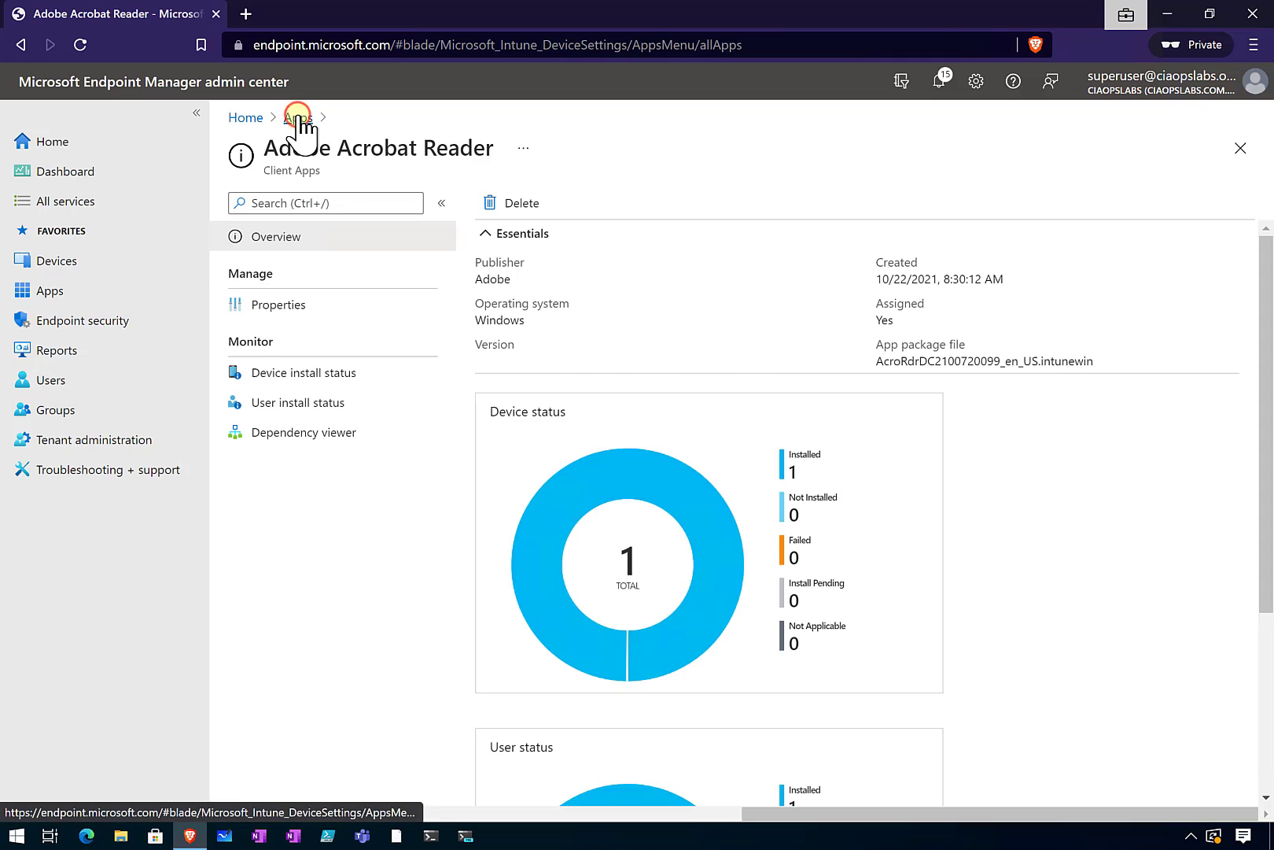
left_click(297, 117)
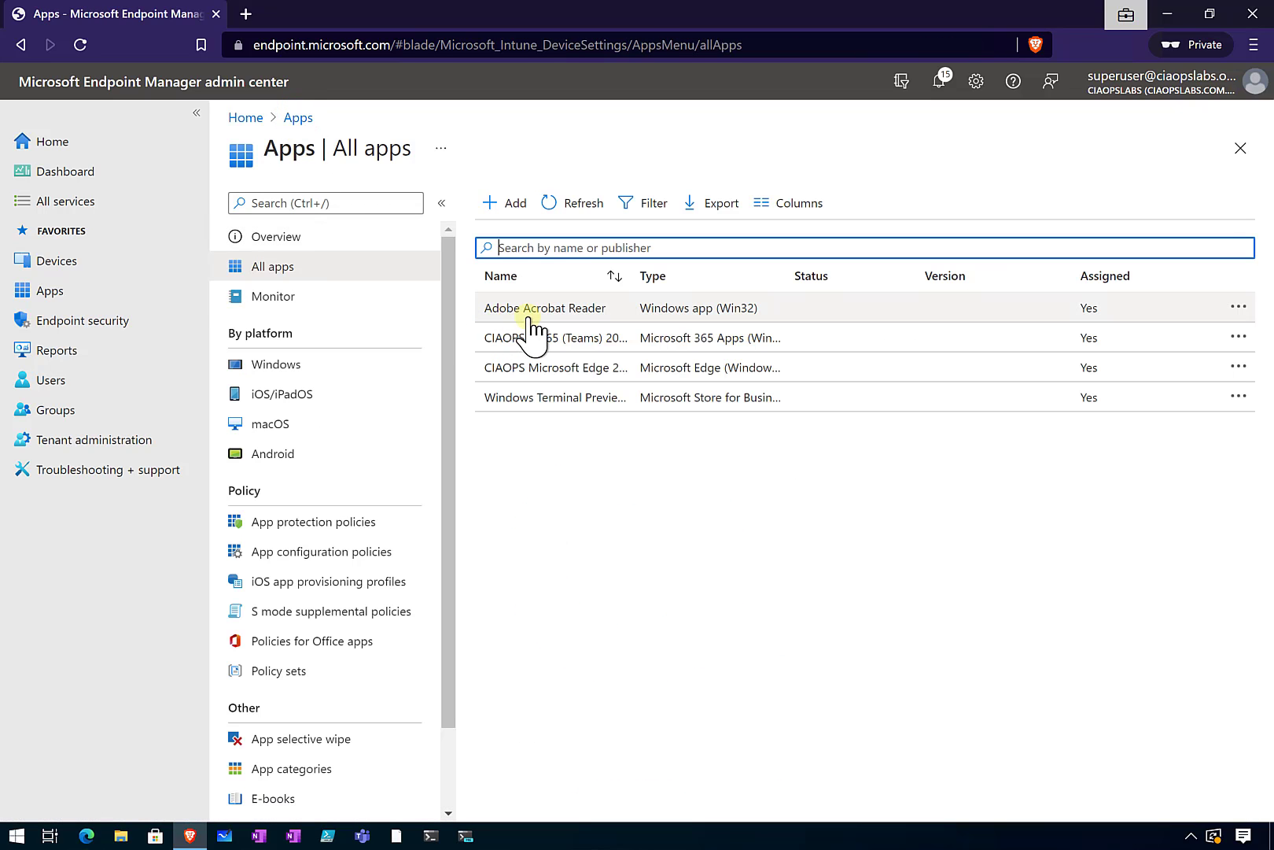